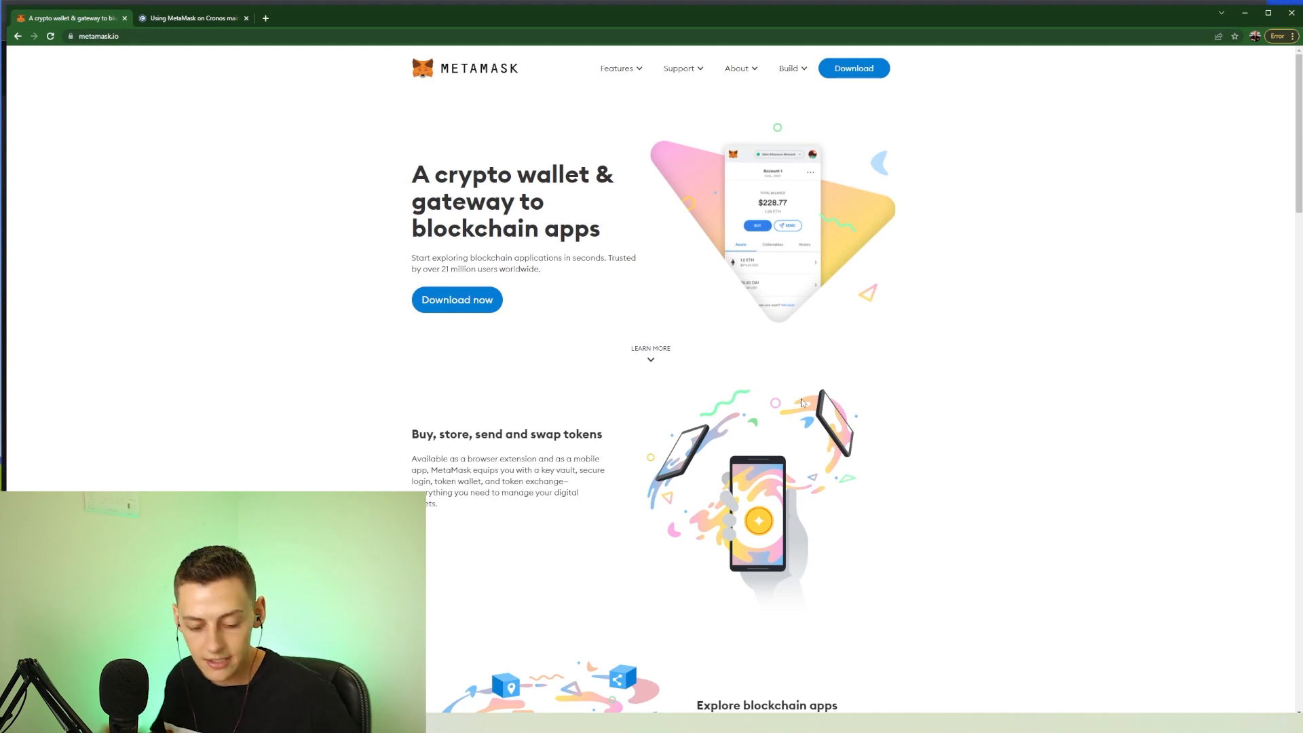
mouse_move(137, 58)
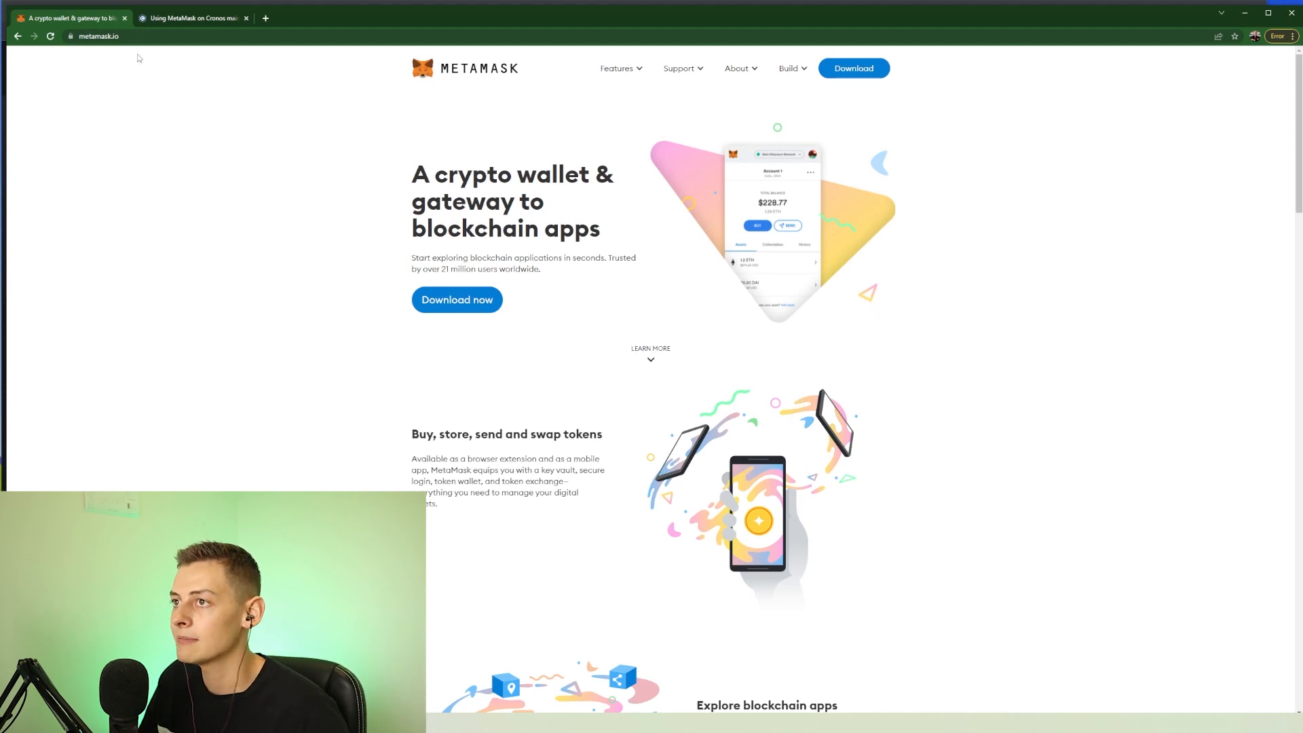
mouse_move(132, 124)
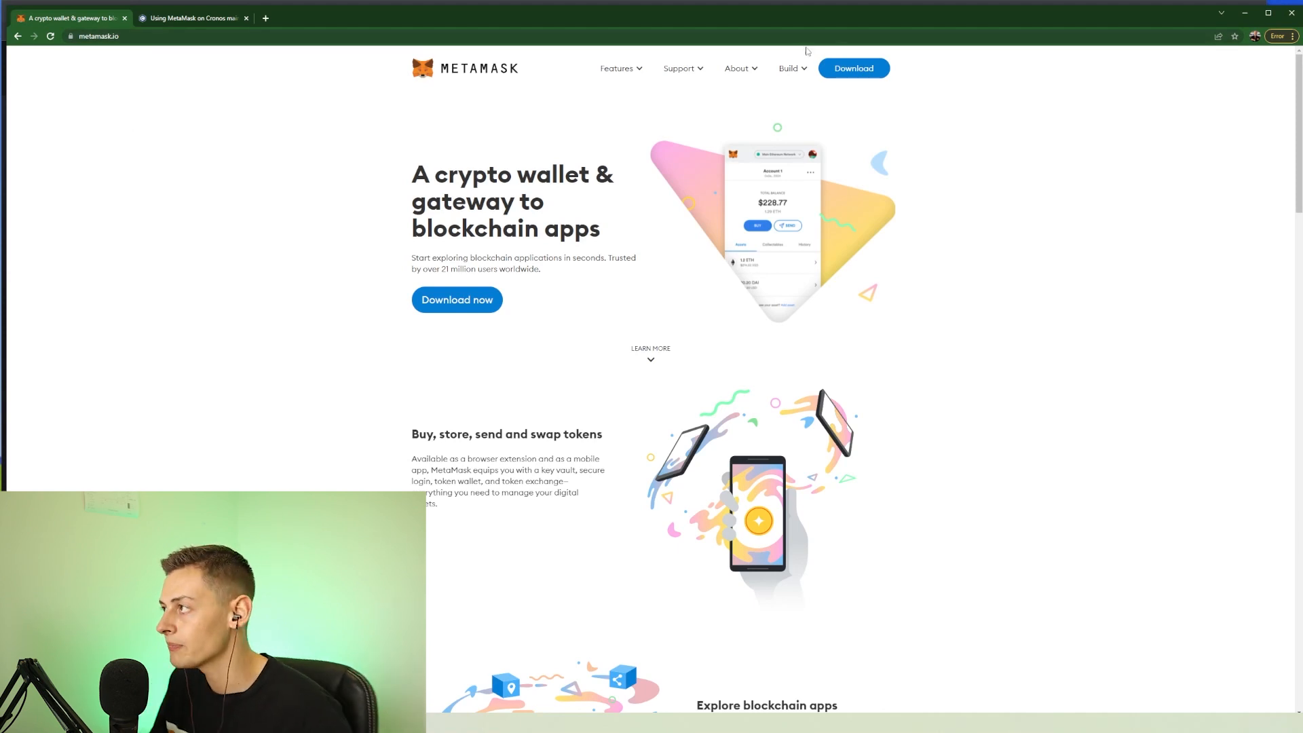
mouse_move(853, 68)
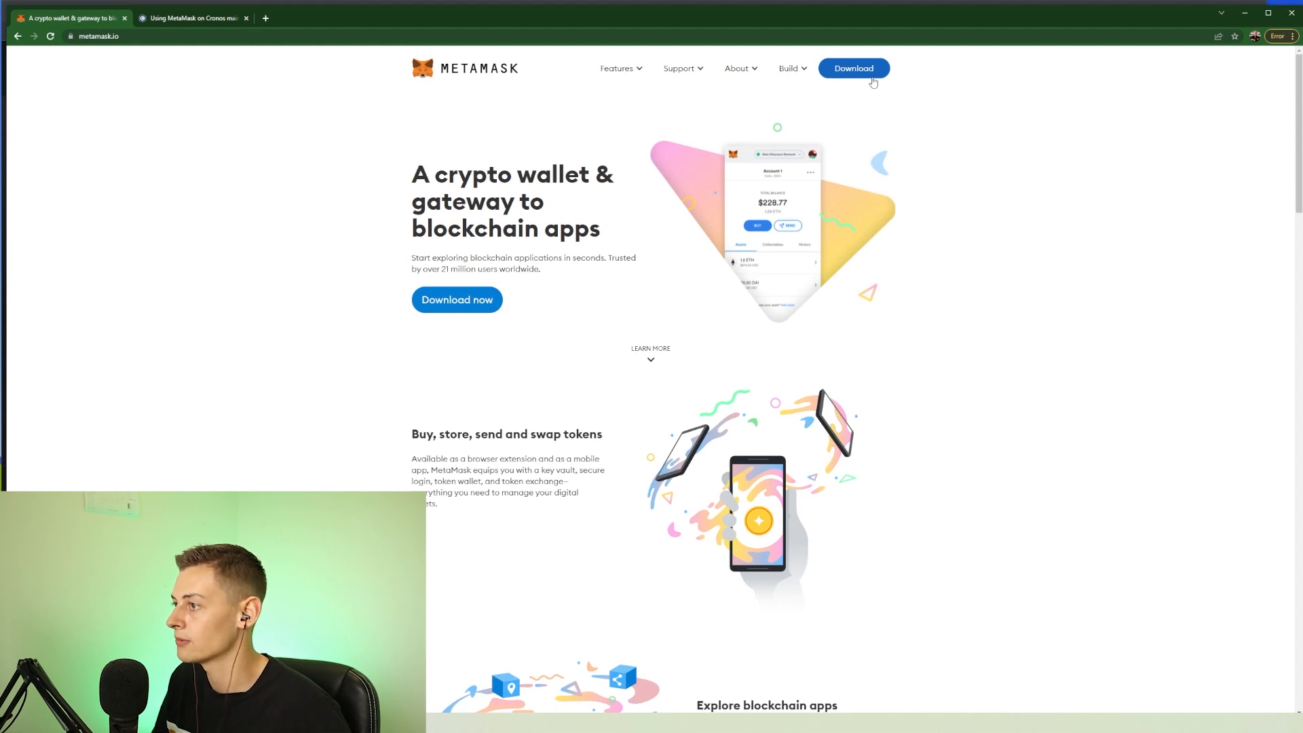
Download the MetaMask extension from metamask.io and install it in Chrome.
left_click(853, 68)
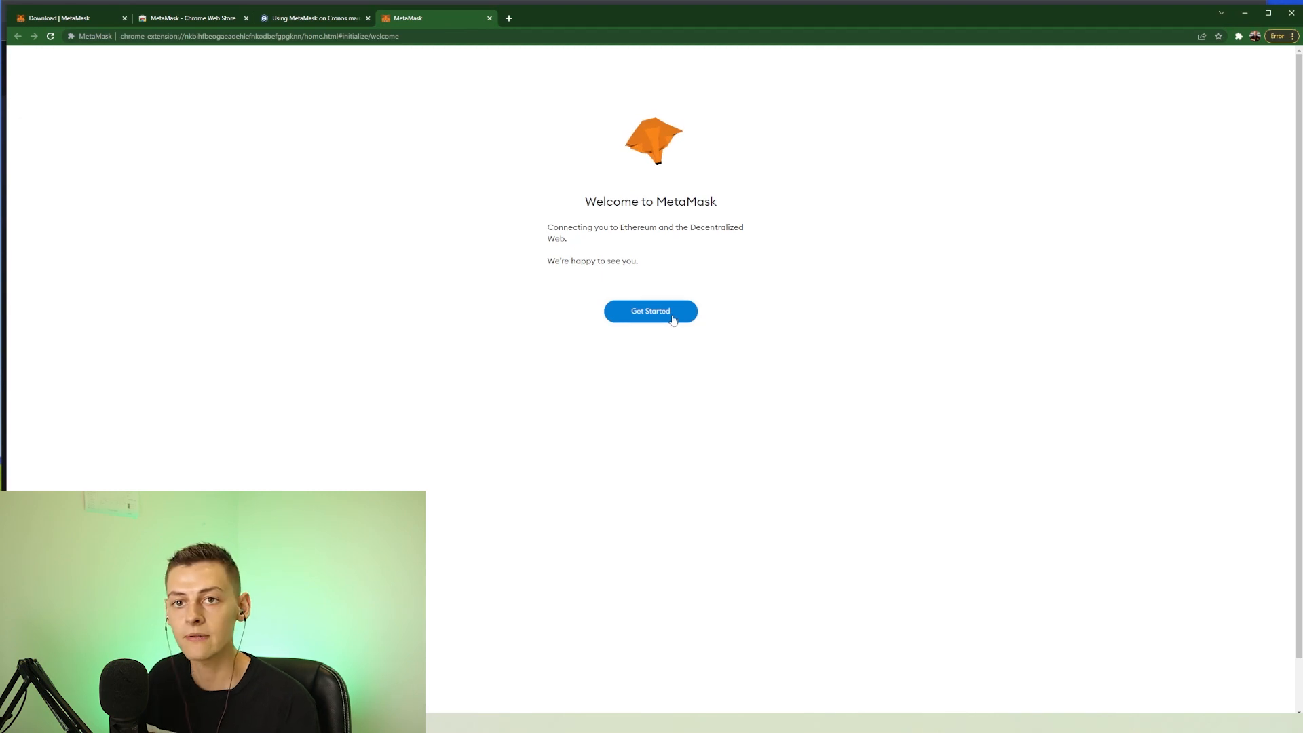
Choose Get Started, then Create a Wallet, and answer the Help us improve MetaMask prompt.
left_click(650, 310)
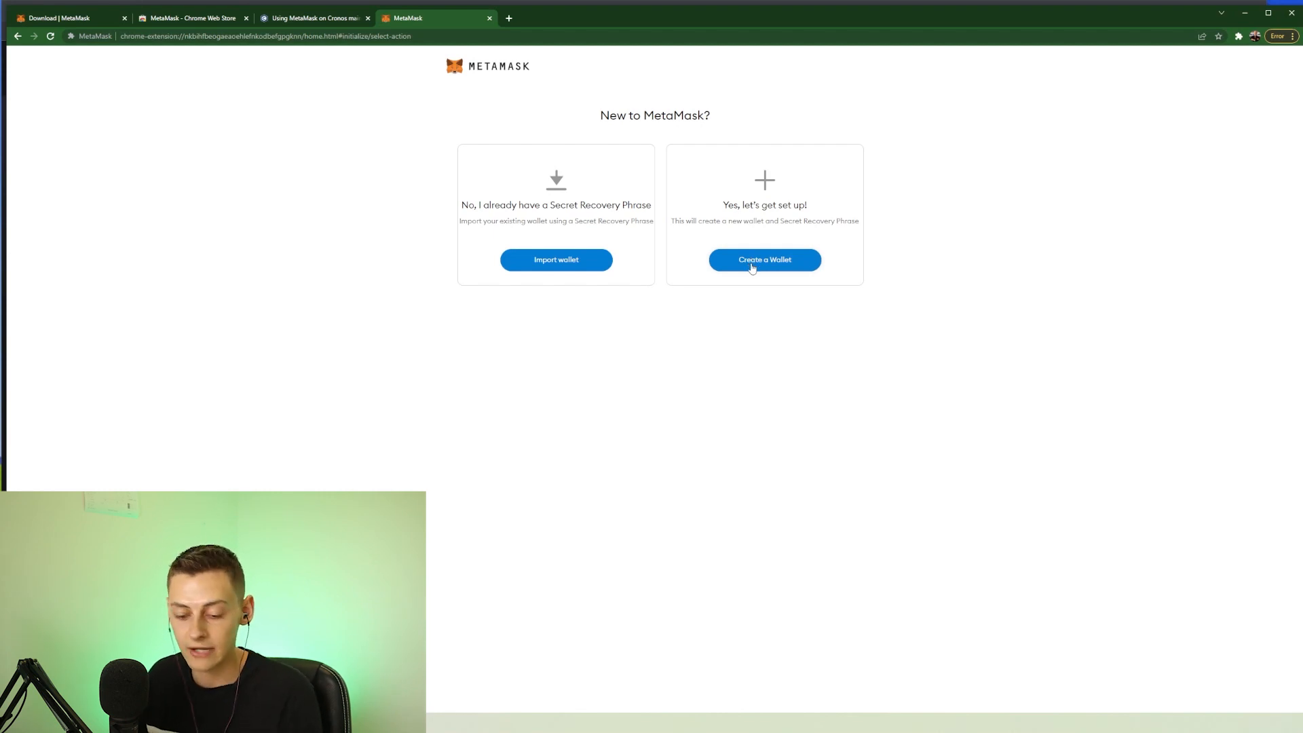
left_click(763, 259)
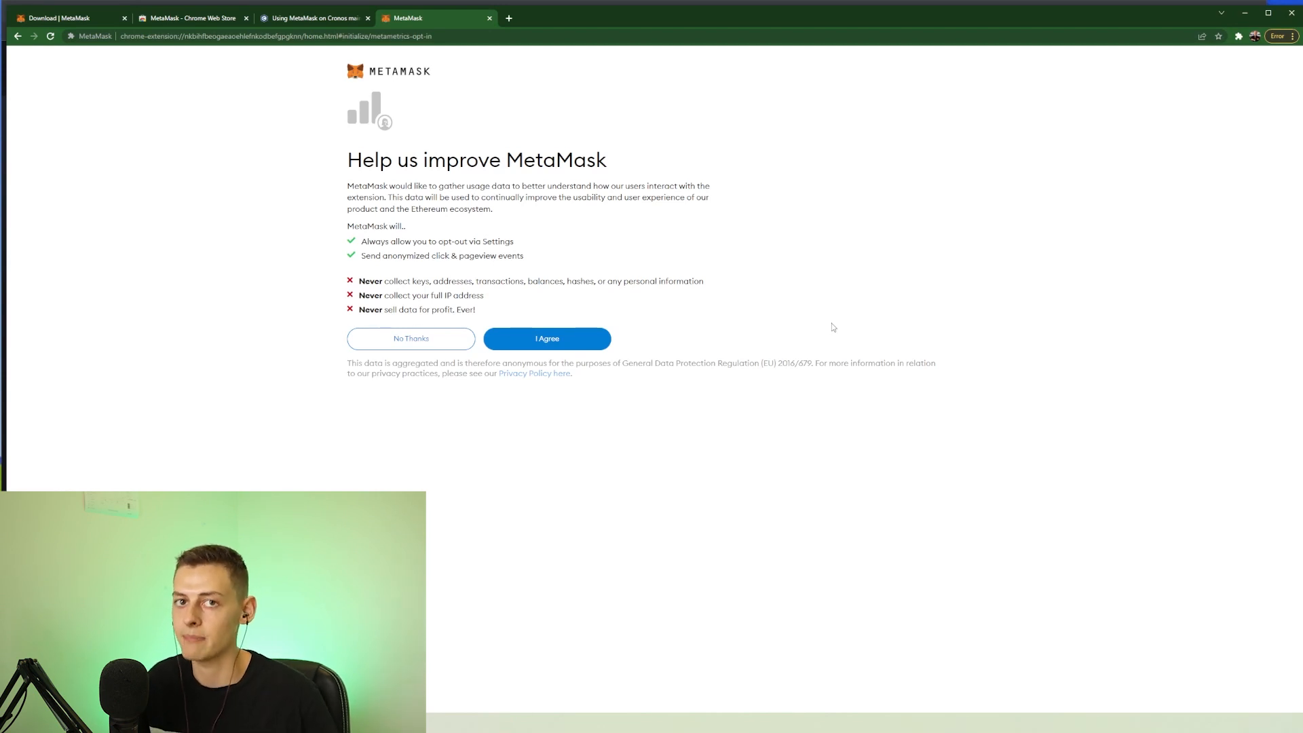
mouse_move(673, 397)
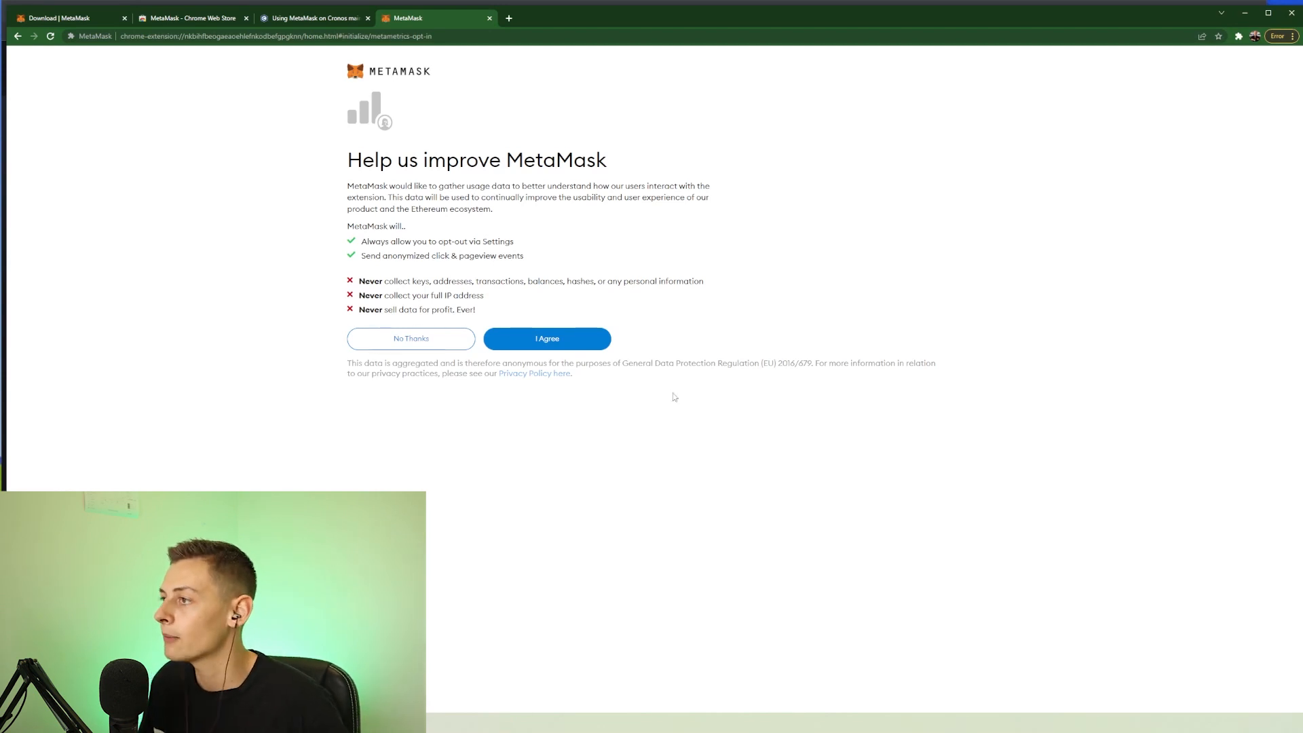
mouse_move(513, 342)
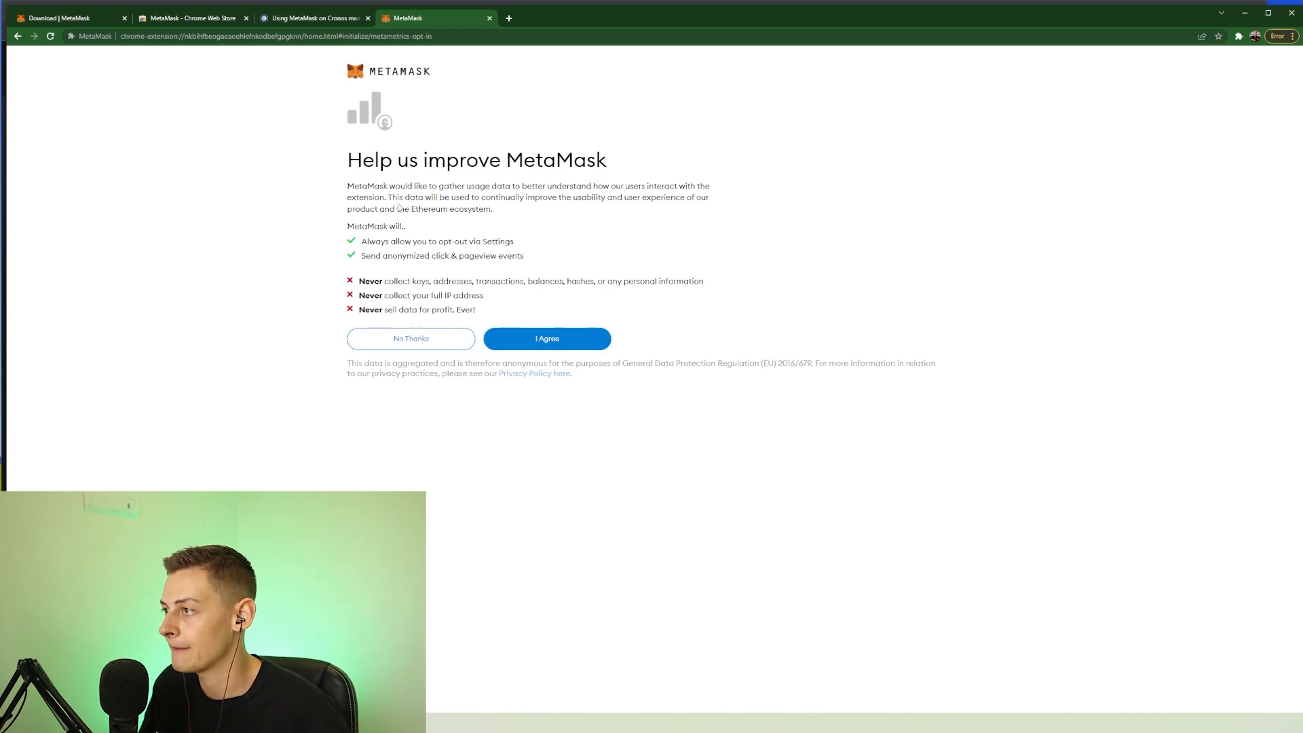
left_click(546, 338)
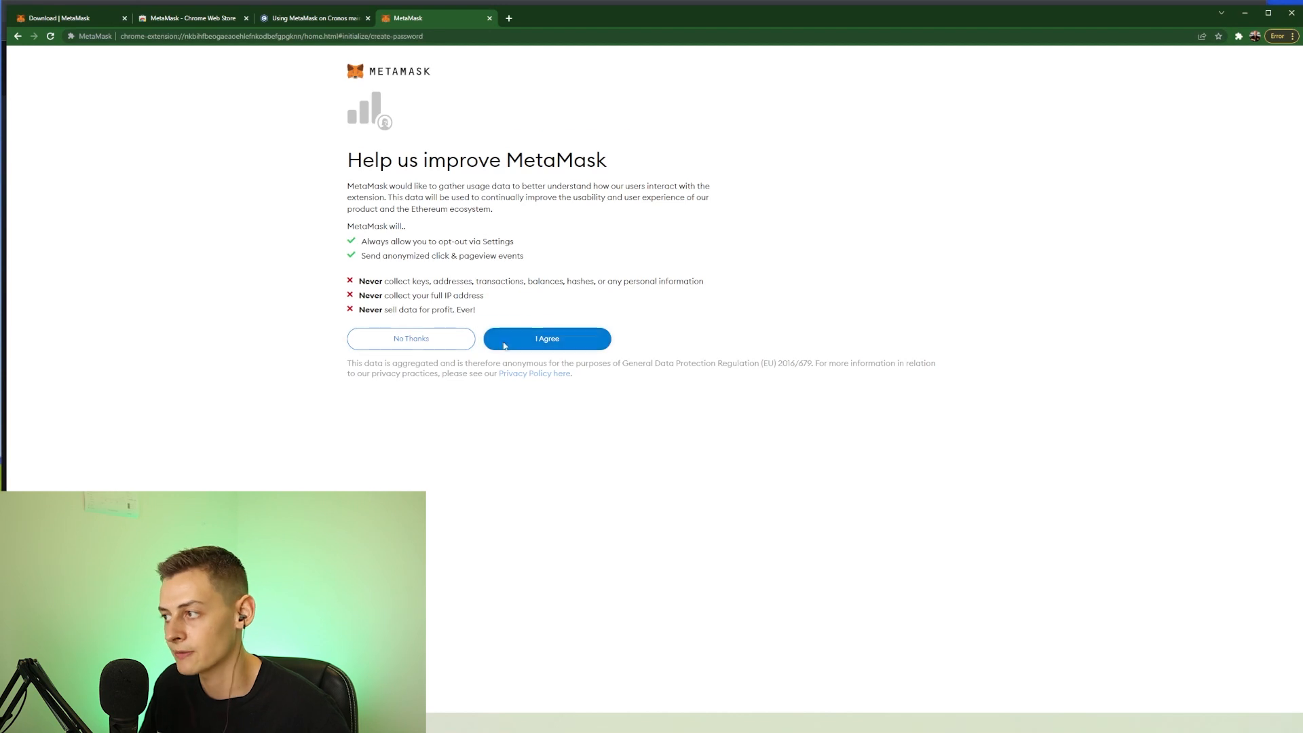
left_click(547, 338)
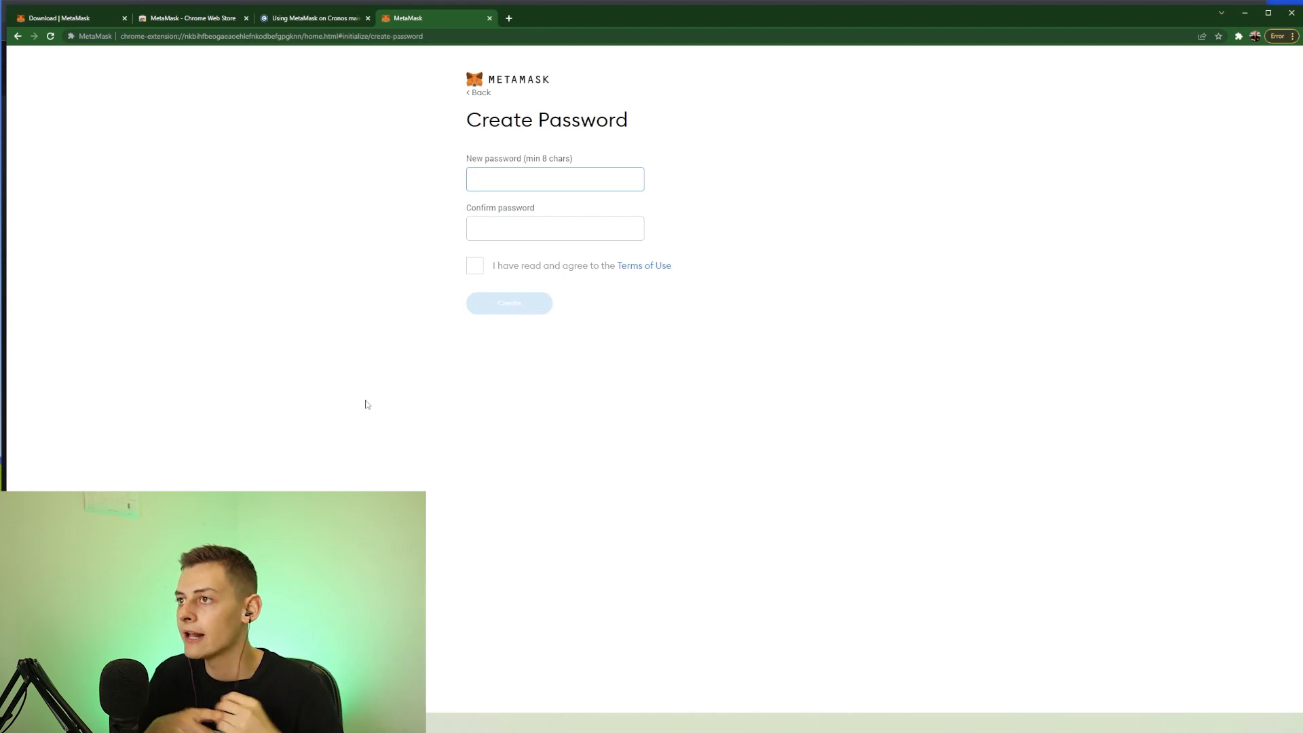
Enter and confirm a wallet password, accept the Terms of Use, and create the wallet.
left_click(555, 179)
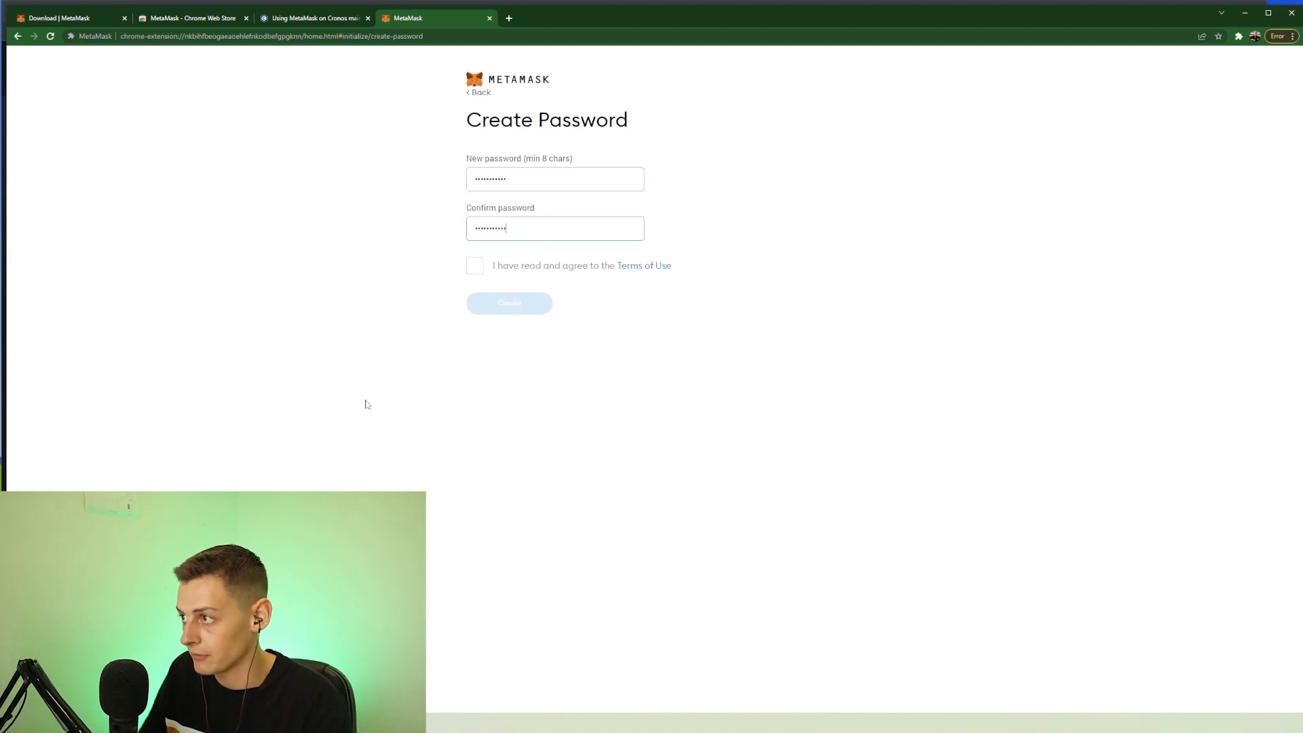
mouse_move(406, 393)
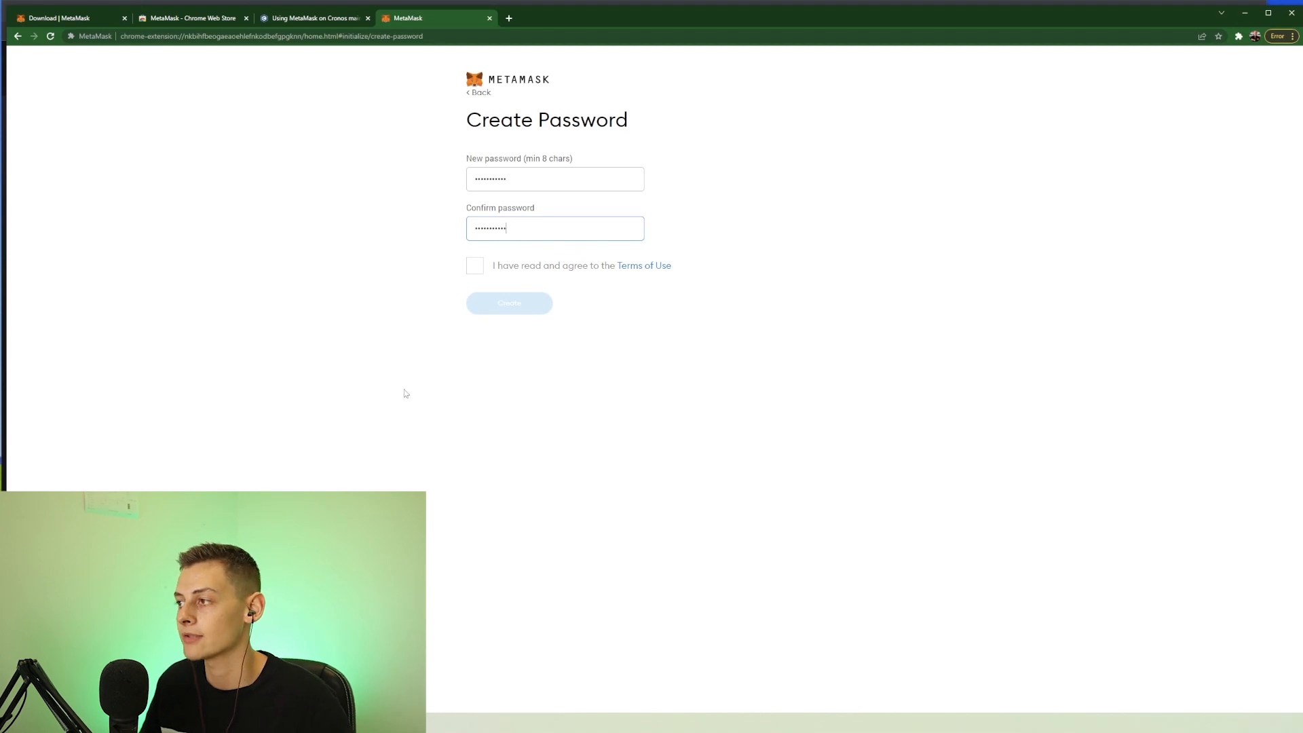
mouse_move(474, 281)
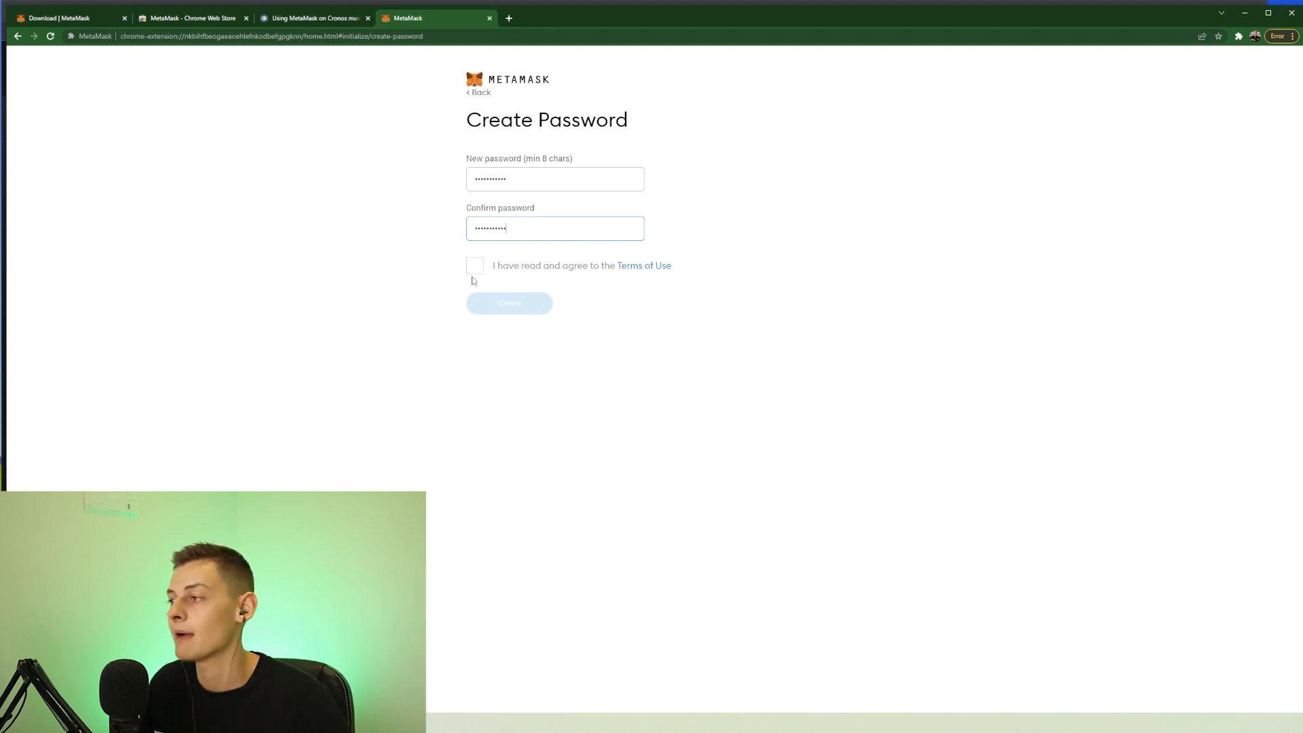
left_click(474, 266)
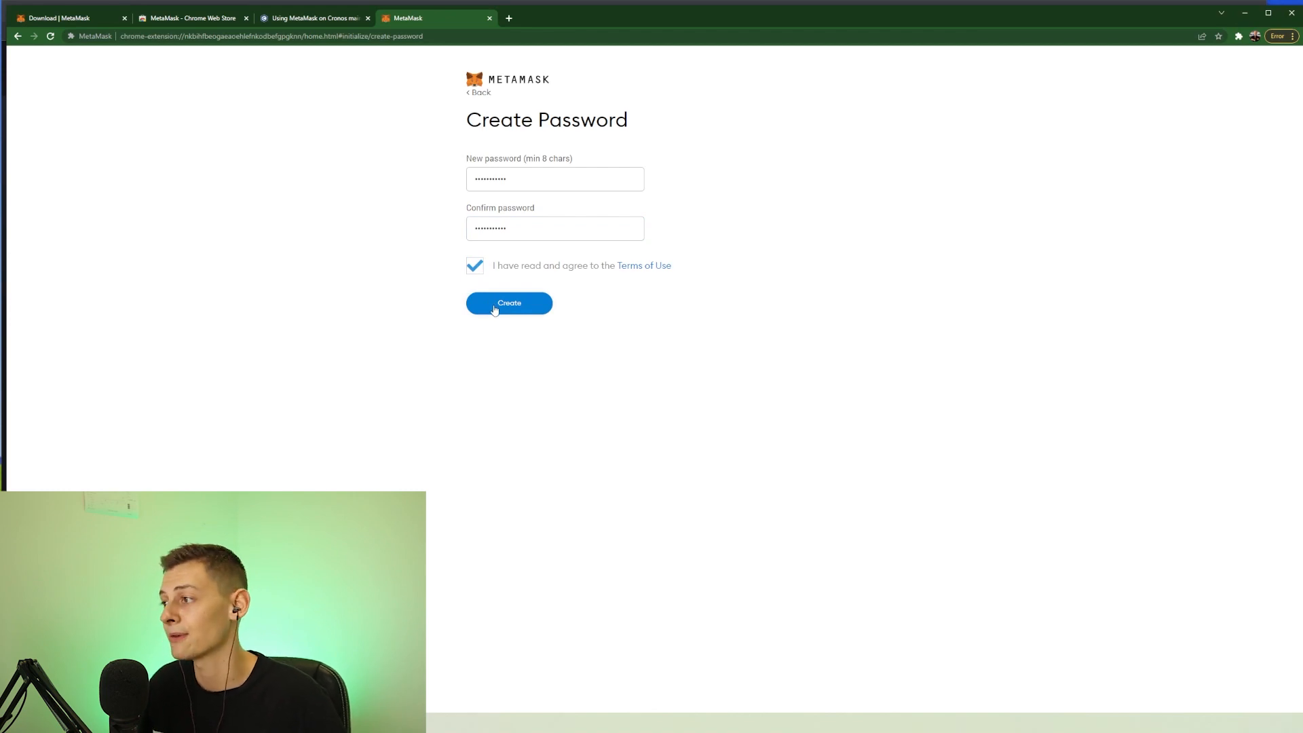
left_click(508, 303)
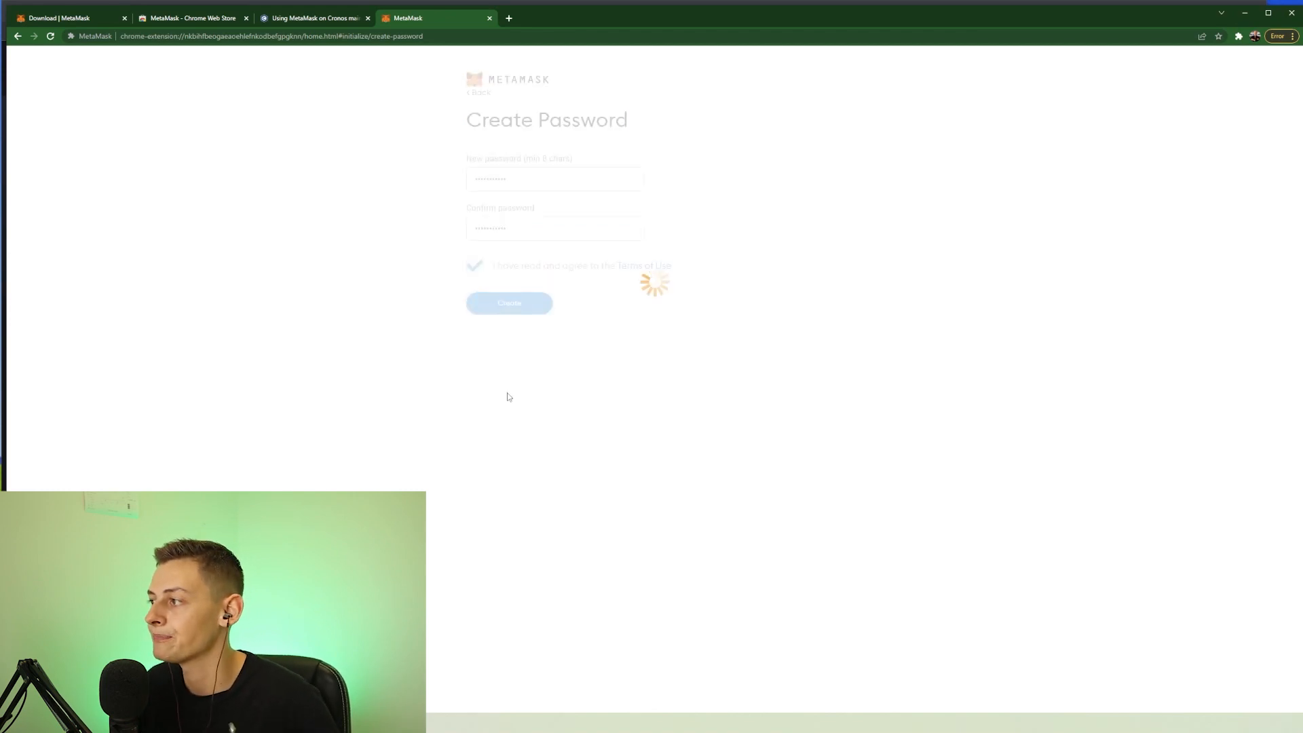
left_click(509, 302)
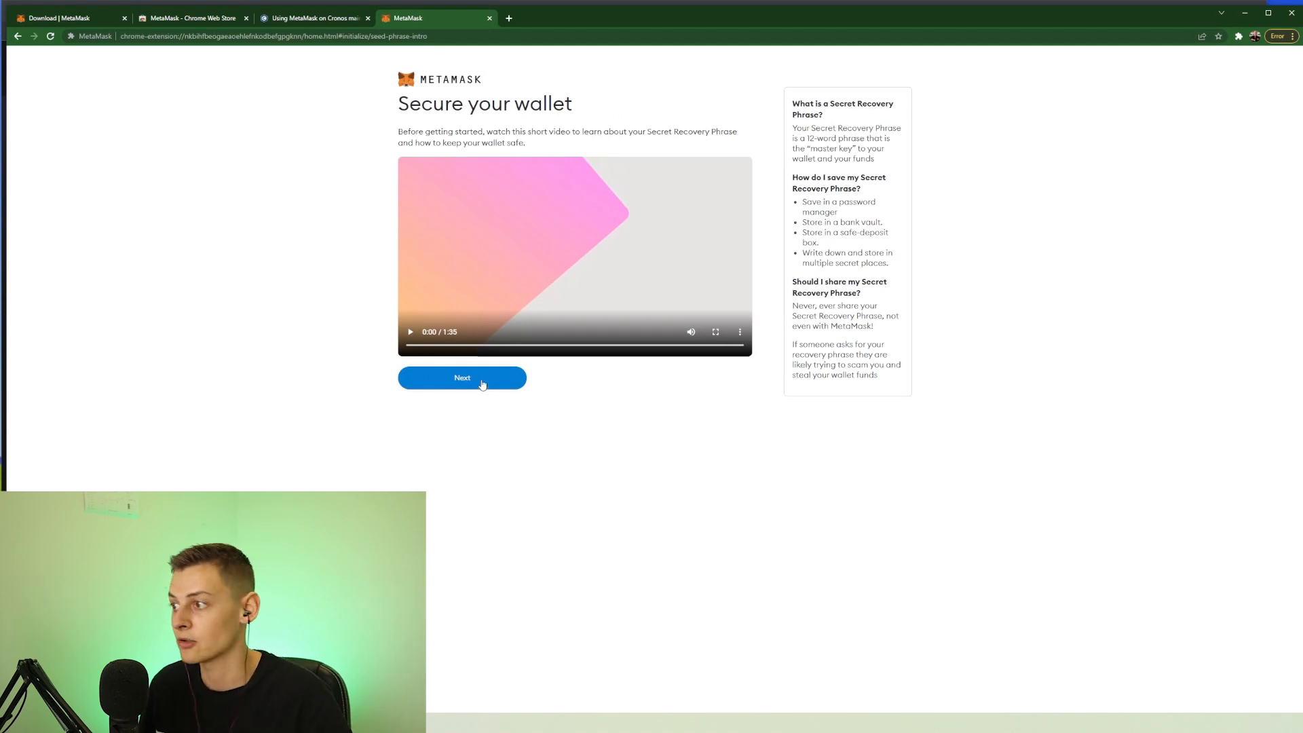
Skip past the Secure your wallet video and reveal the secret recovery words.
left_click(462, 378)
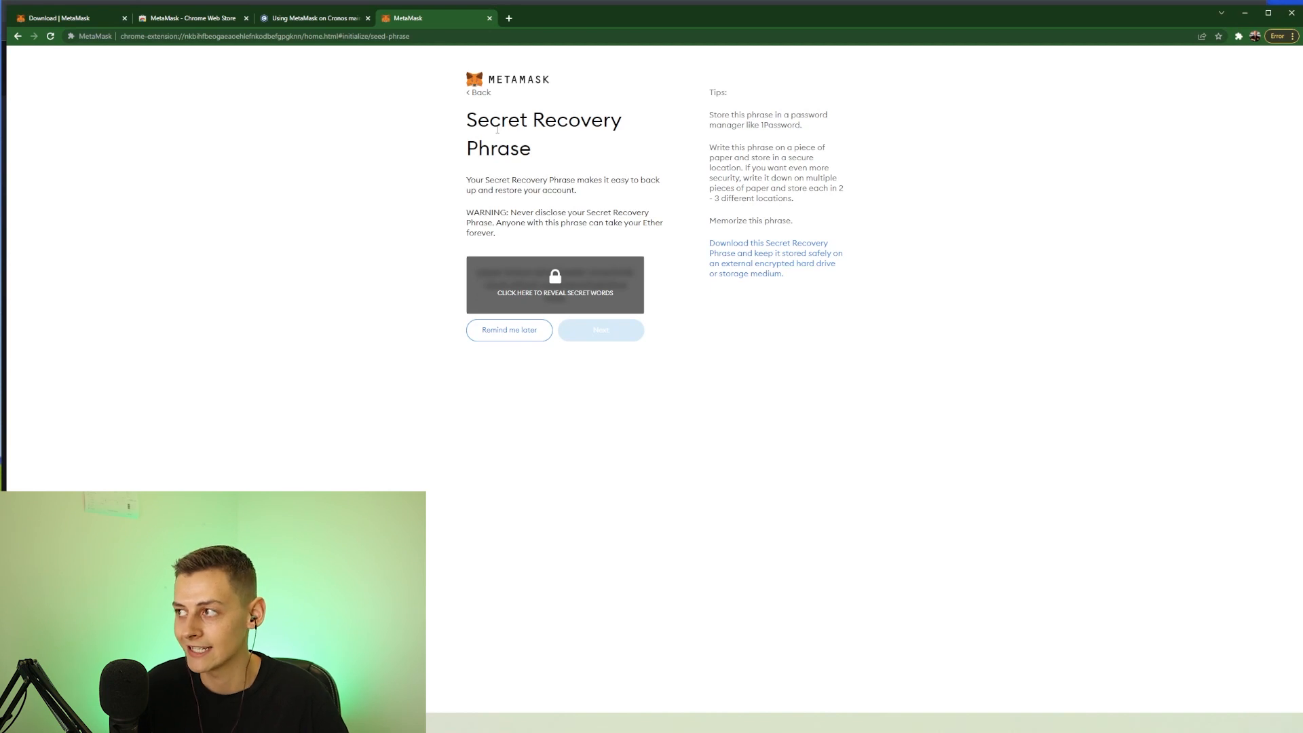
mouse_move(555, 281)
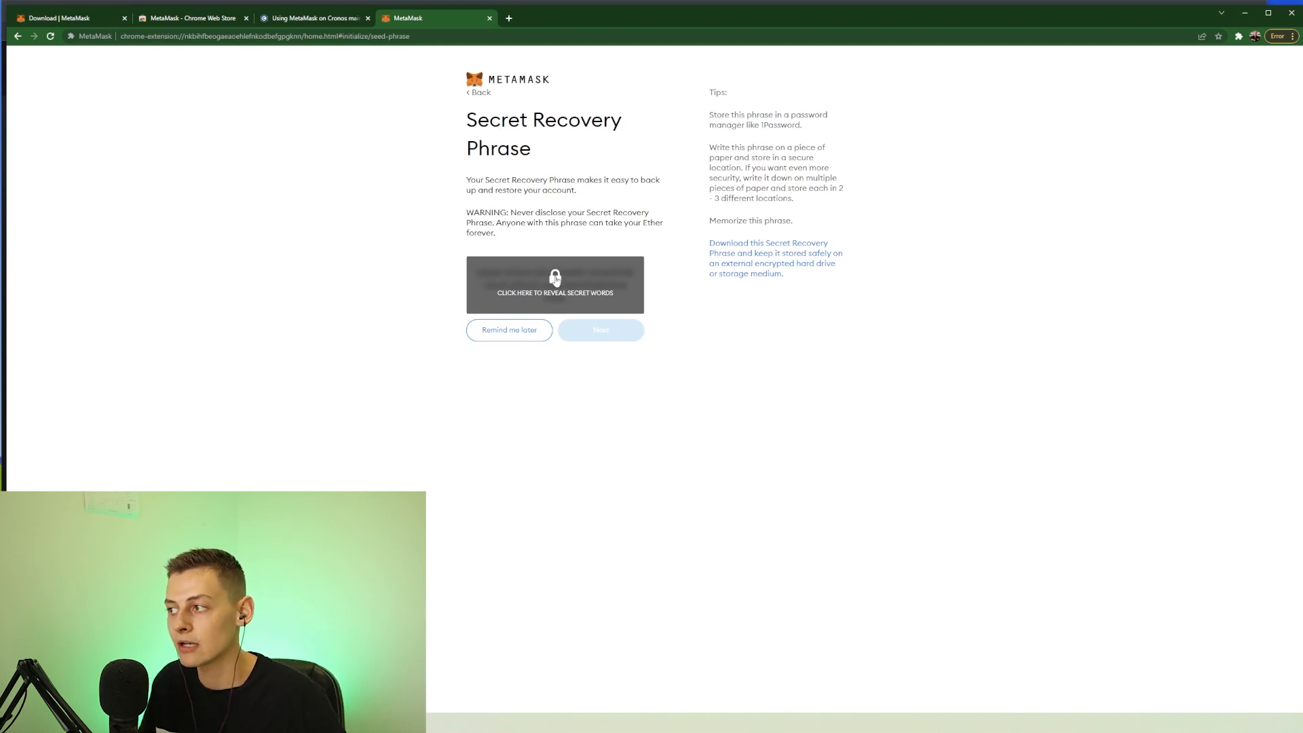
left_click(554, 285)
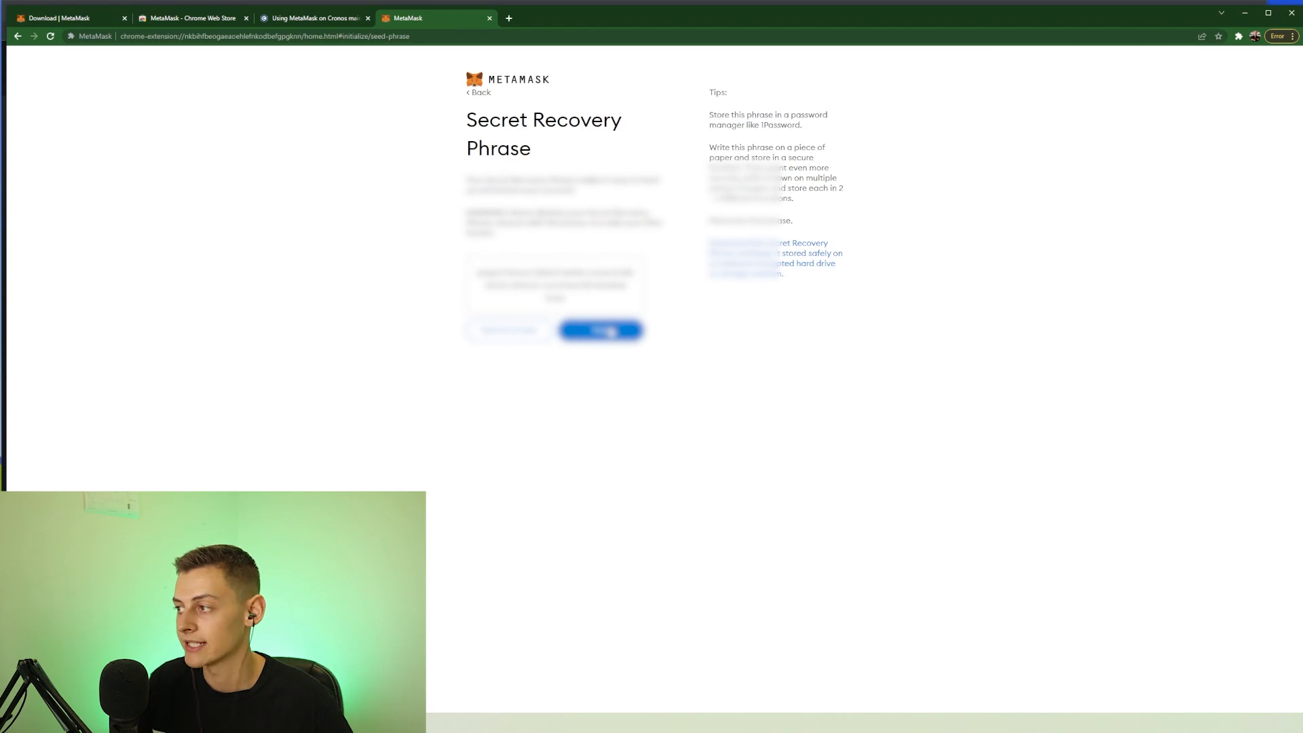
Select the recovery words in order and confirm the phrase.
left_click(600, 330)
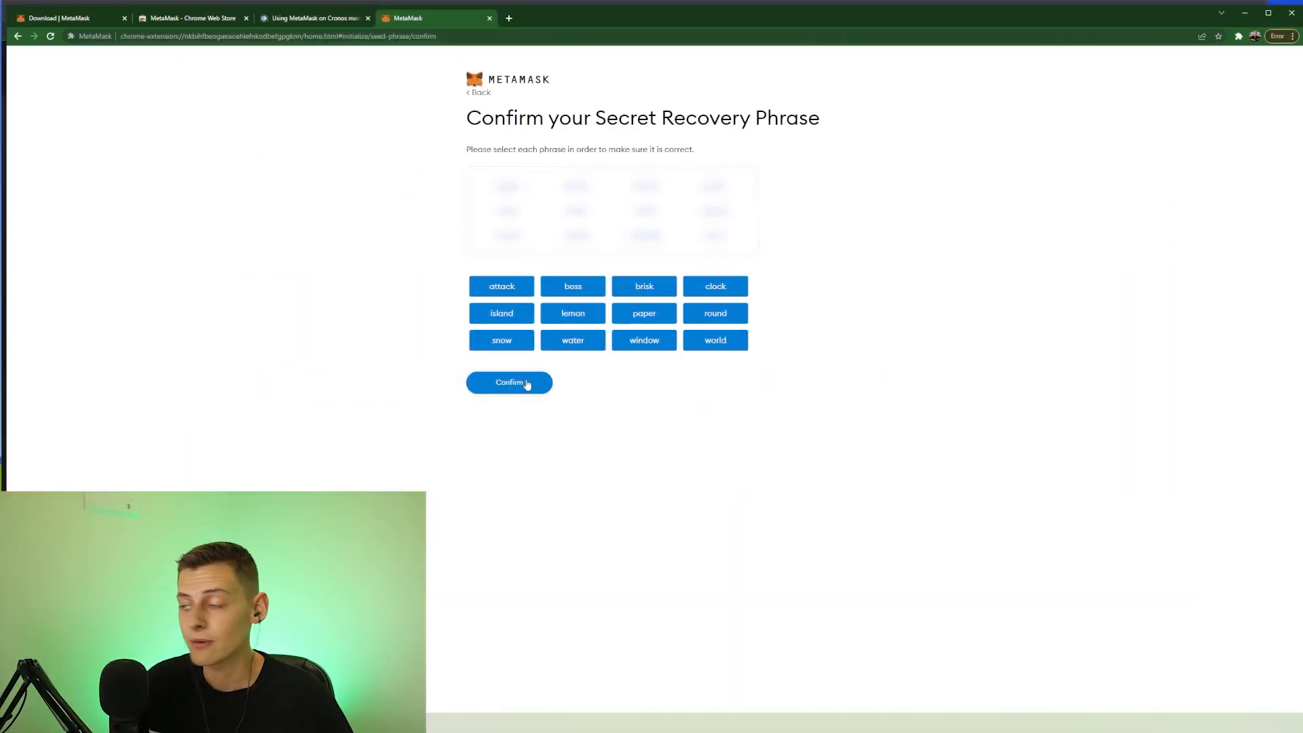
left_click(509, 382)
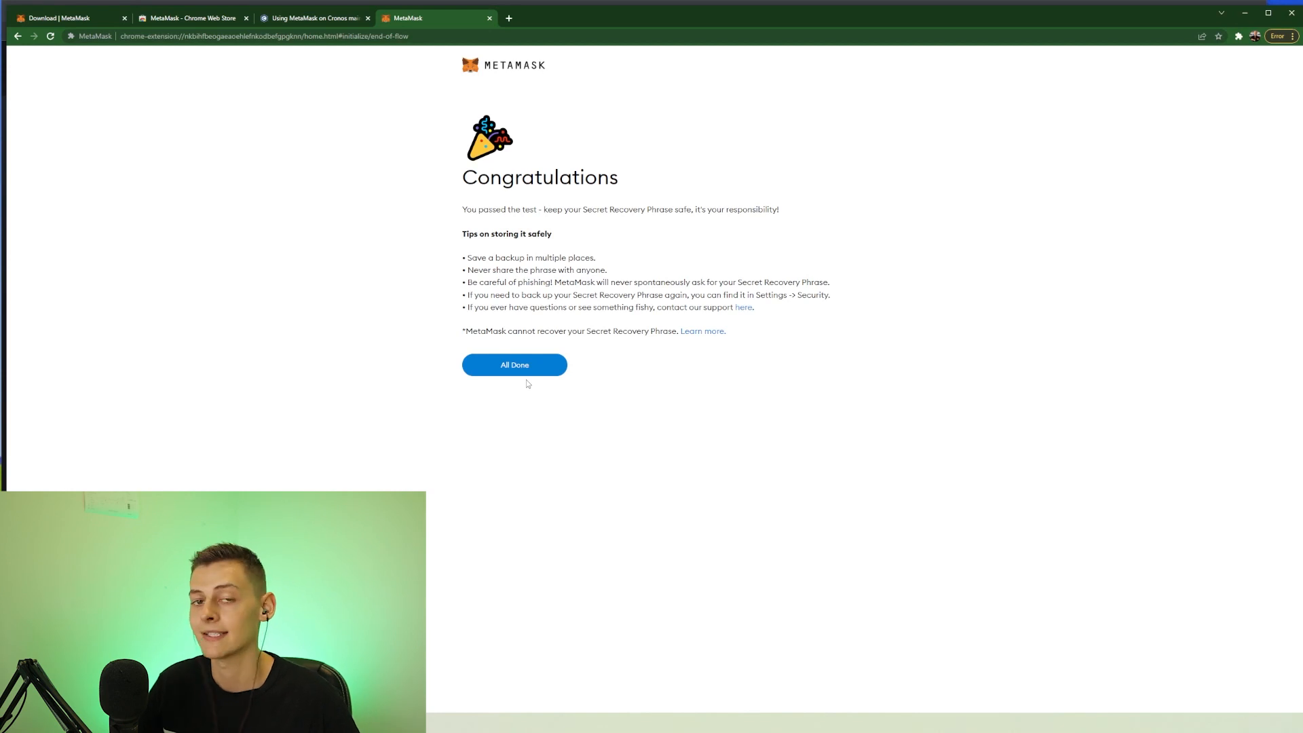
mouse_move(533, 373)
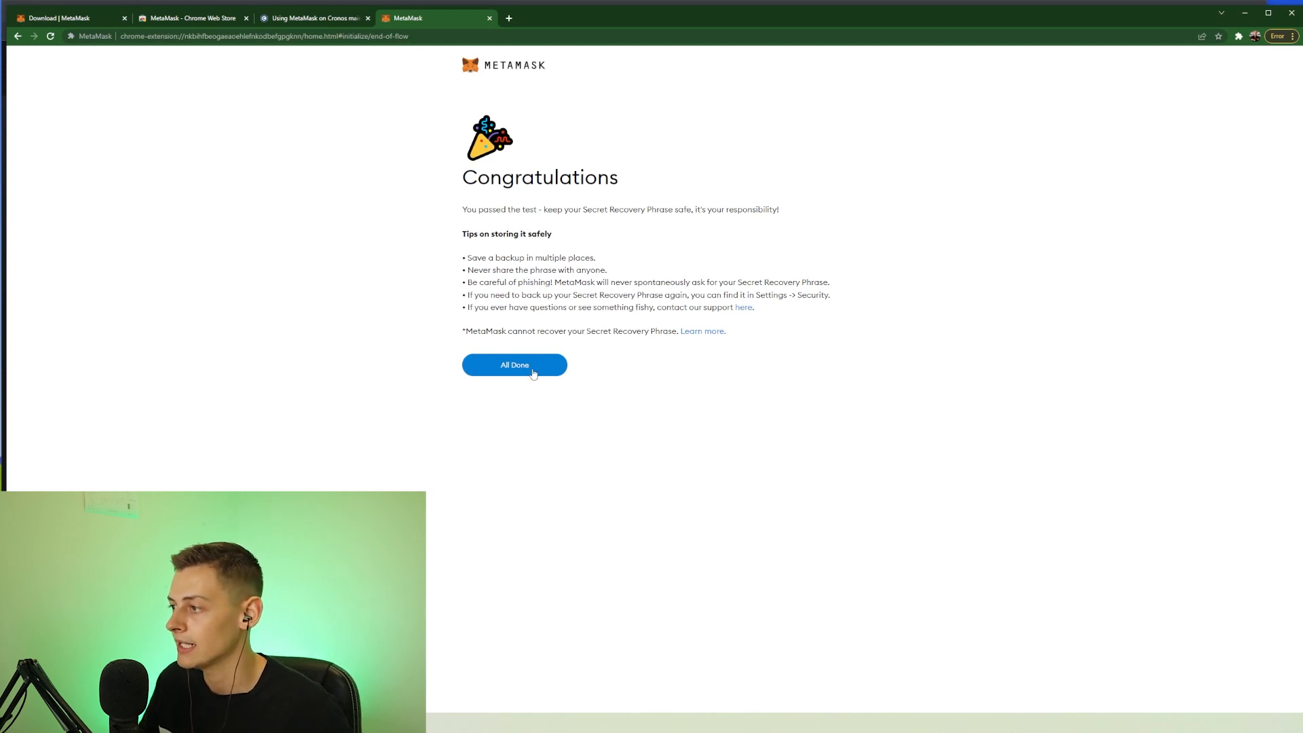
left_click(513, 366)
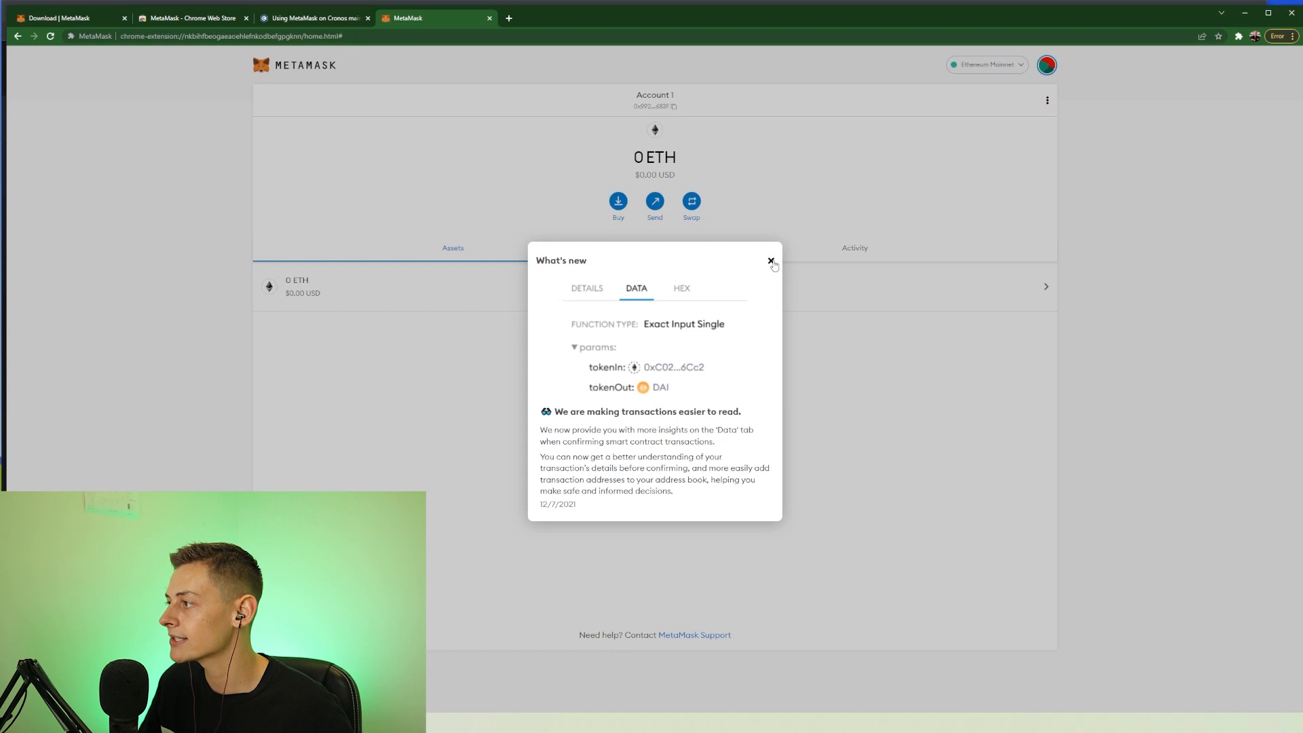
mouse_move(941, 267)
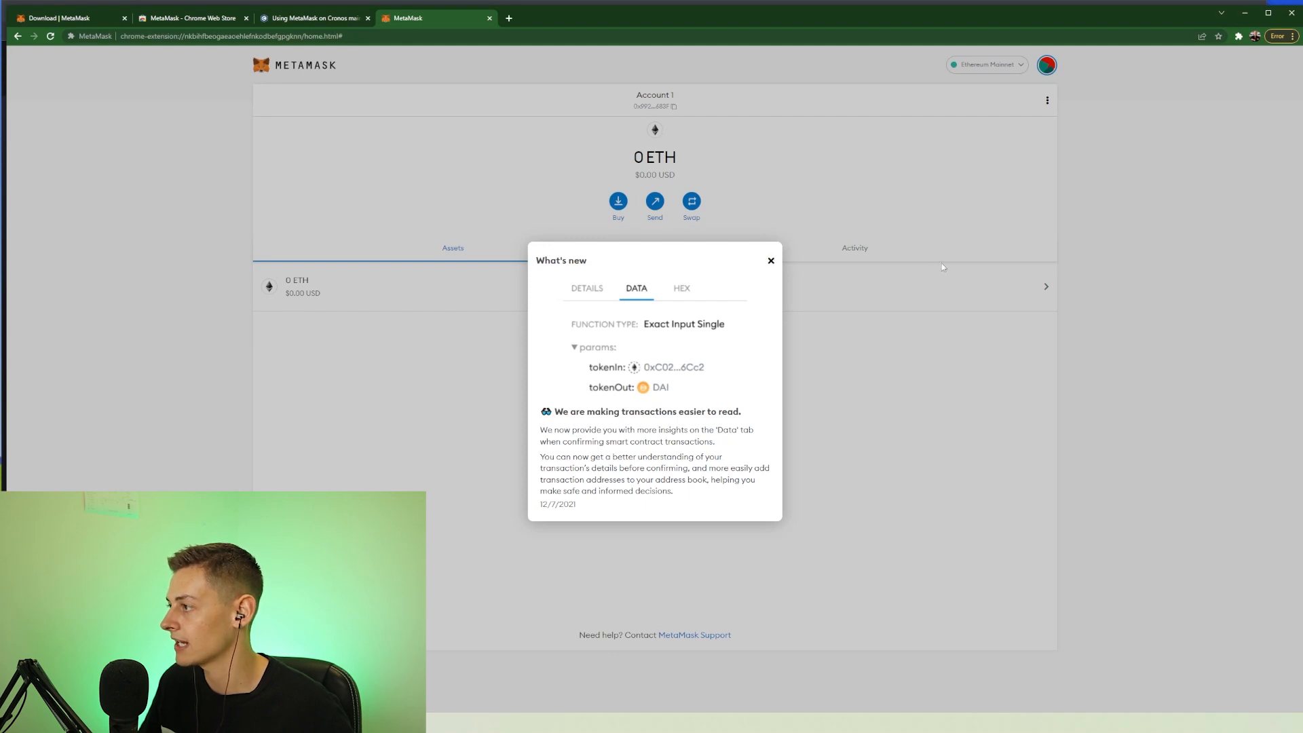
left_click(770, 260)
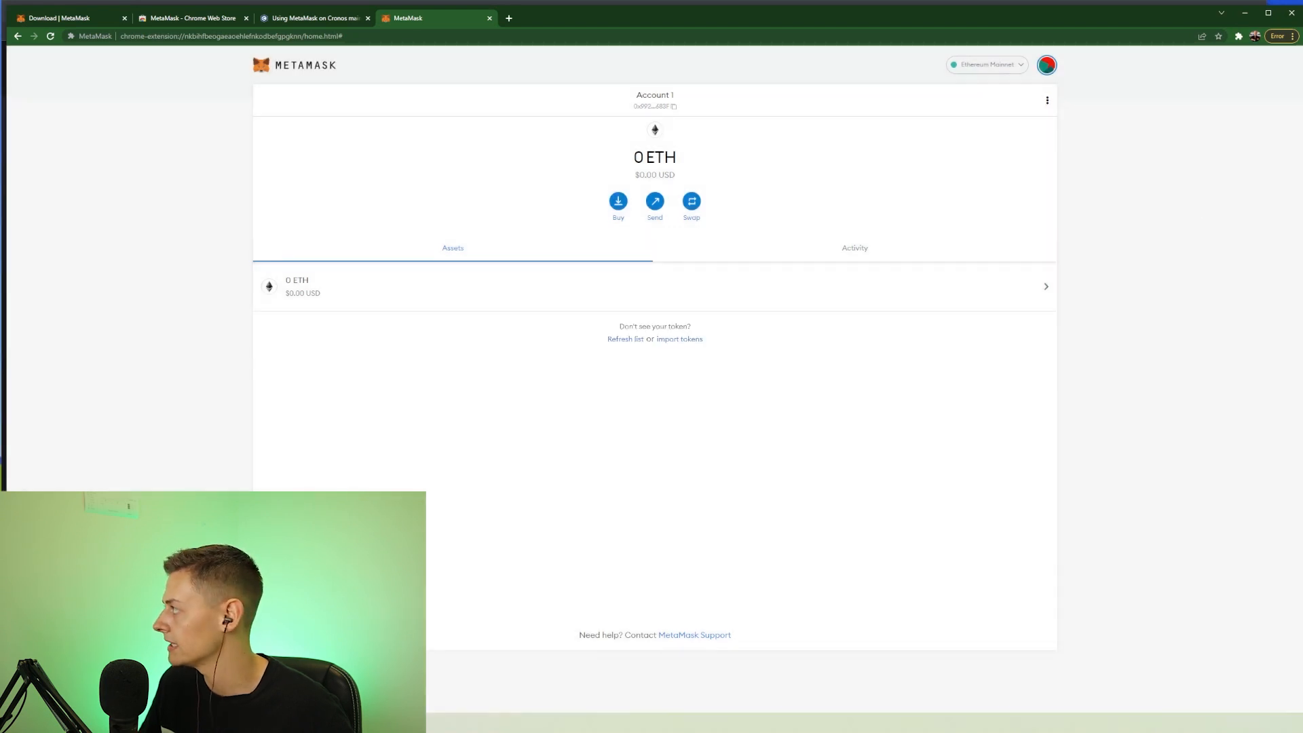
mouse_move(798, 251)
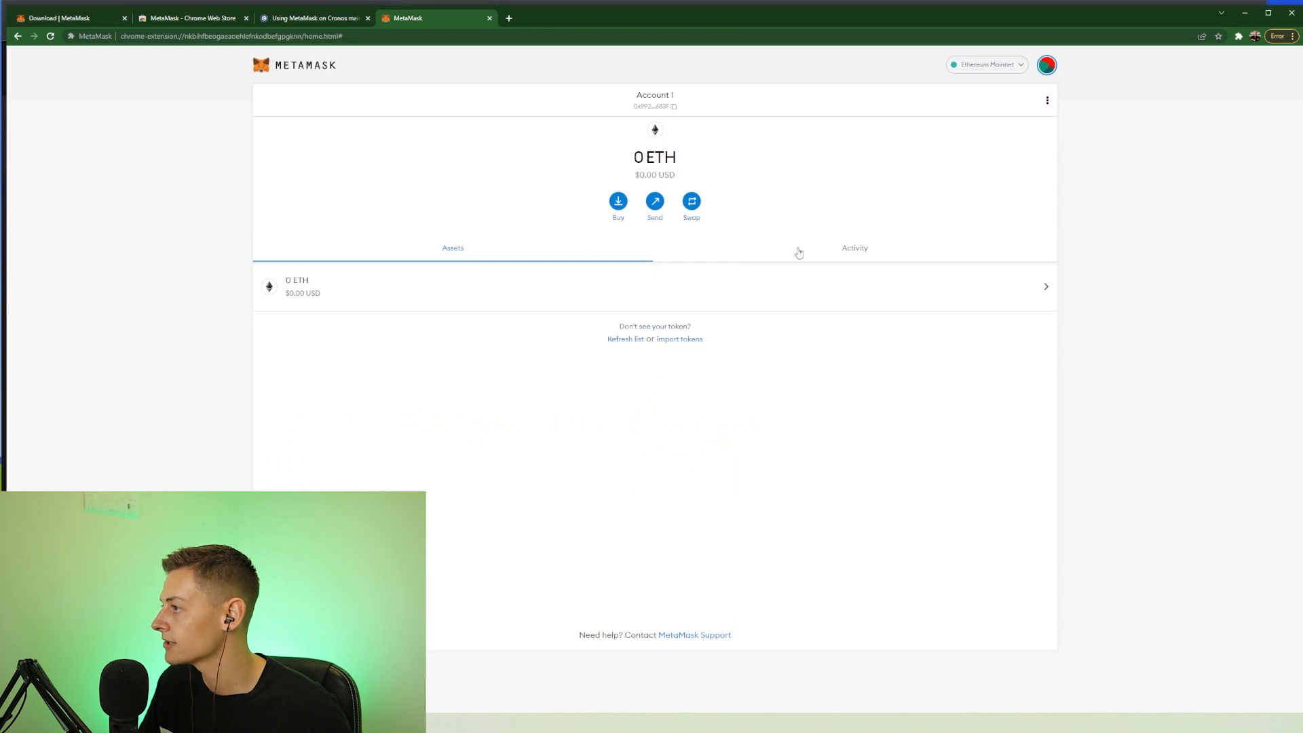
mouse_move(464, 108)
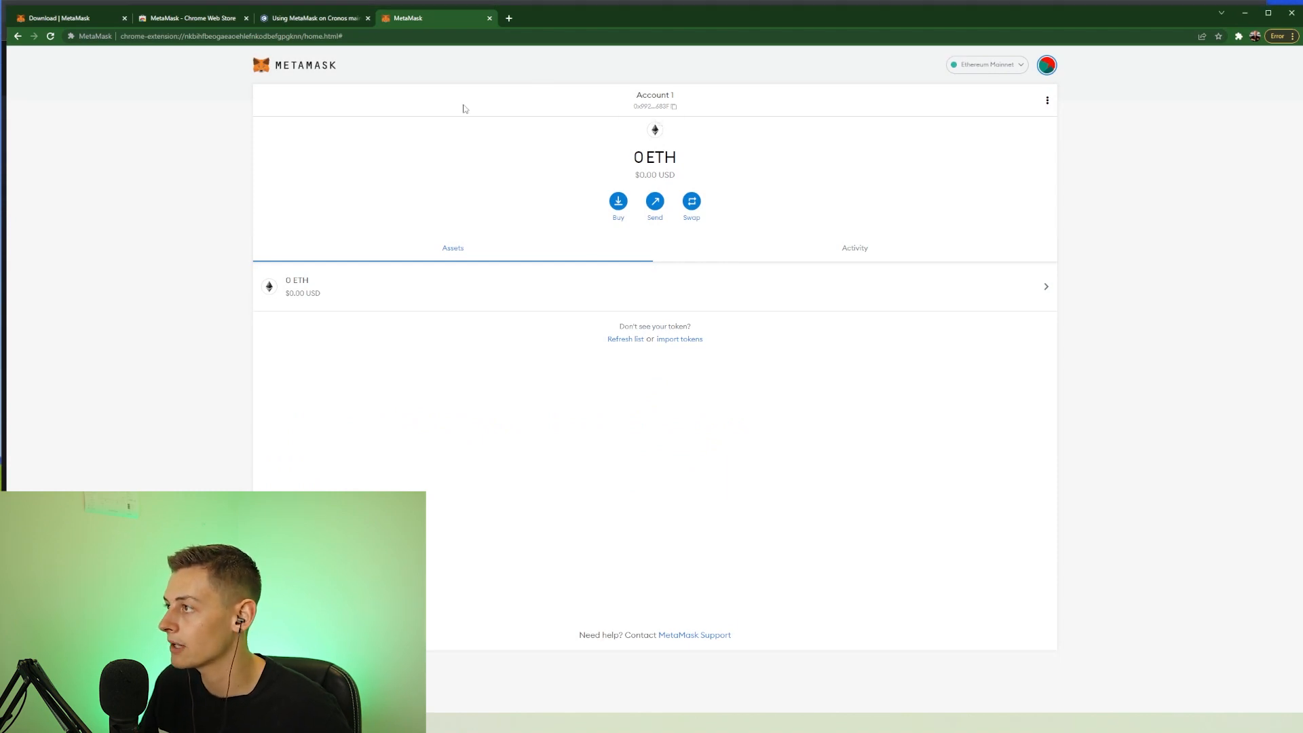
mouse_move(482, 141)
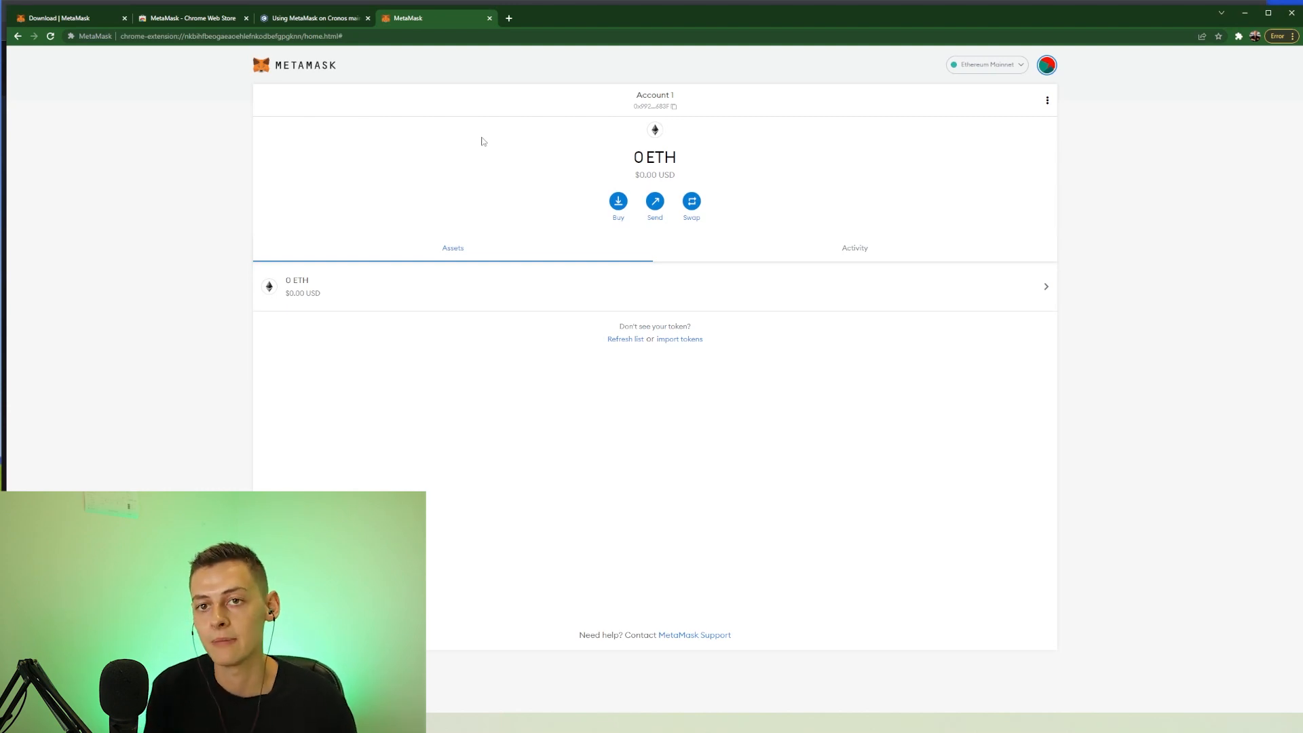
mouse_move(769, 130)
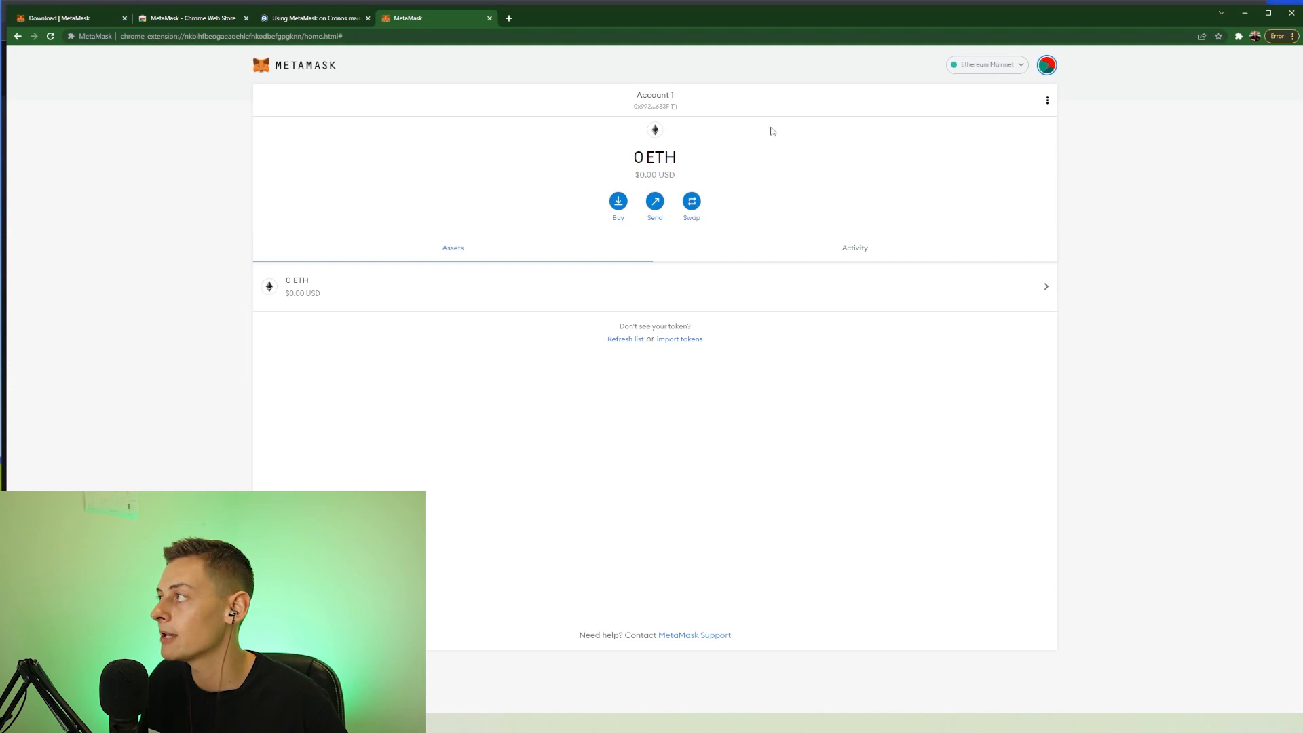
left_click(985, 65)
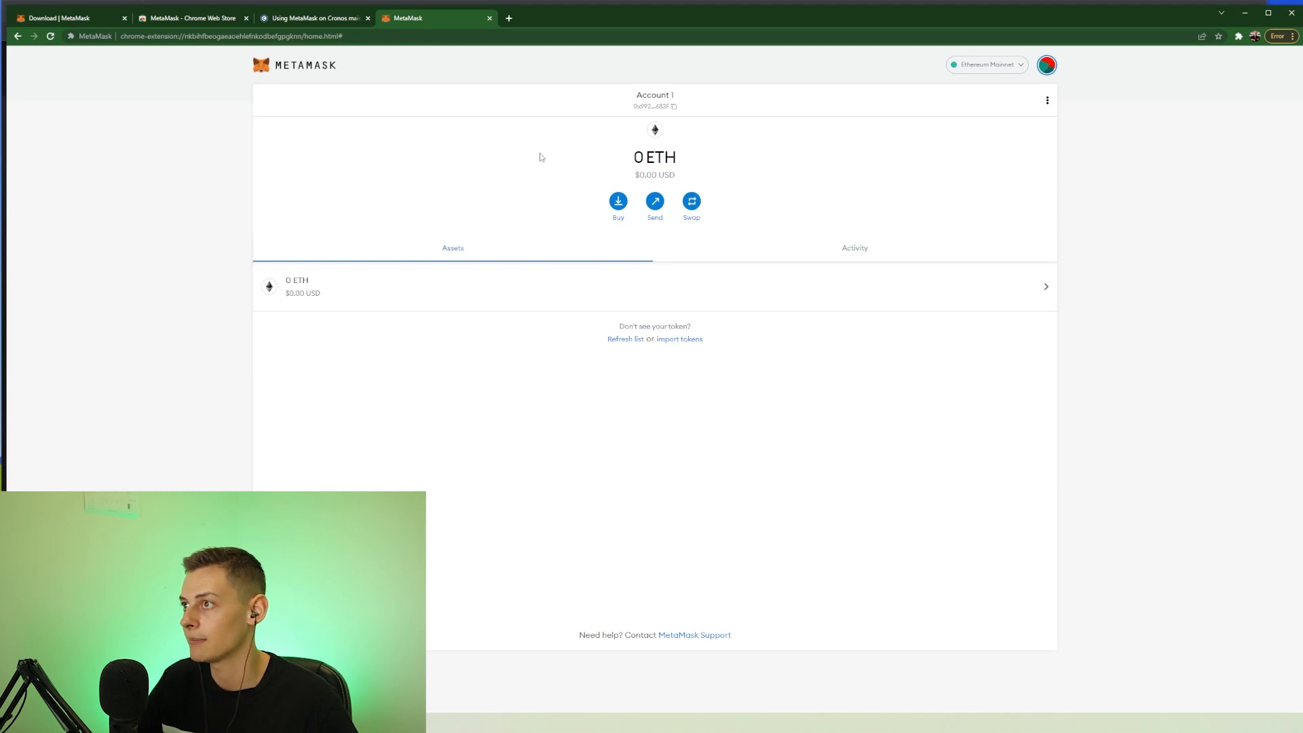
left_click(313, 18)
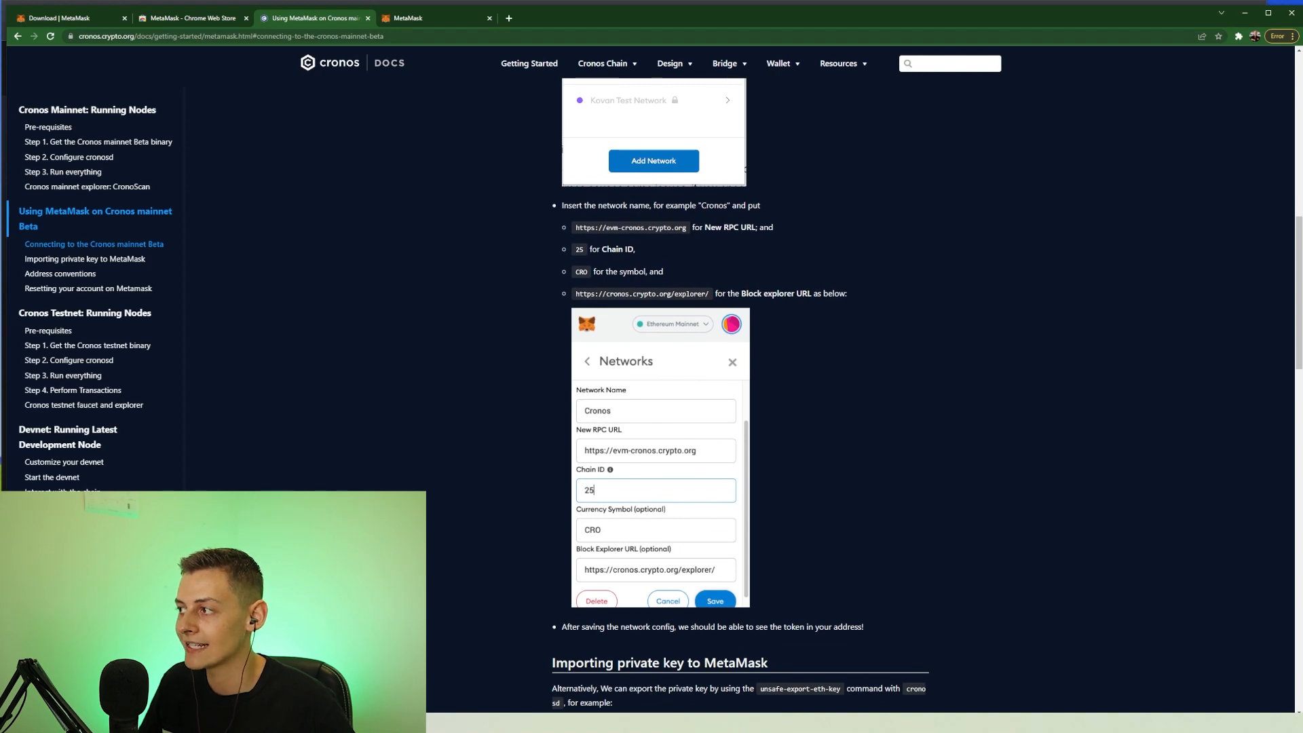
mouse_move(1214, 40)
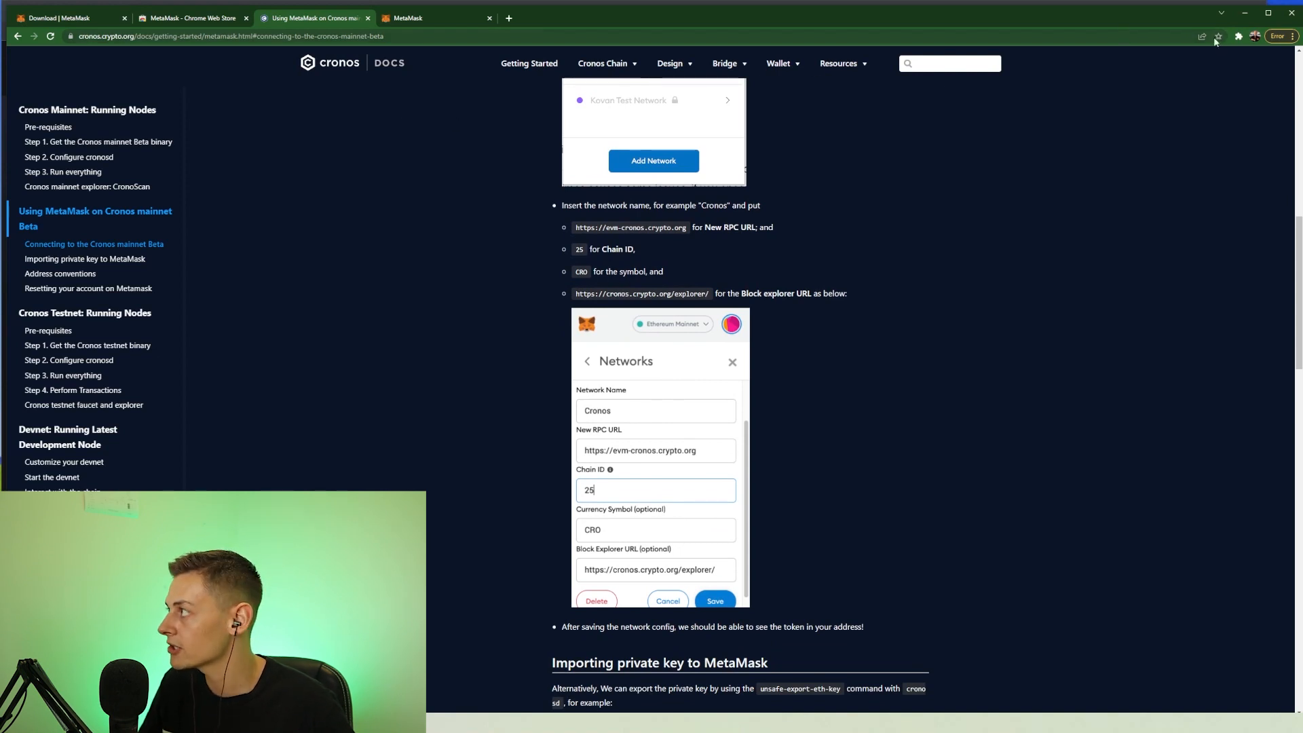
mouse_move(1237, 36)
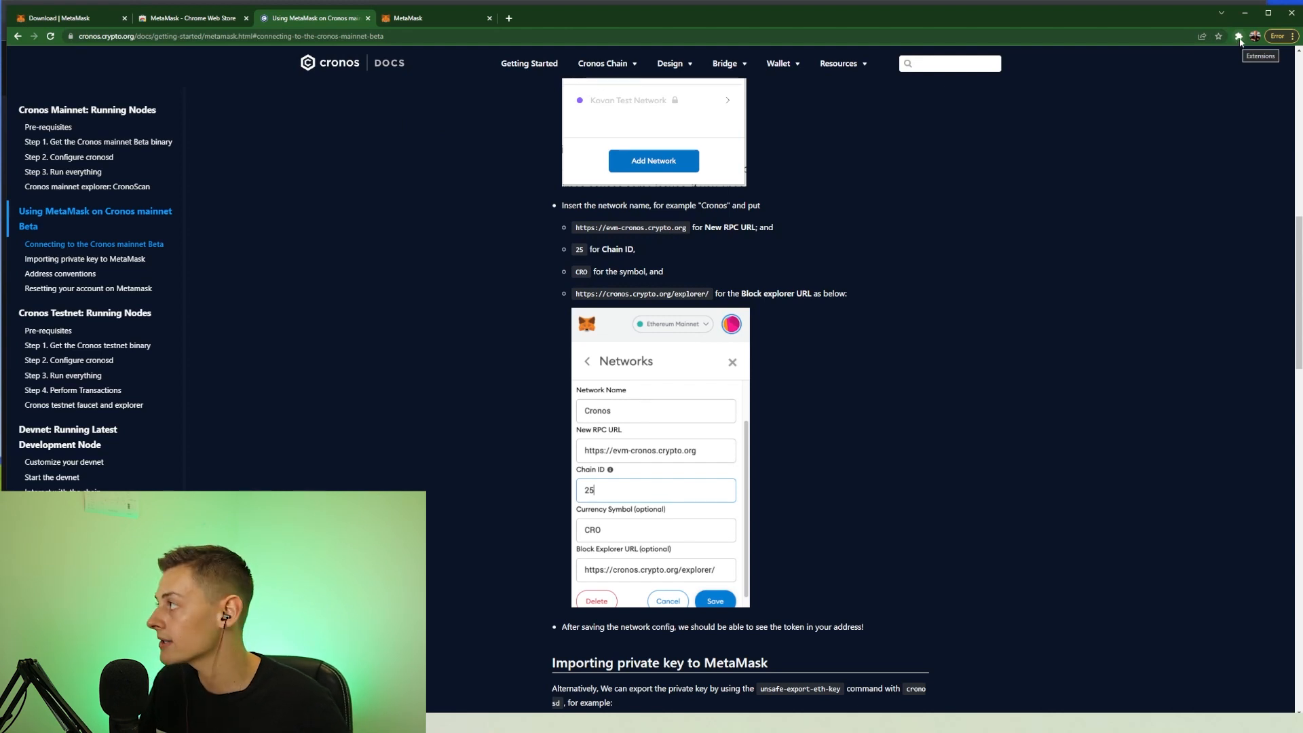
Open the MetaMask extension popup over the Cronos MetaMask guide.
left_click(1237, 36)
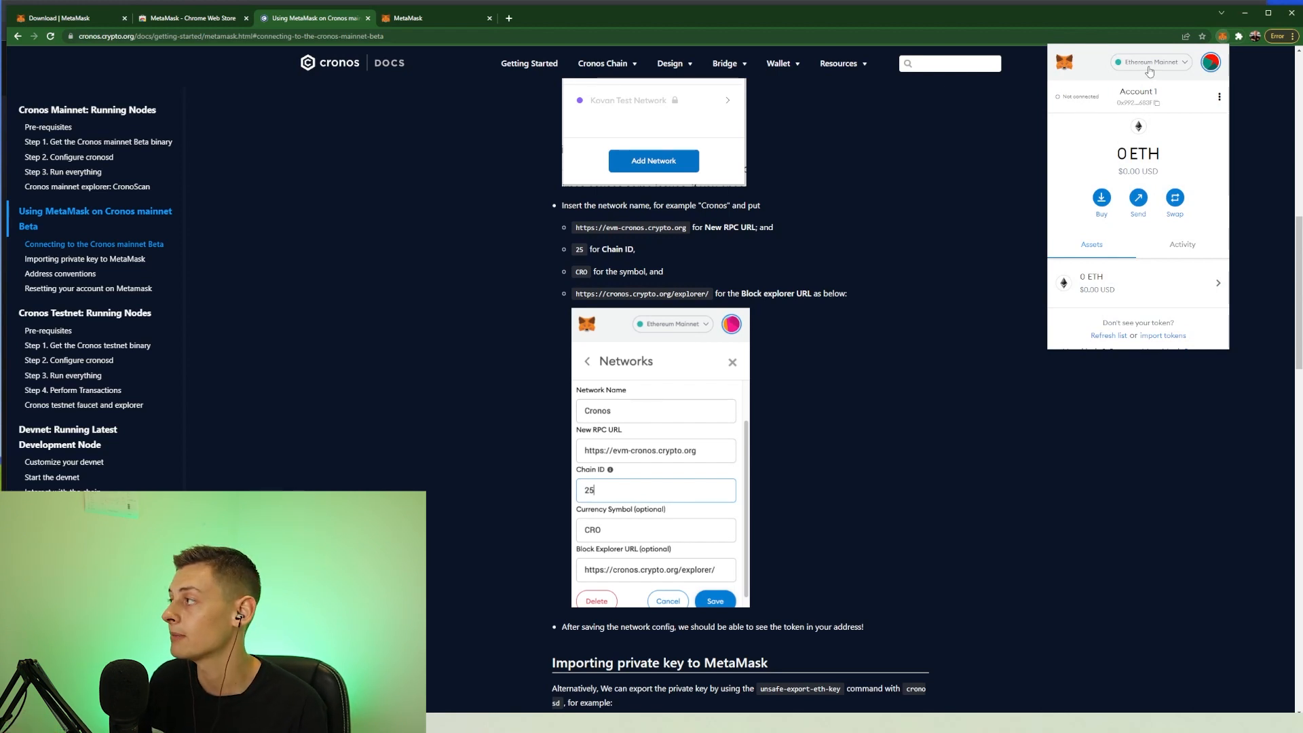
Choose Add Network from the Ethereum Mainnet network dropdown.
left_click(1151, 61)
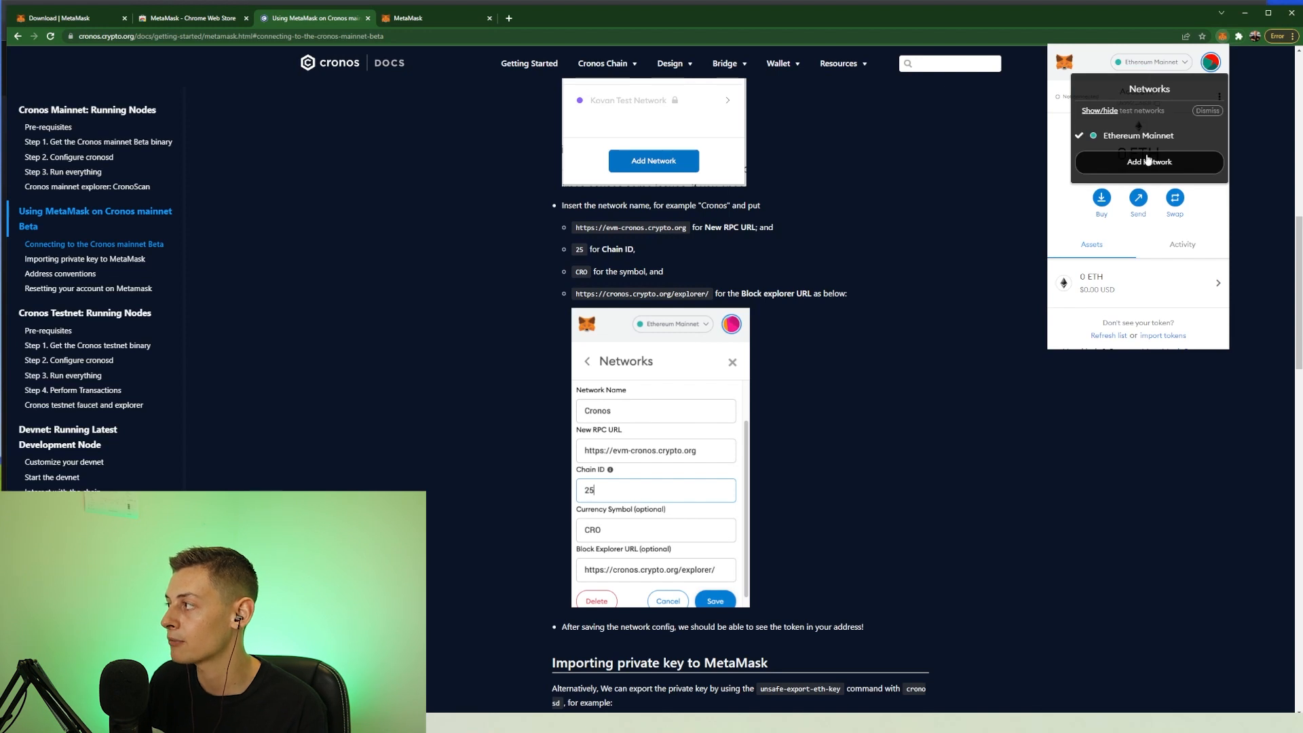
left_click(1149, 162)
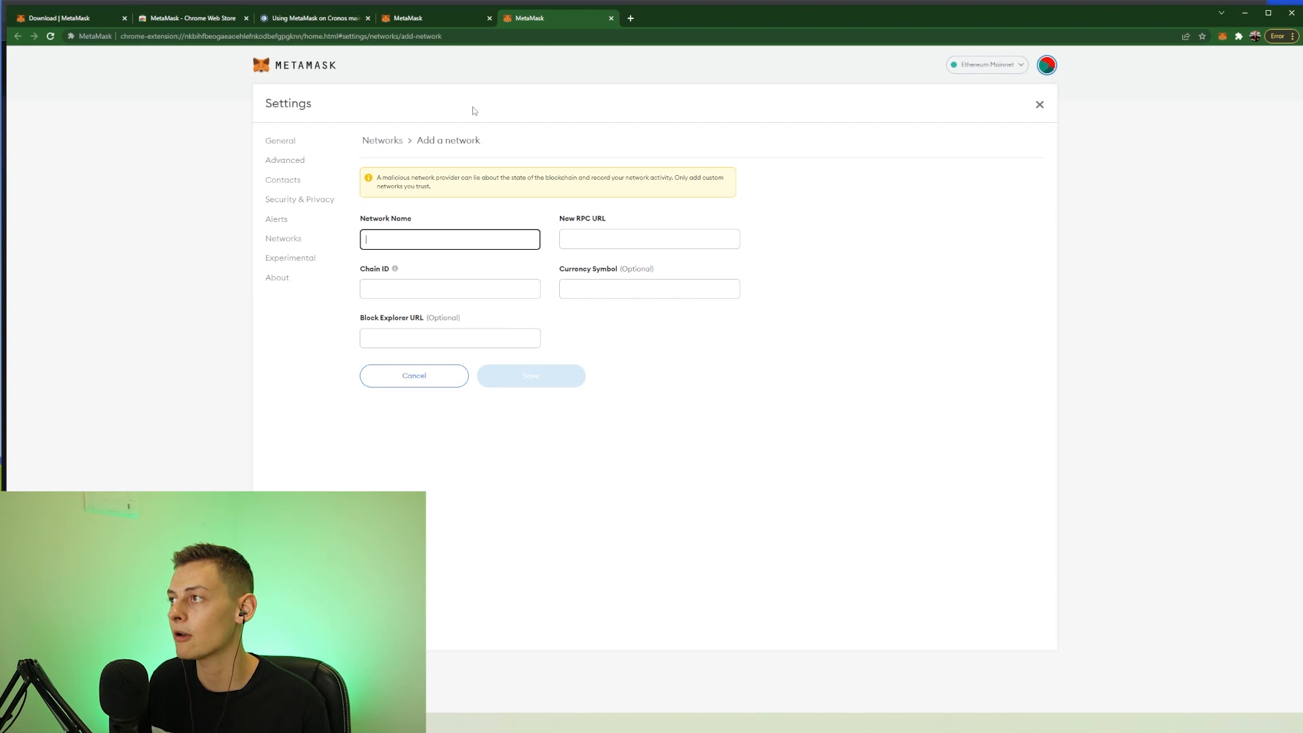
Name the network 'Cronos' and bring over the RPC URL from the Cronos guide.
left_click(407, 18)
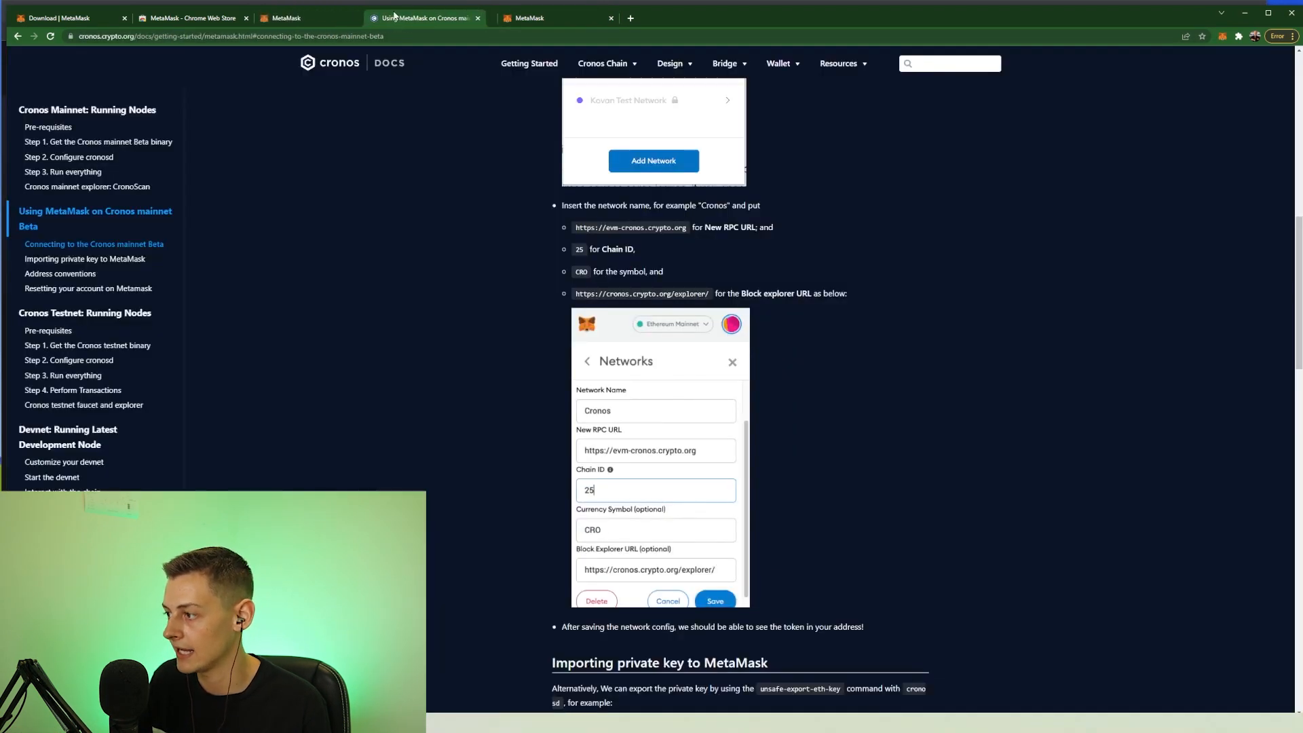
scroll("up", 3)
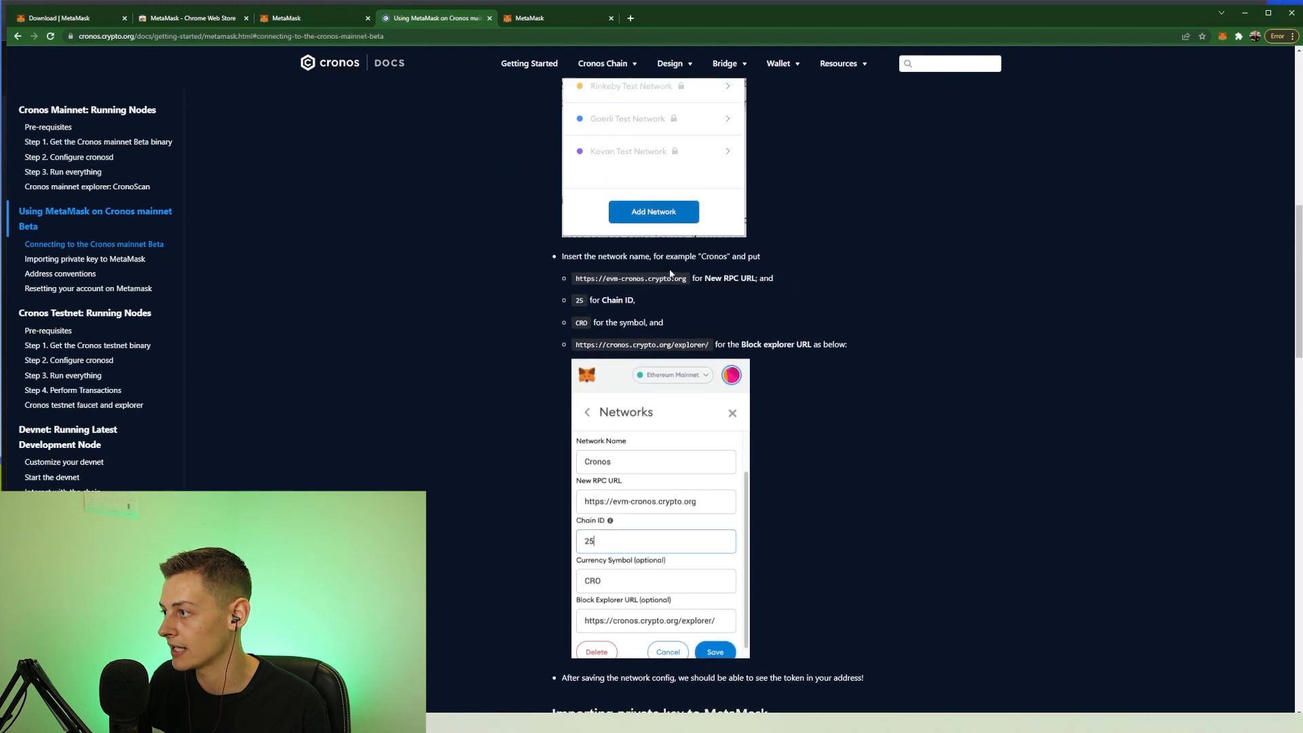
left_click(556, 17)
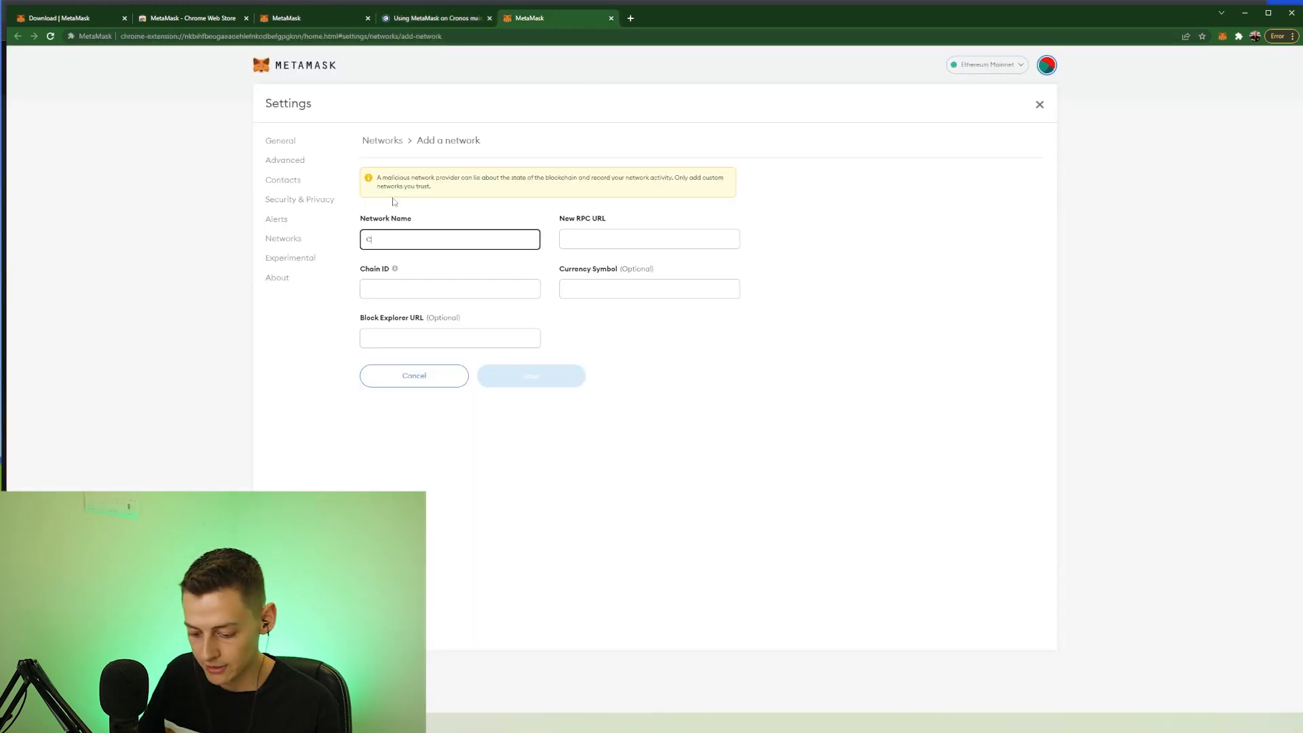
type("Cronos")
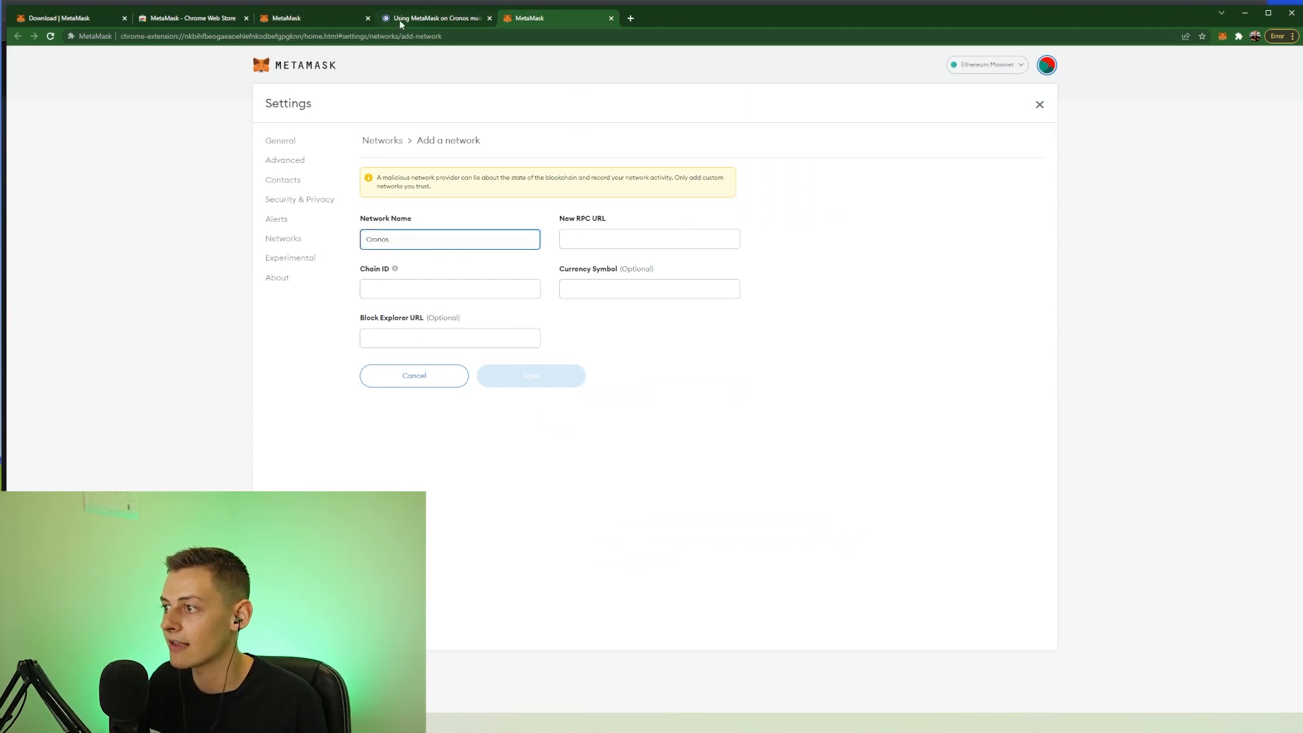
left_click(432, 18)
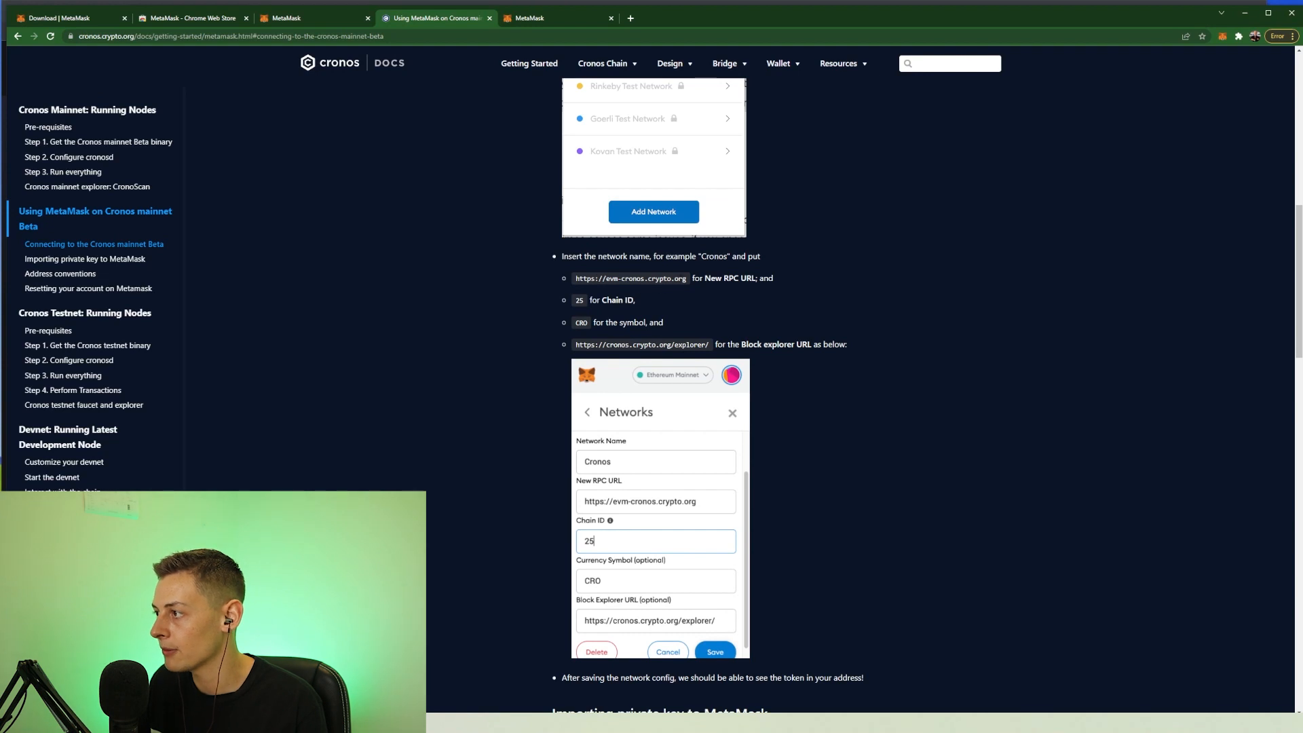
double_click(629, 277)
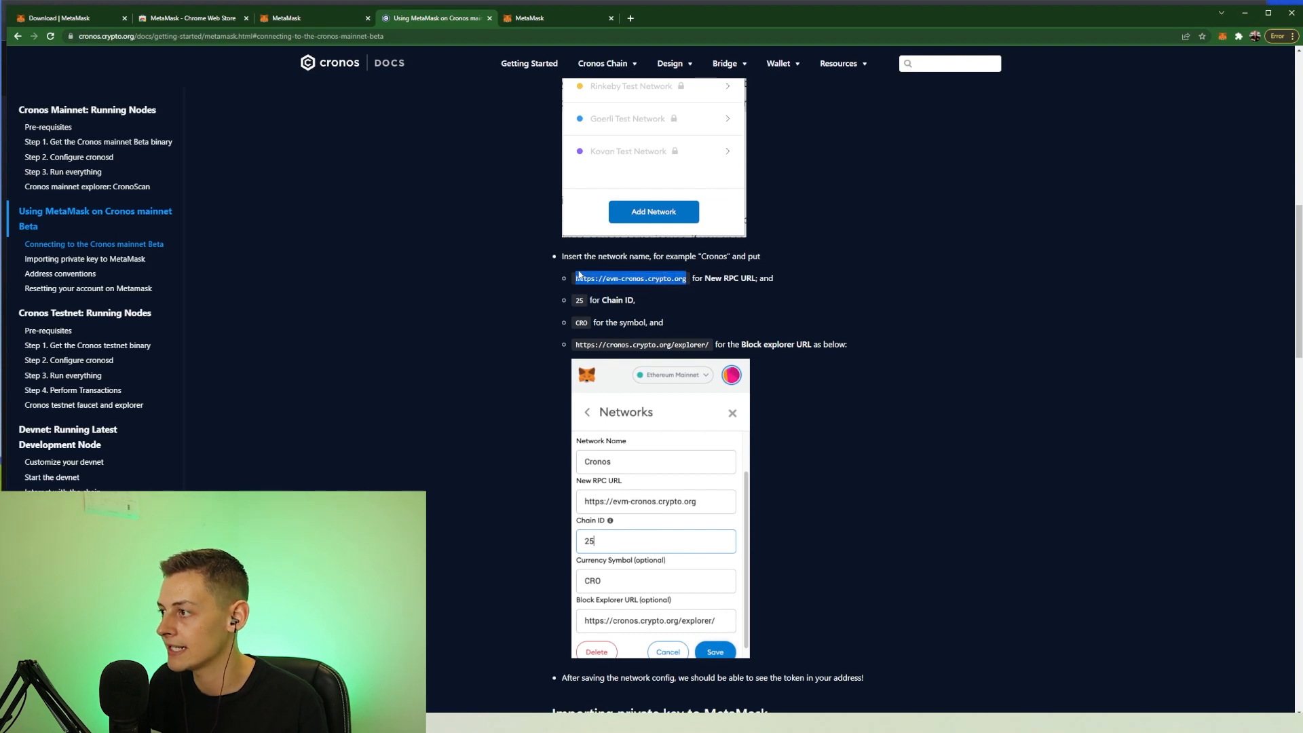
left_click(552, 17)
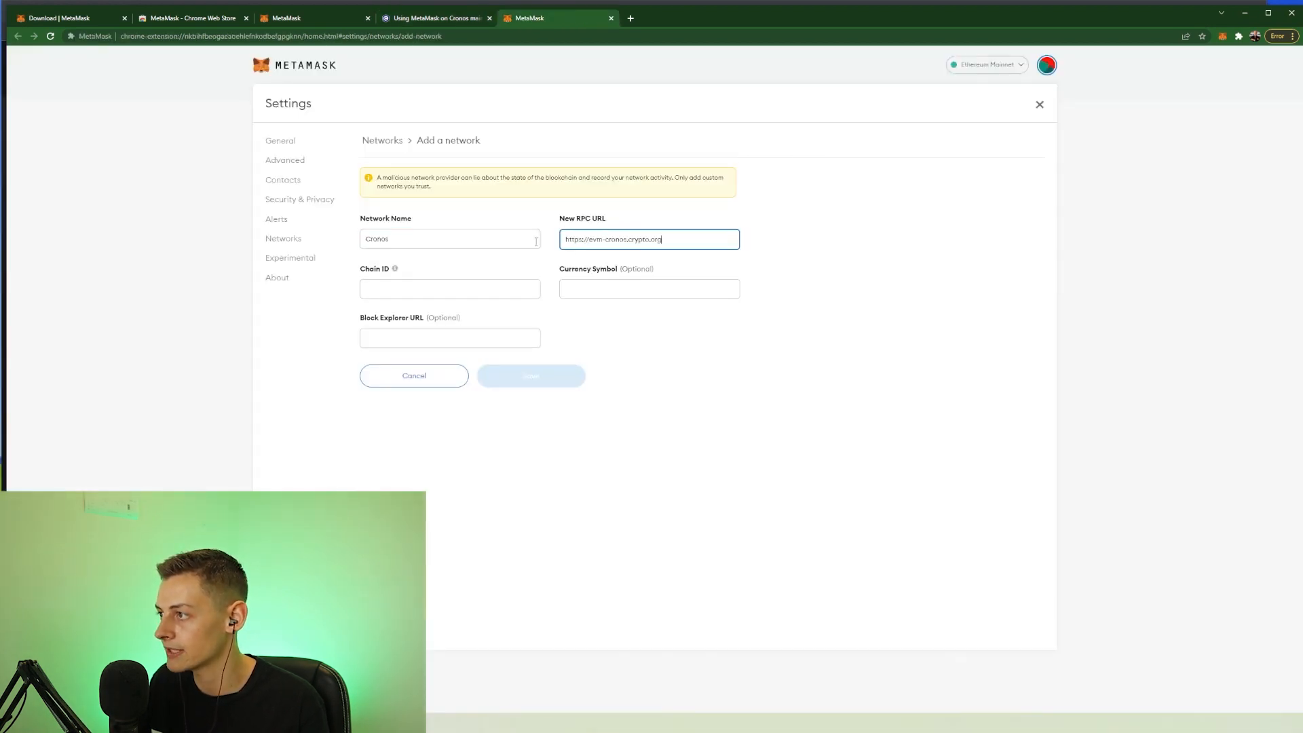
left_click(434, 18)
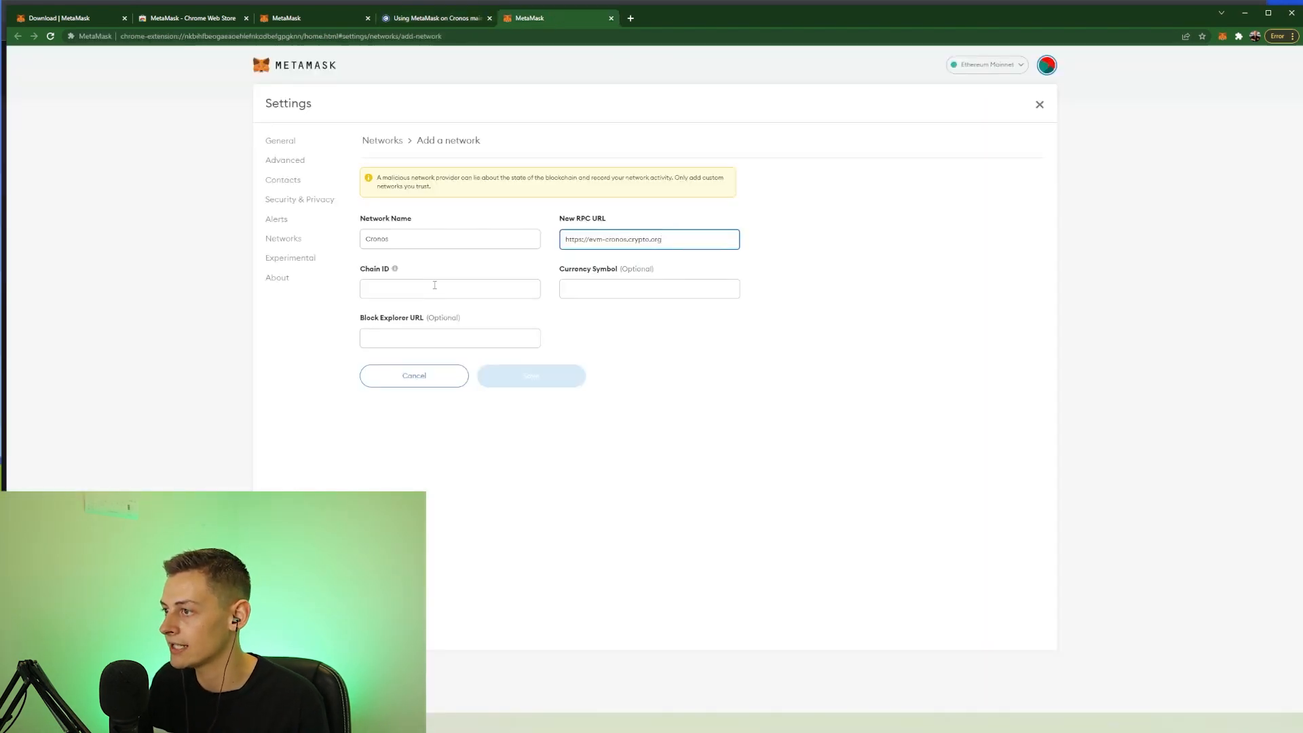
Enter chain ID 25 and symbol CRO, paste the block explorer URL, and save.
left_click(434, 18)
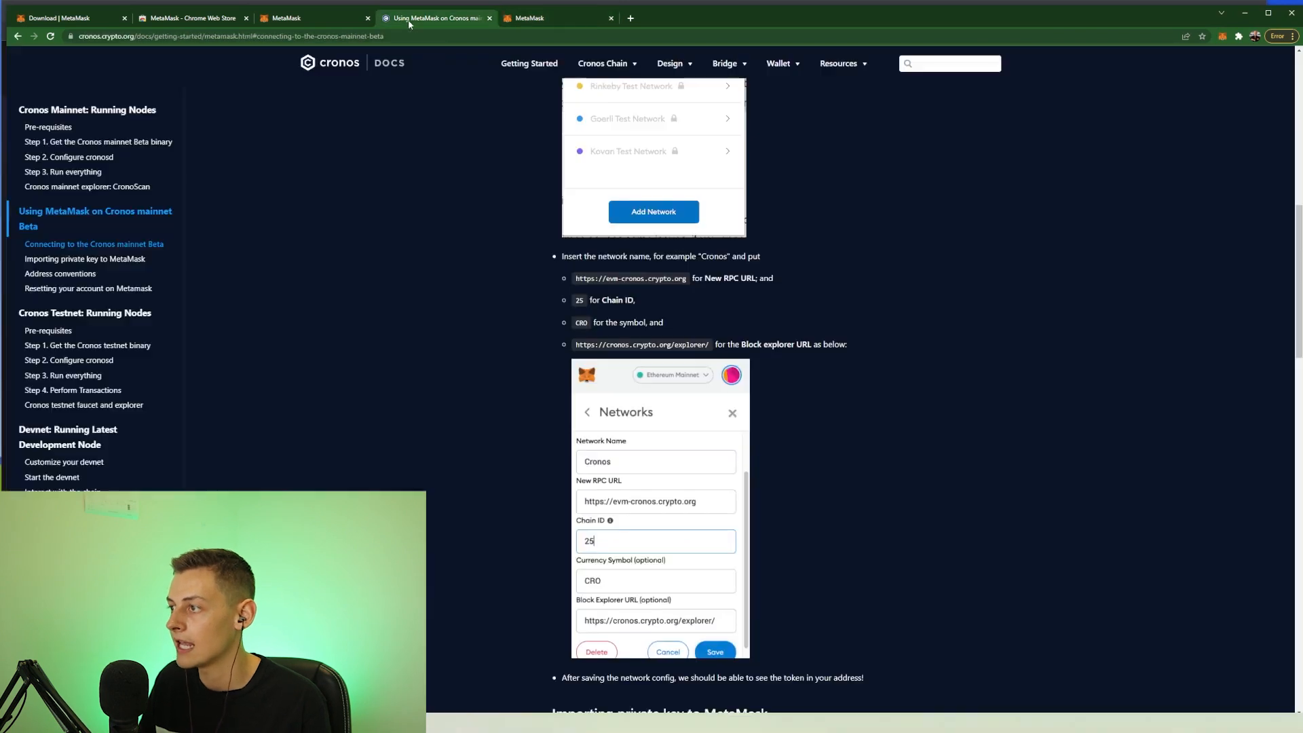
left_click(528, 18)
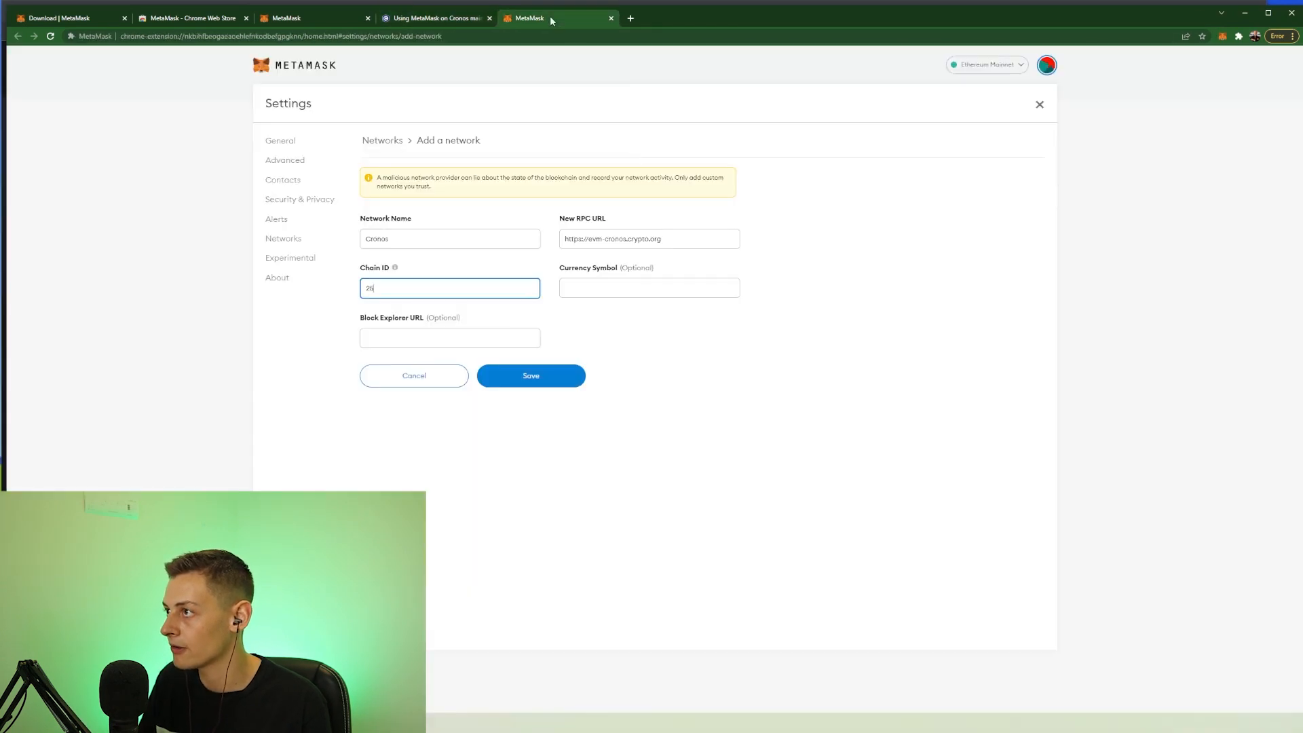
type("CRO")
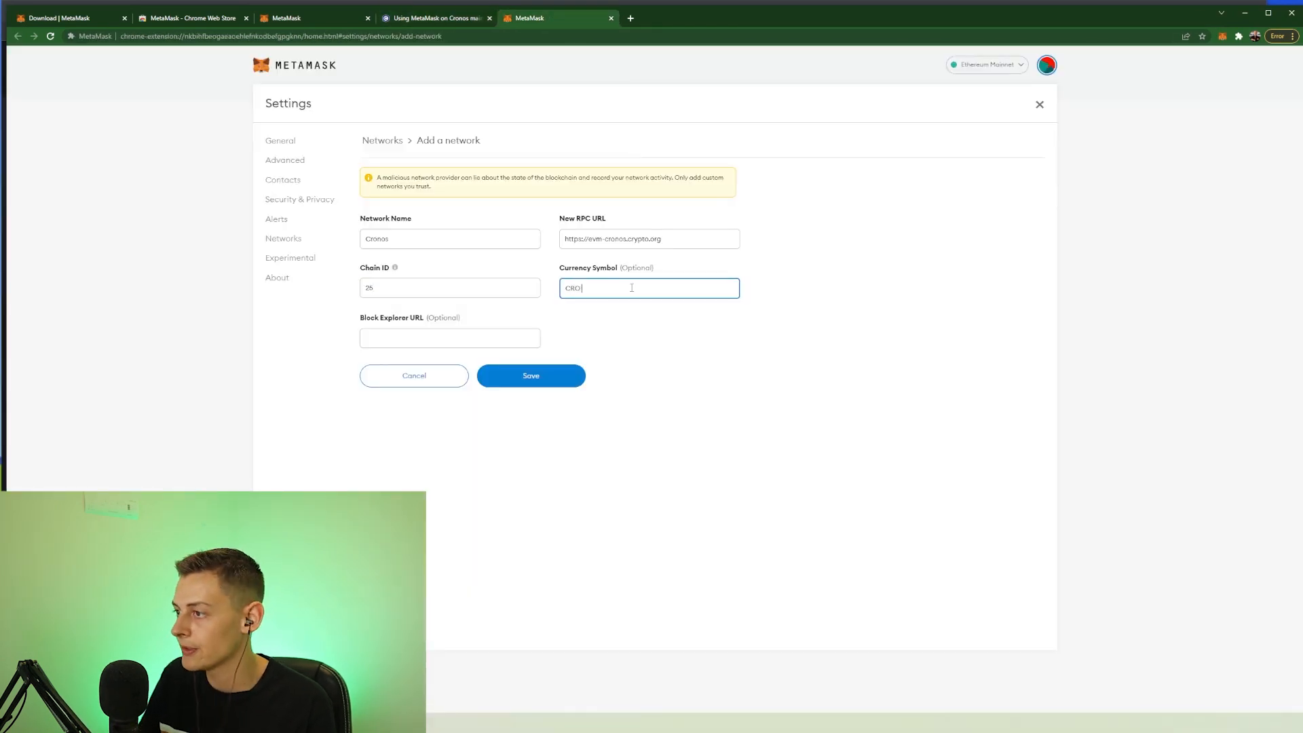
left_click(433, 17)
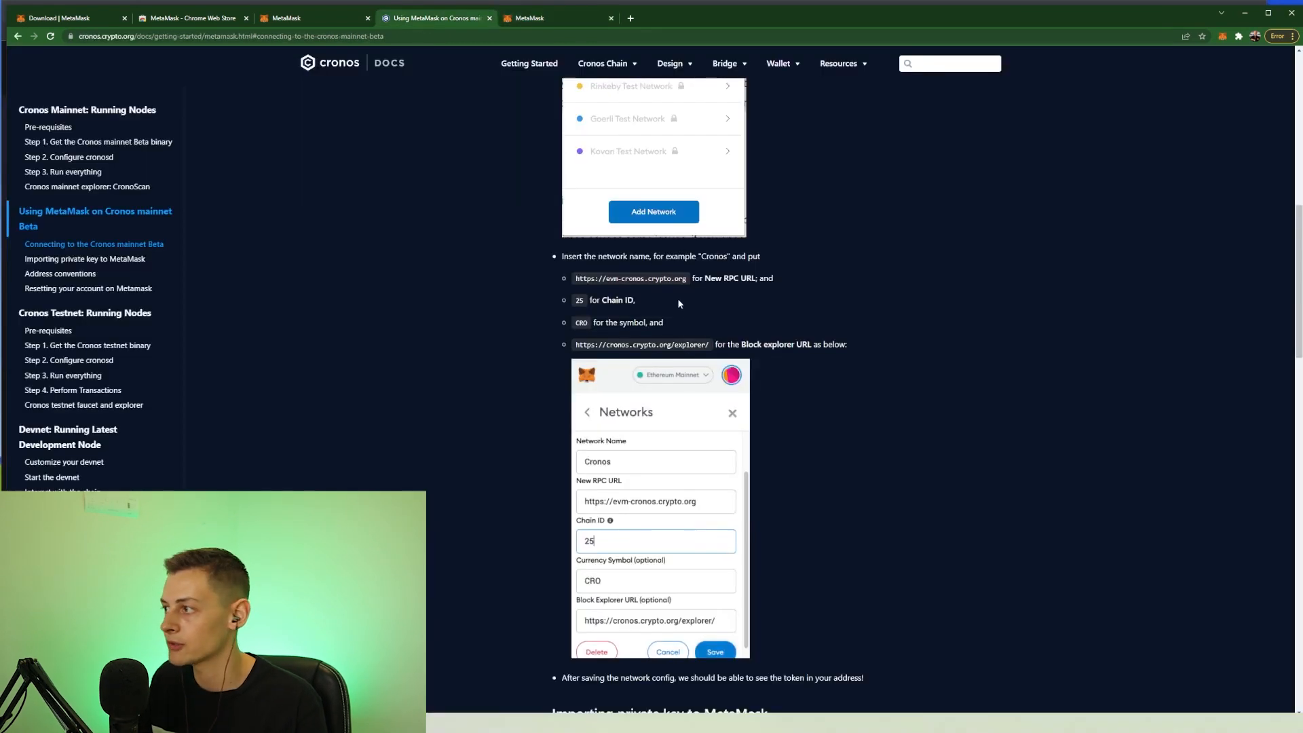
double_click(641, 344)
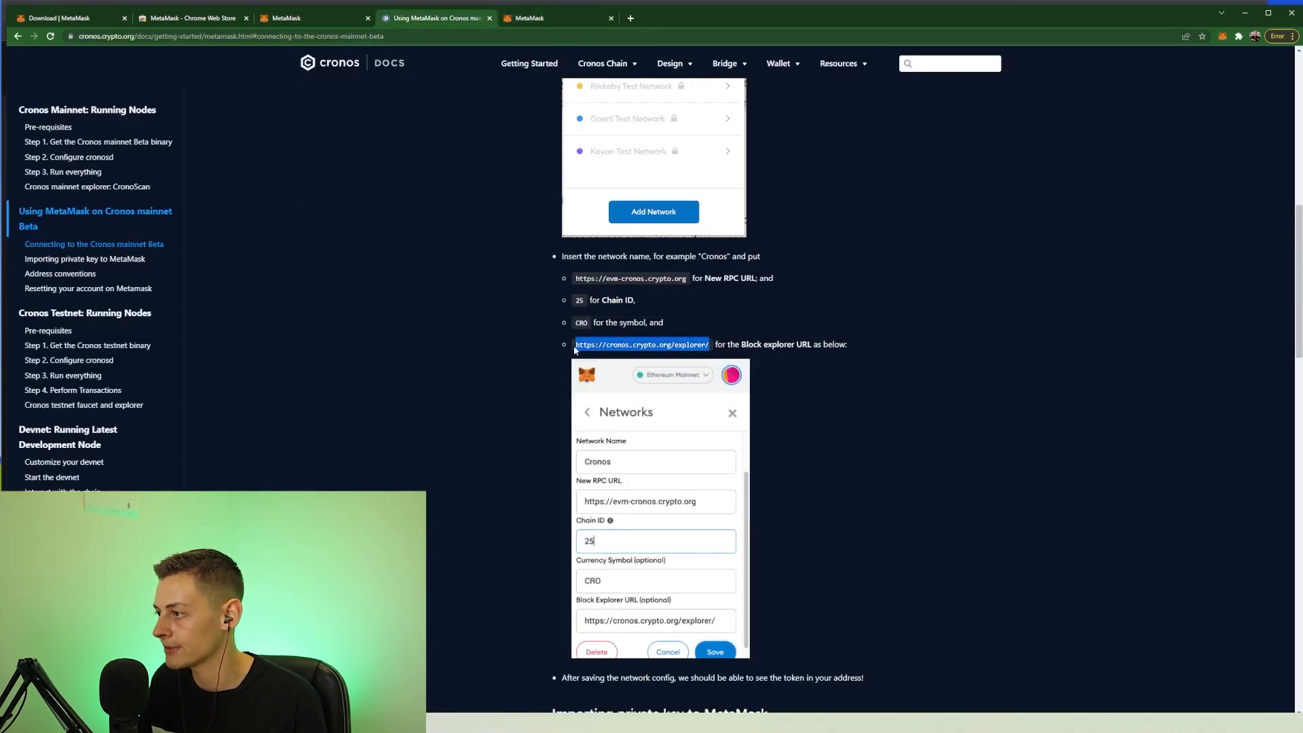
right_click(449, 337)
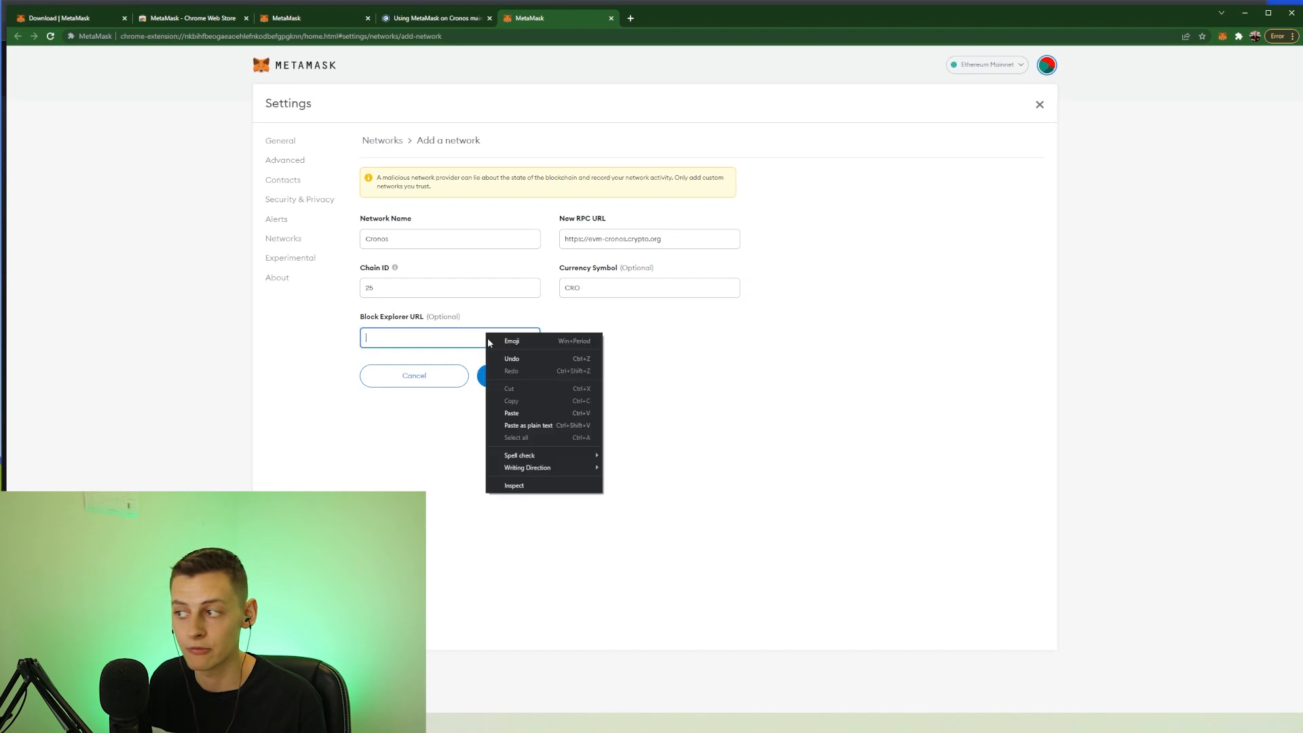
left_click(511, 414)
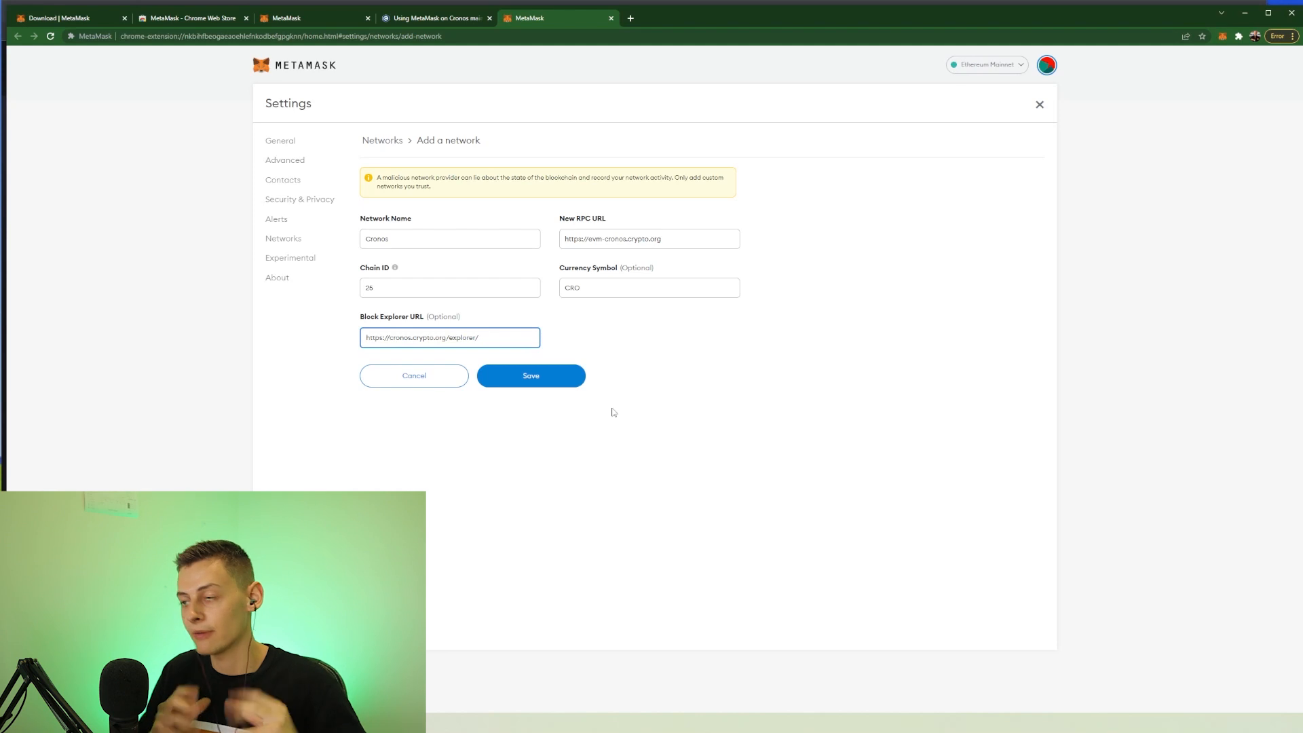
mouse_move(496, 307)
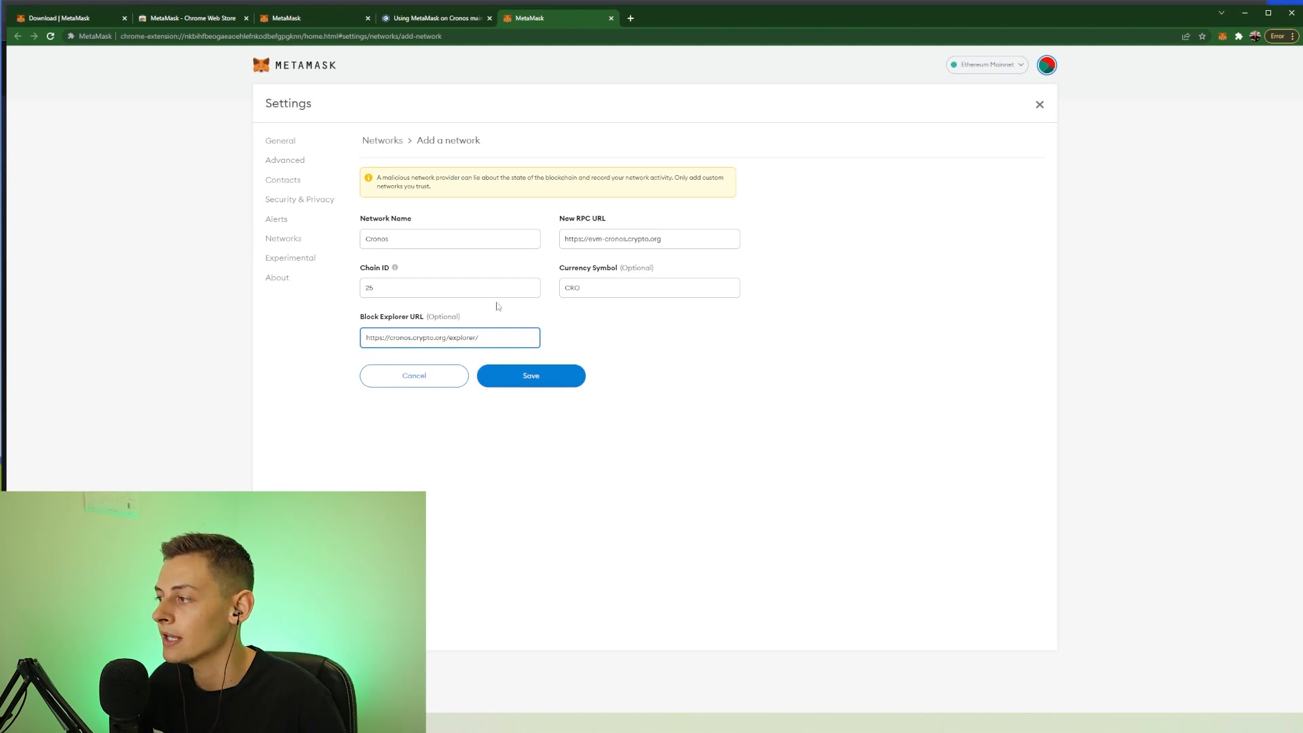
left_click(530, 374)
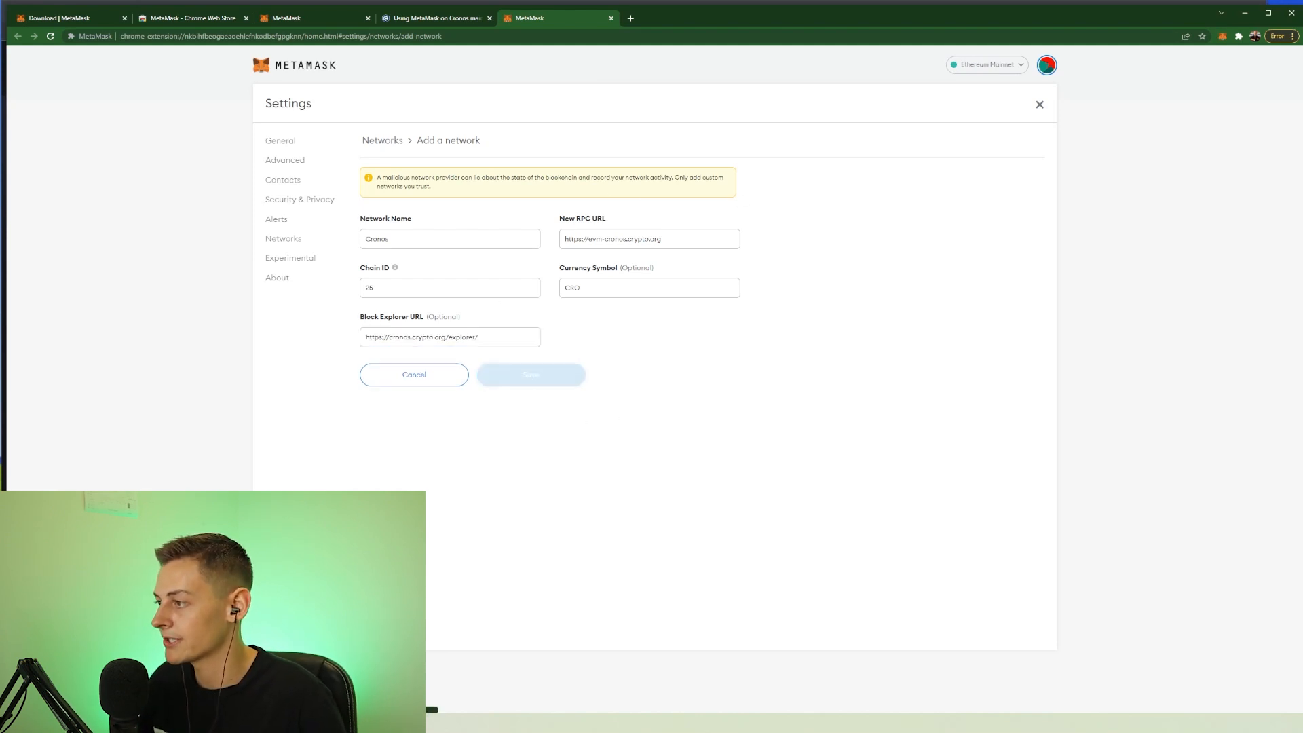
Save the Cronos network and copy the account address.
left_click(530, 374)
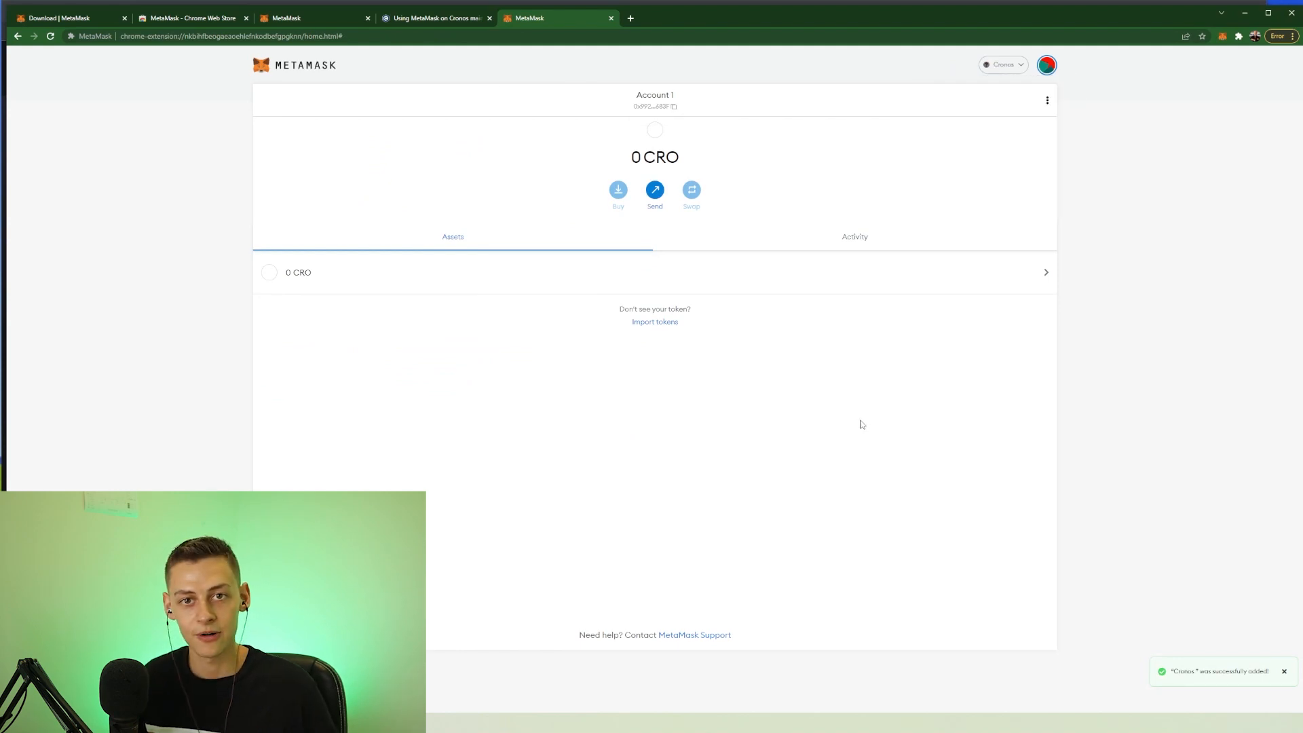
mouse_move(655, 106)
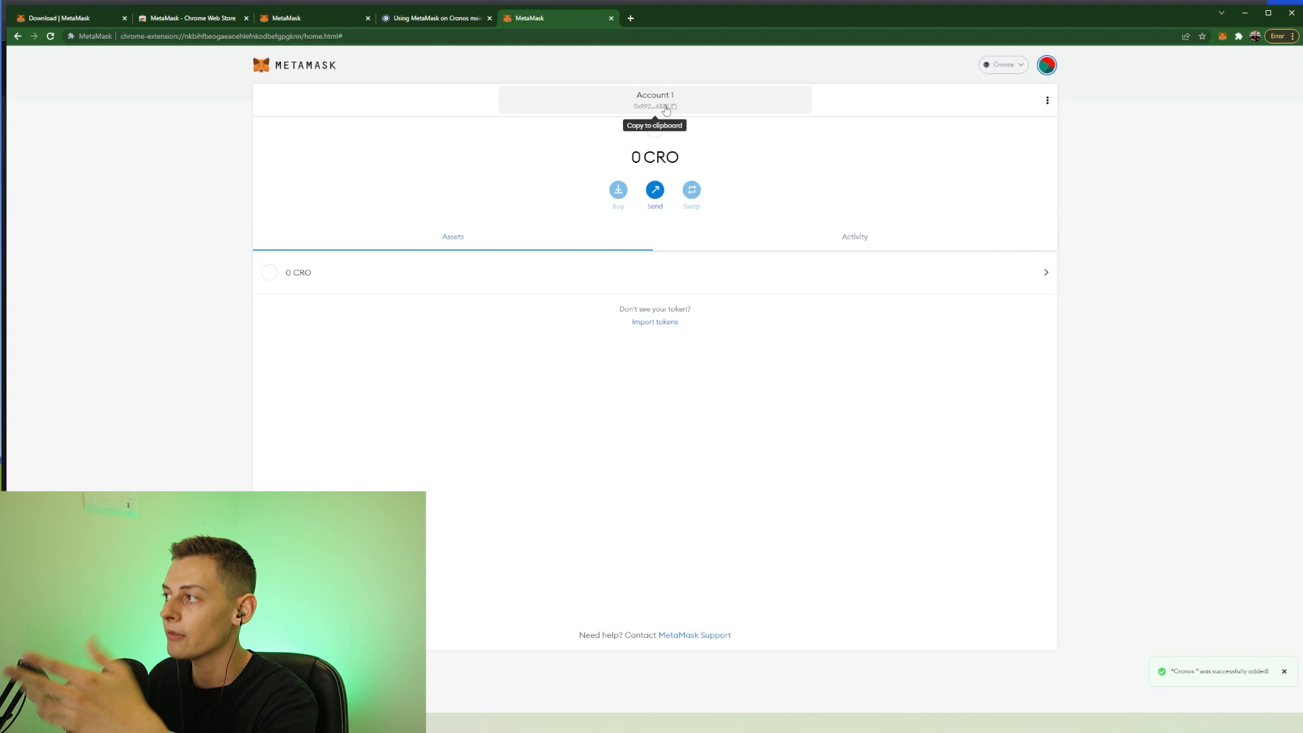
left_click(654, 106)
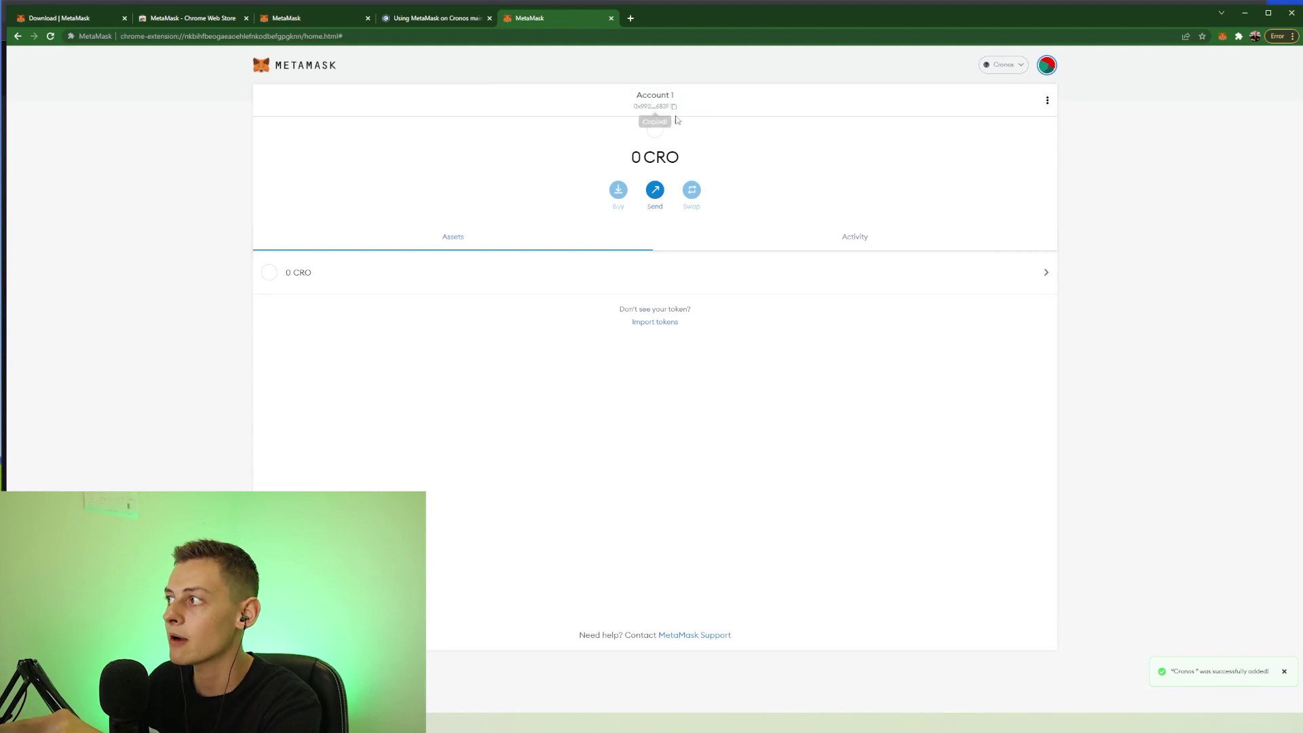
Switch the wallet to Ethereum Mainnet, then back to Cronos.
left_click(1001, 65)
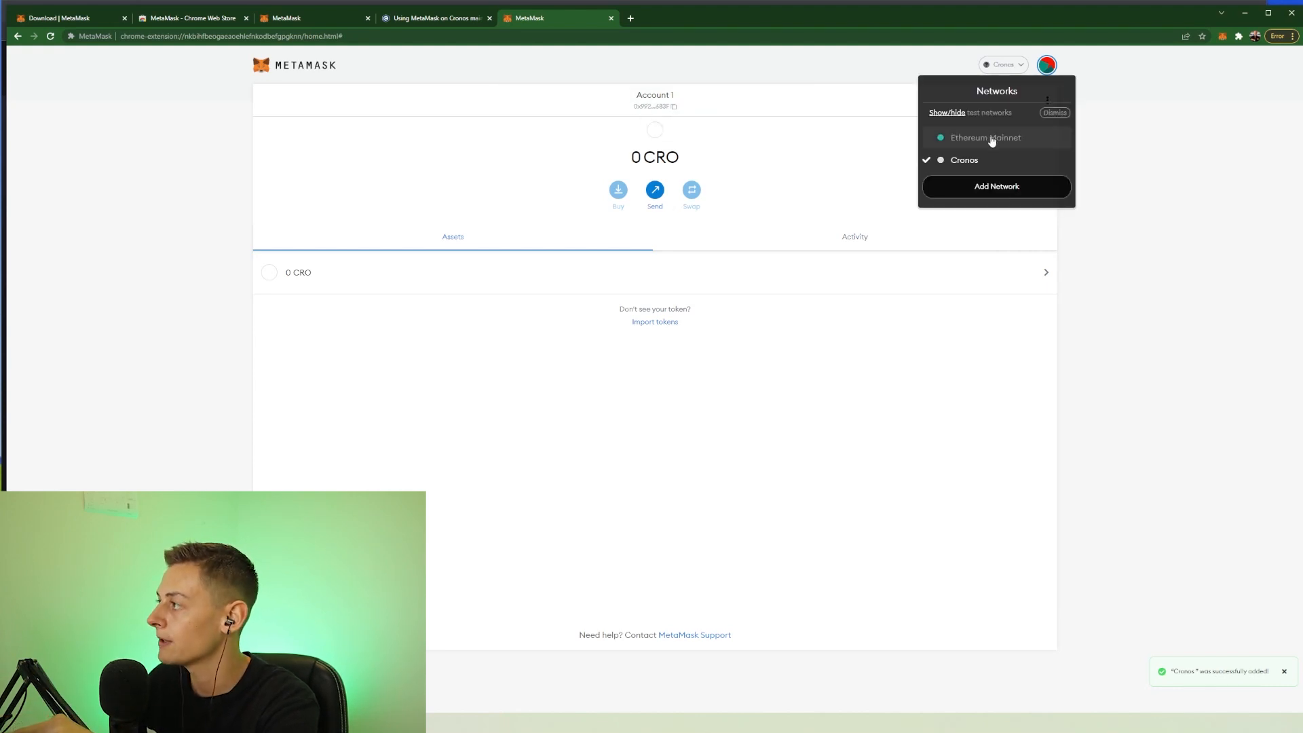
left_click(984, 137)
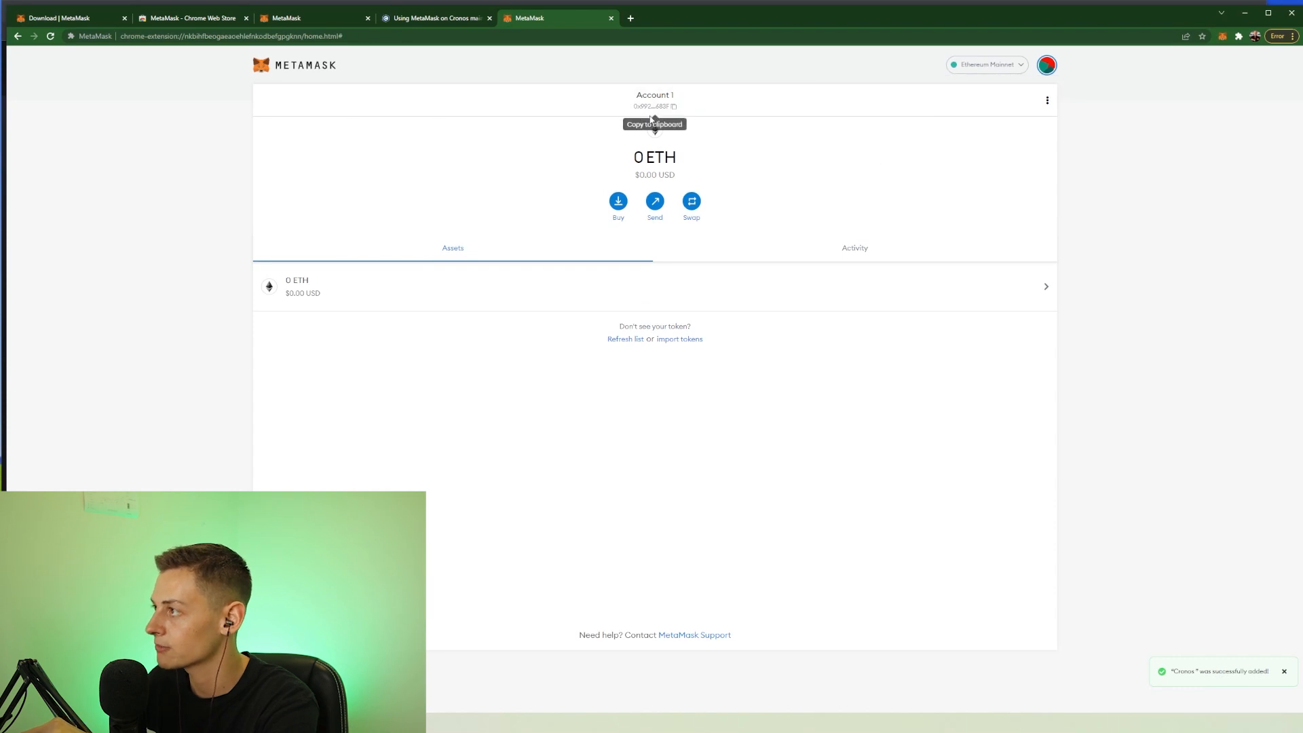
left_click(984, 66)
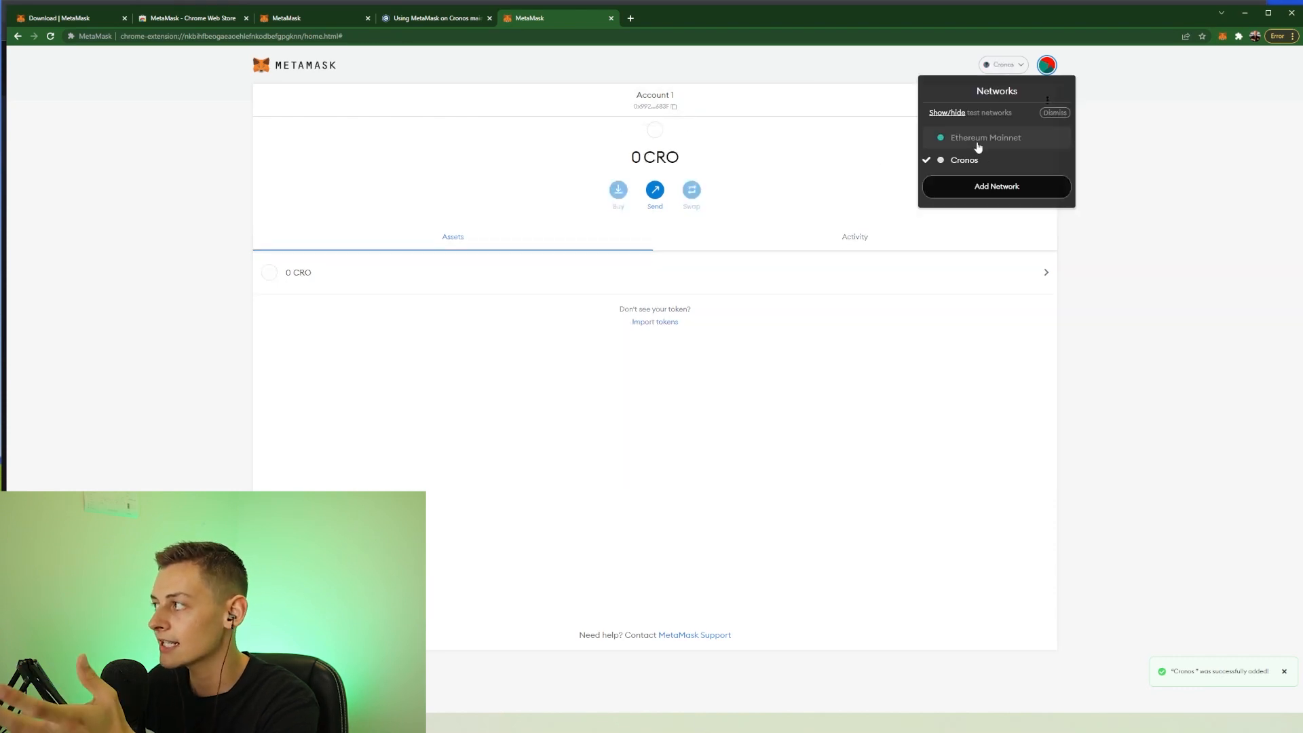
left_click(984, 137)
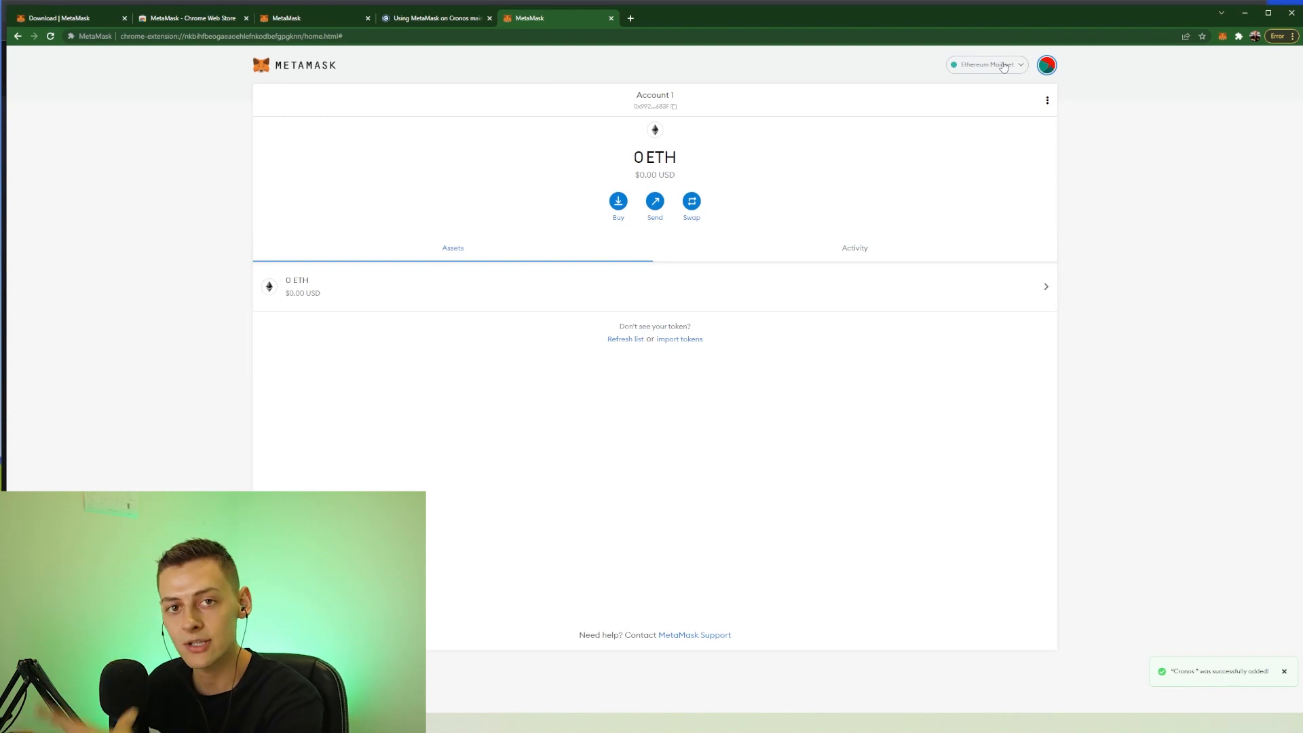
left_click(985, 65)
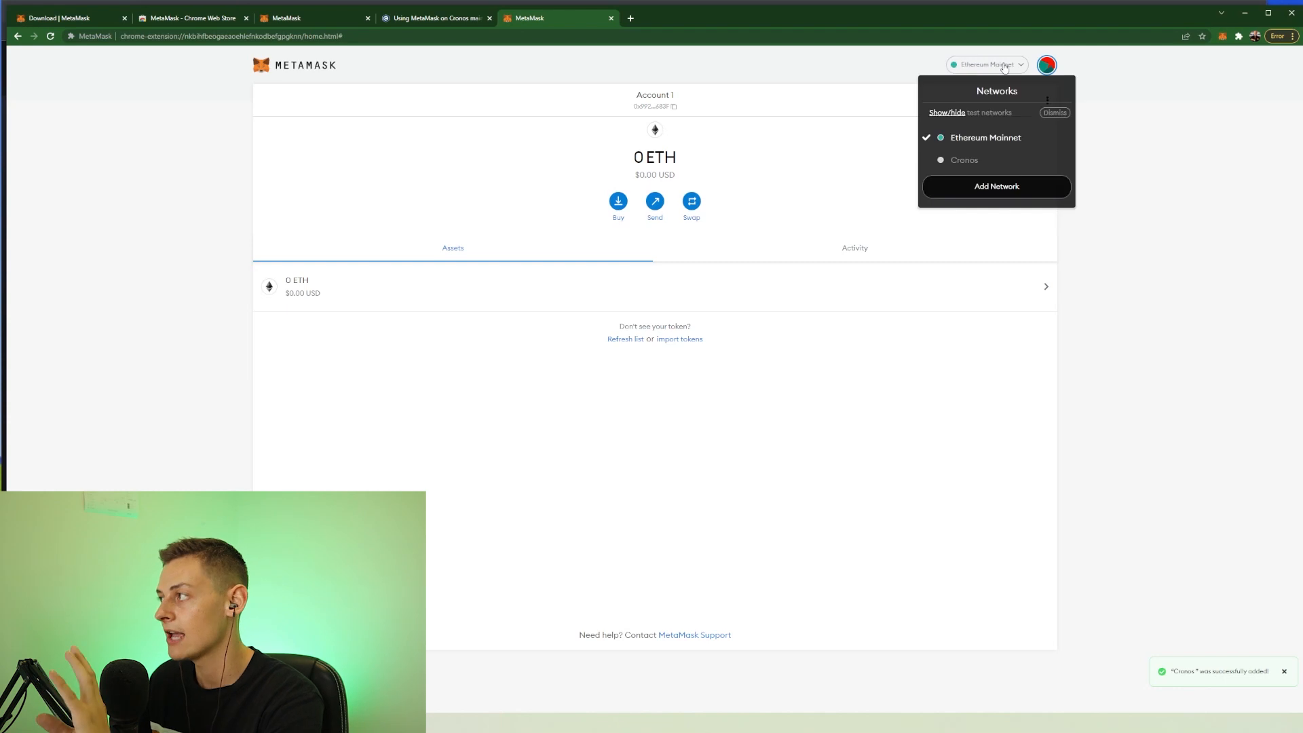
left_click(963, 160)
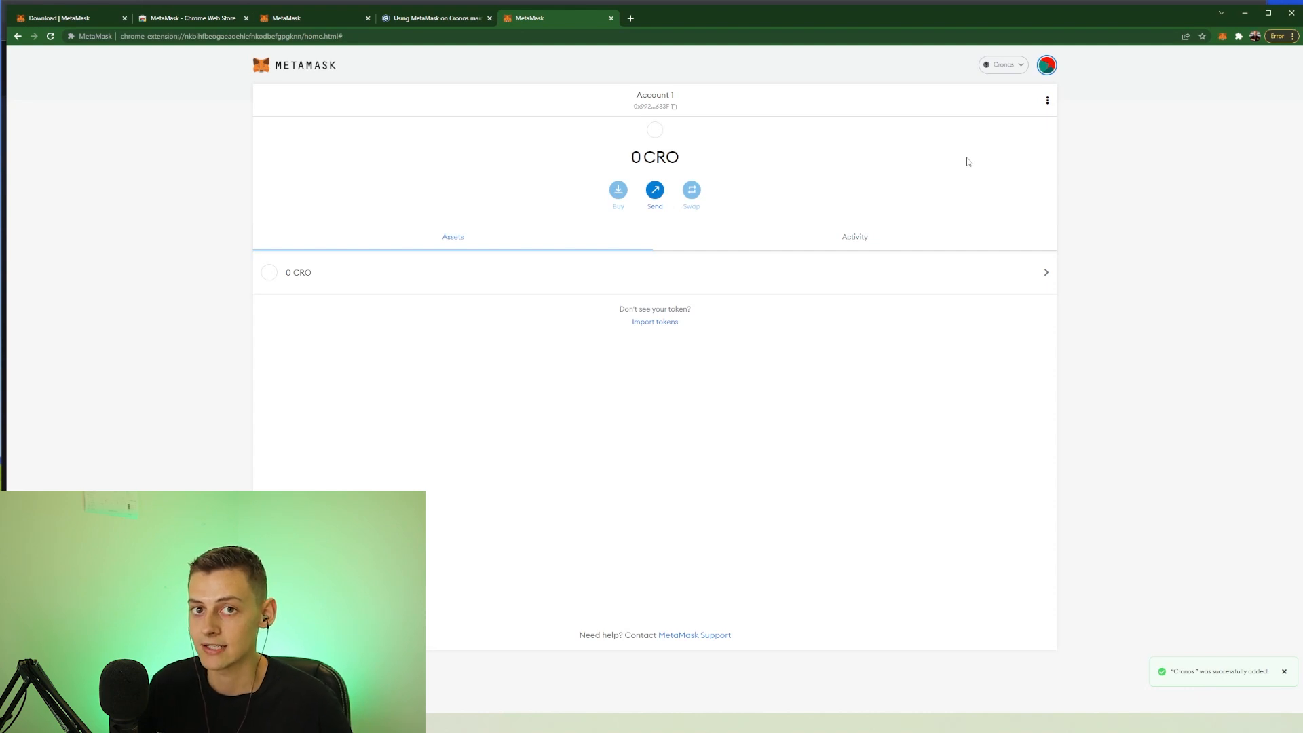
mouse_move(777, 148)
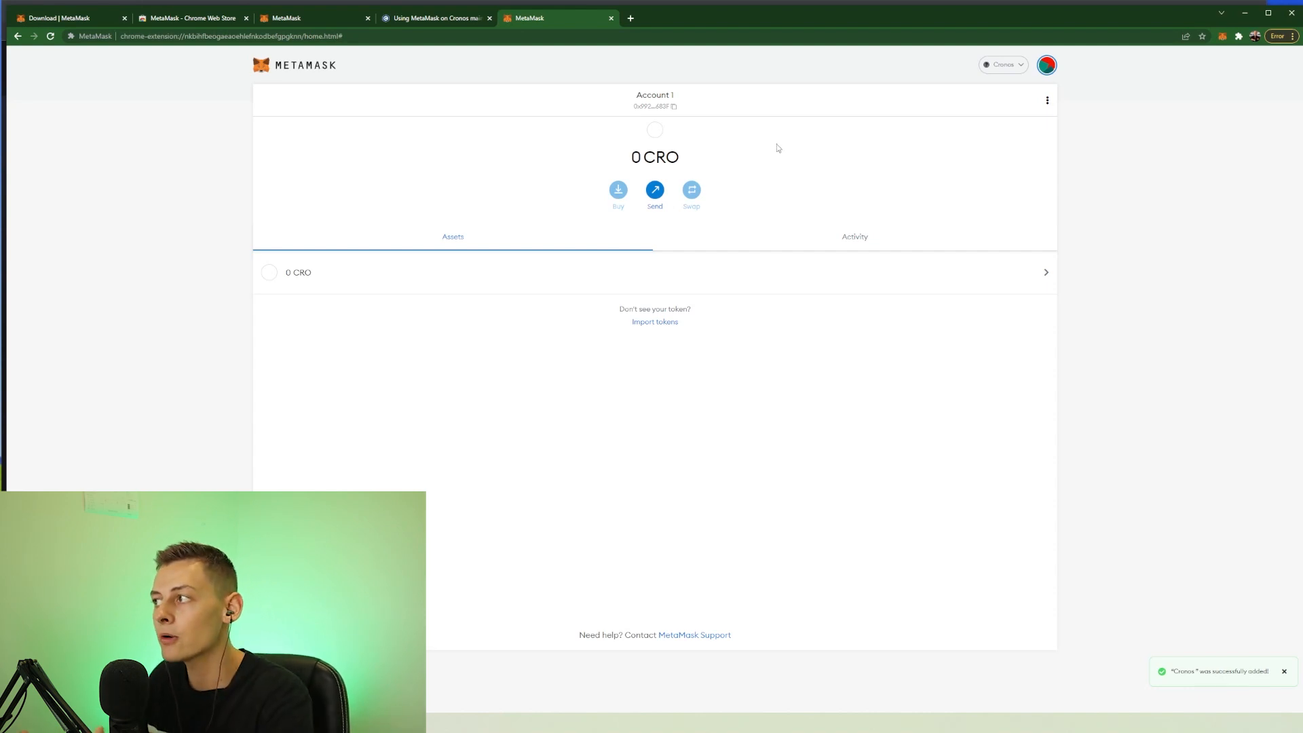
mouse_move(625, 173)
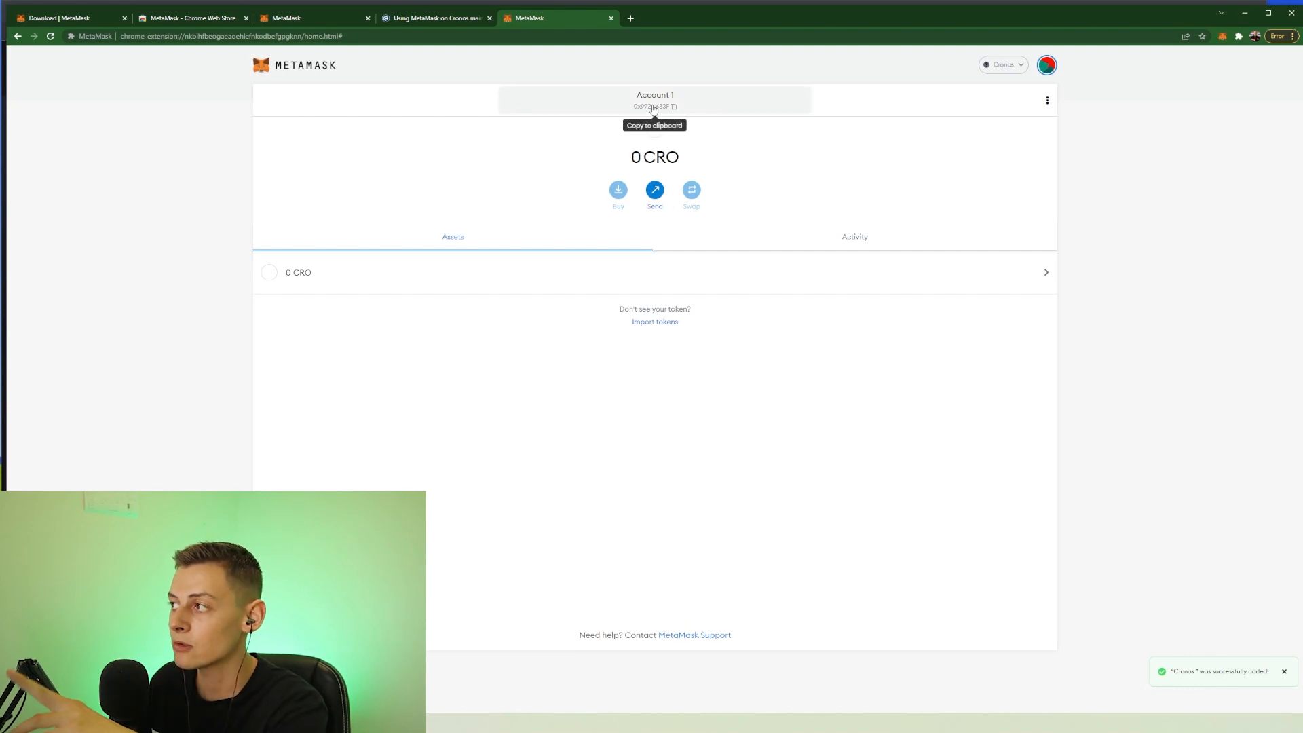
Copy the Cronos account address and continue to a new Google search tab.
left_click(654, 106)
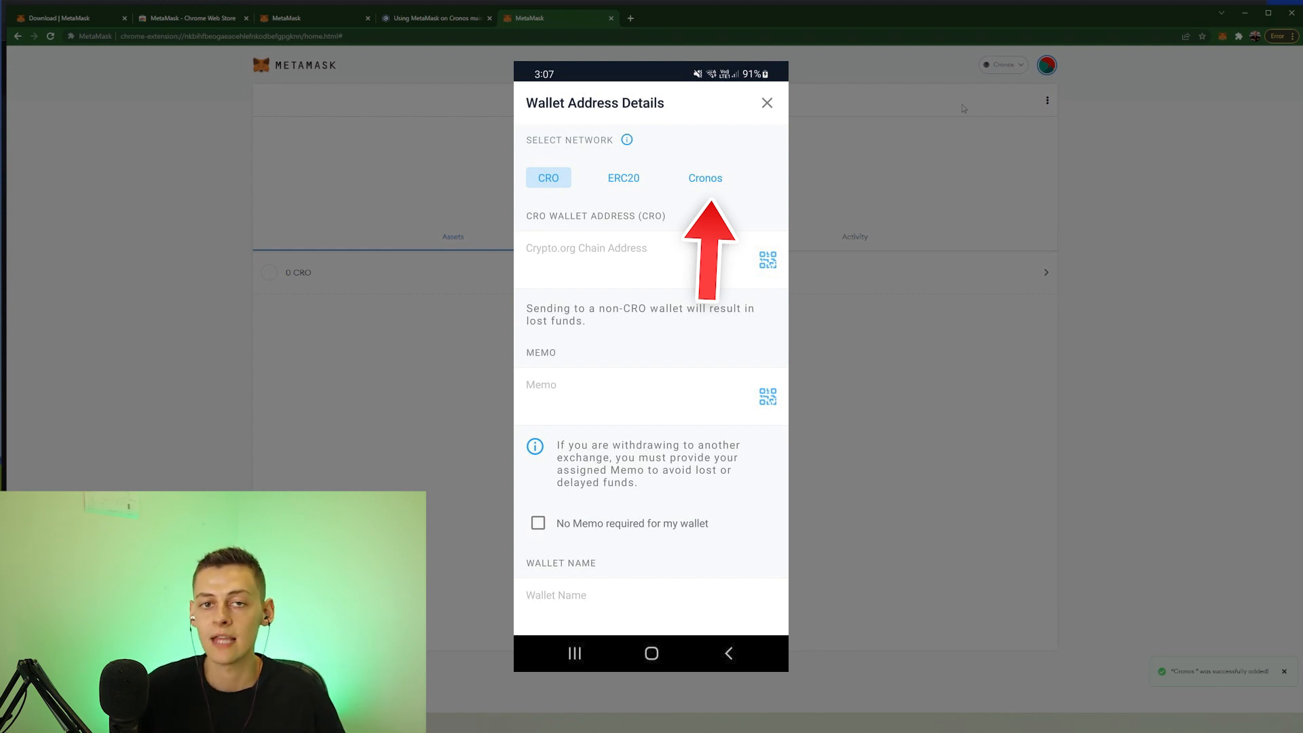
left_click(766, 103)
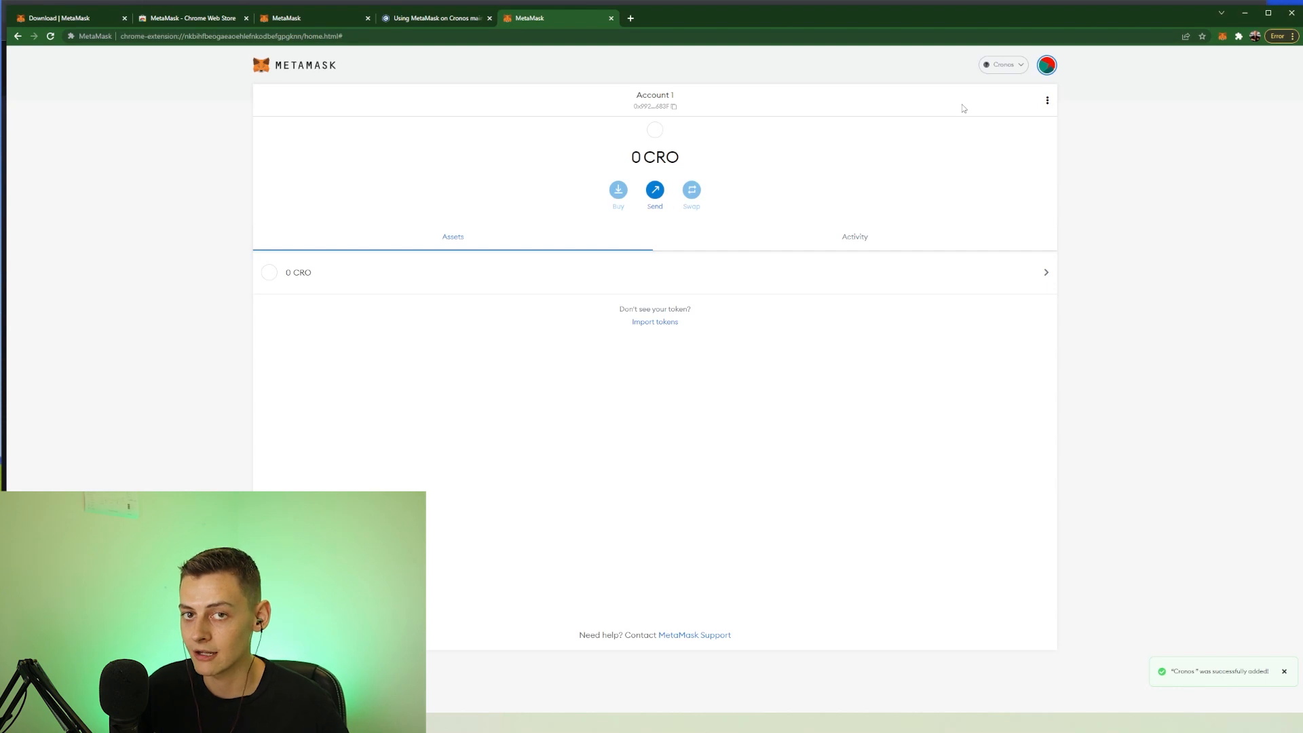
mouse_move(1004, 65)
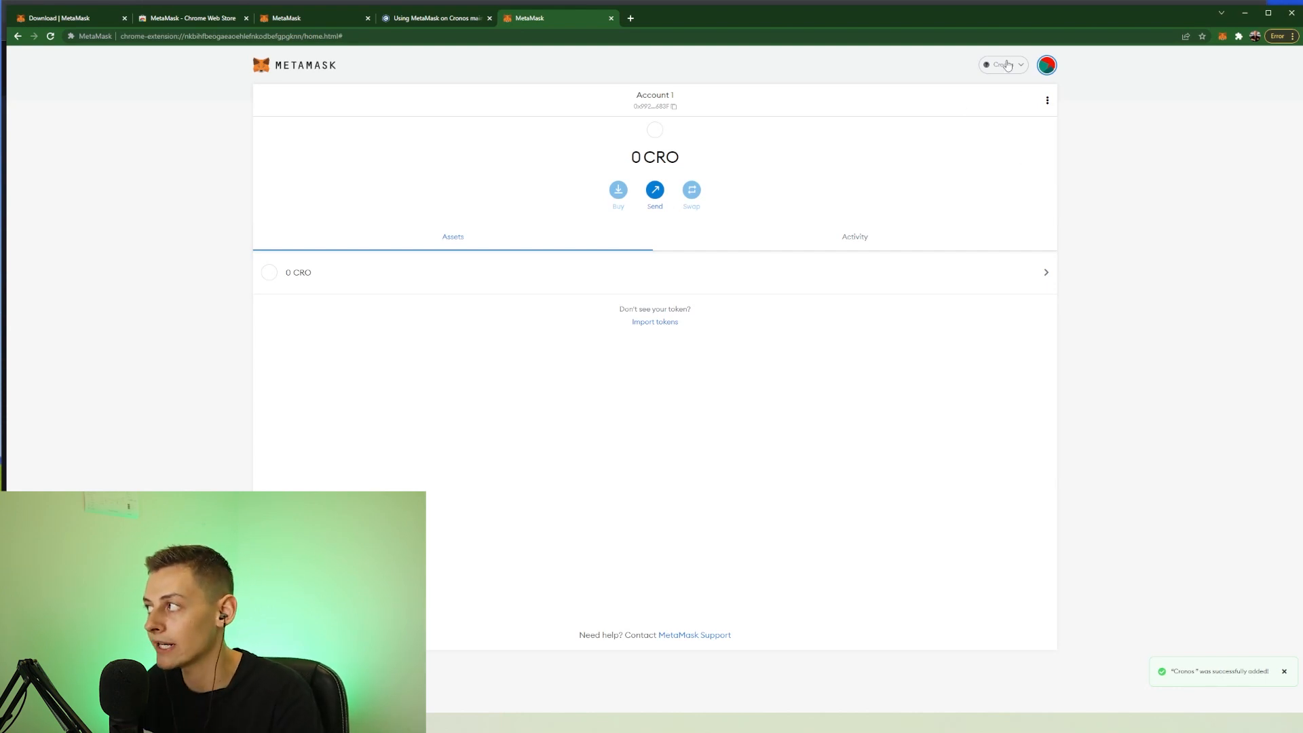
mouse_move(569, 129)
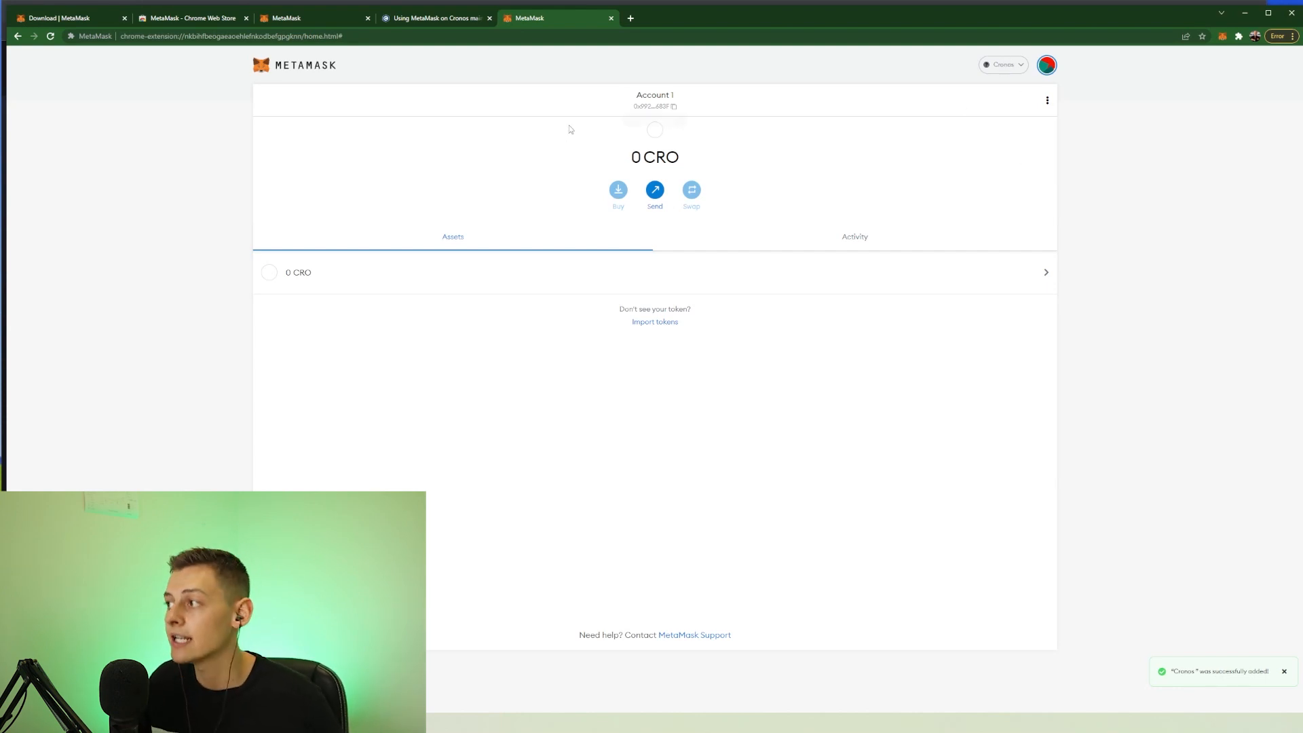
mouse_move(724, 162)
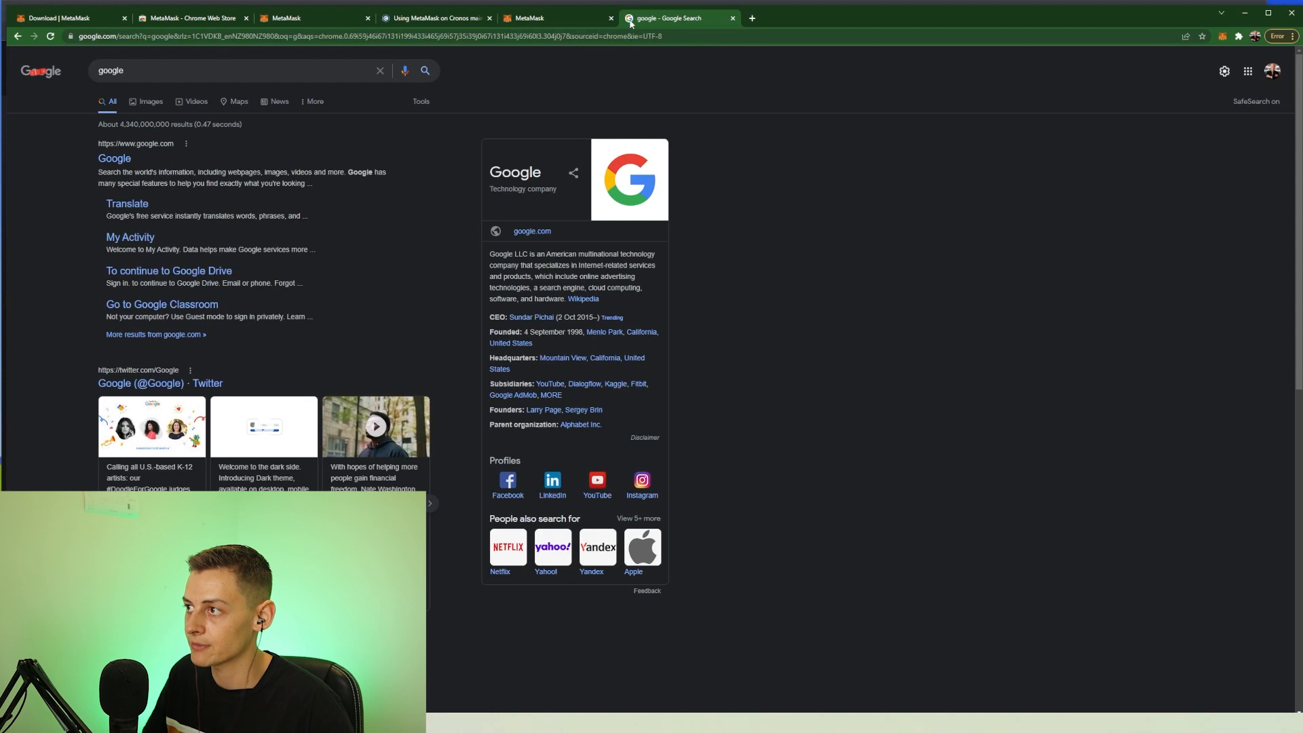
Search Google for 'vvs finance' and open the vvs.finance site result.
type("vvs finance")
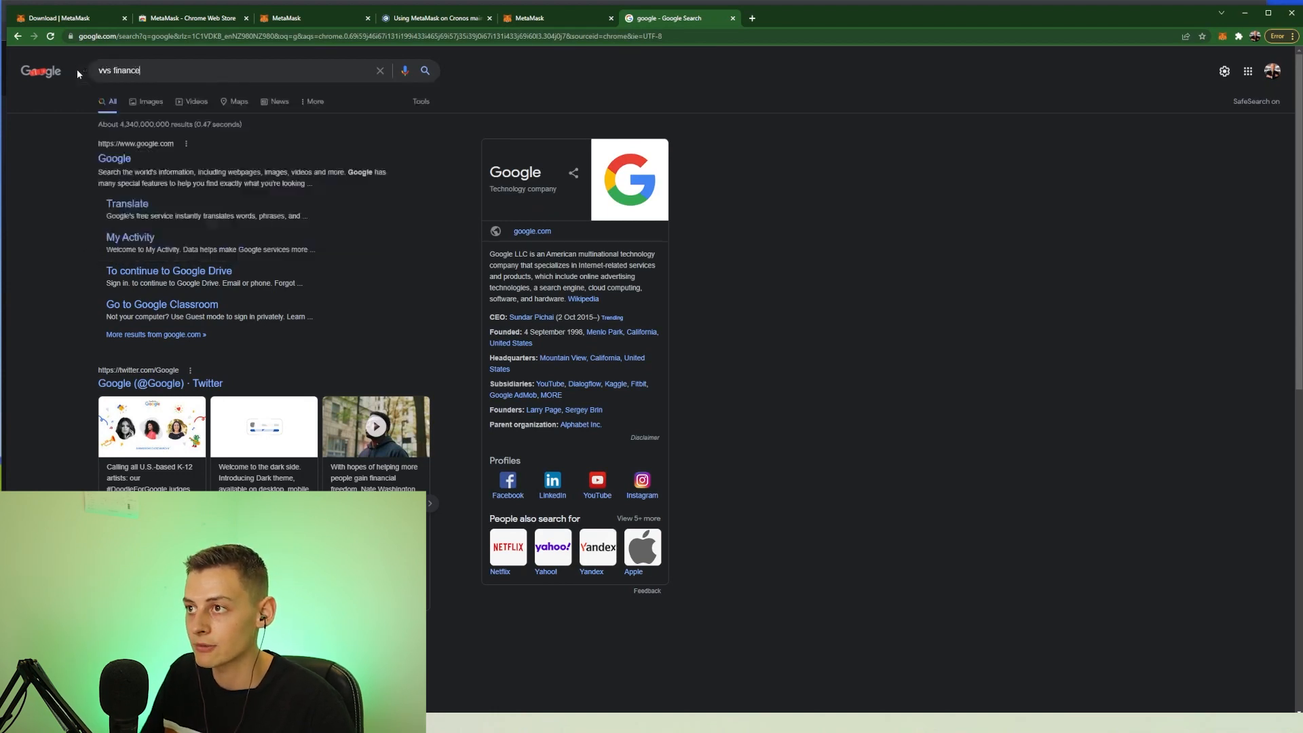
key("Return")
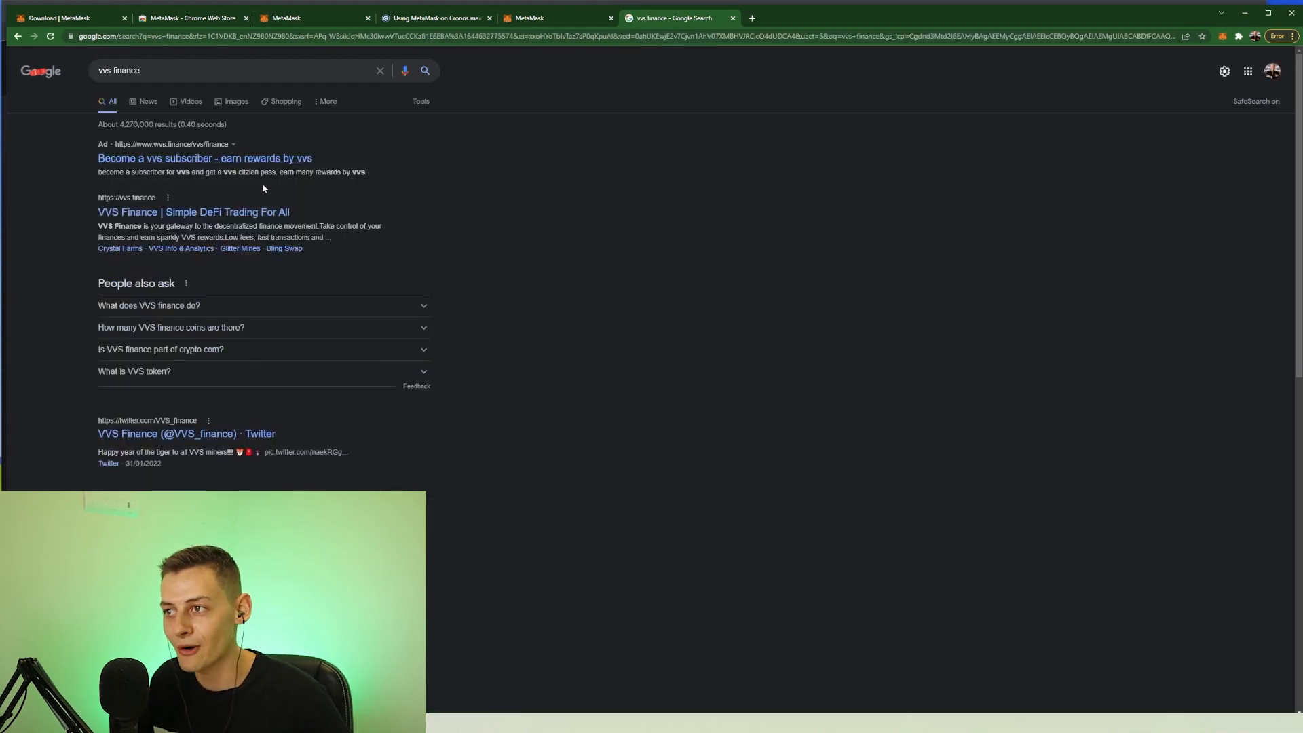
left_click(192, 211)
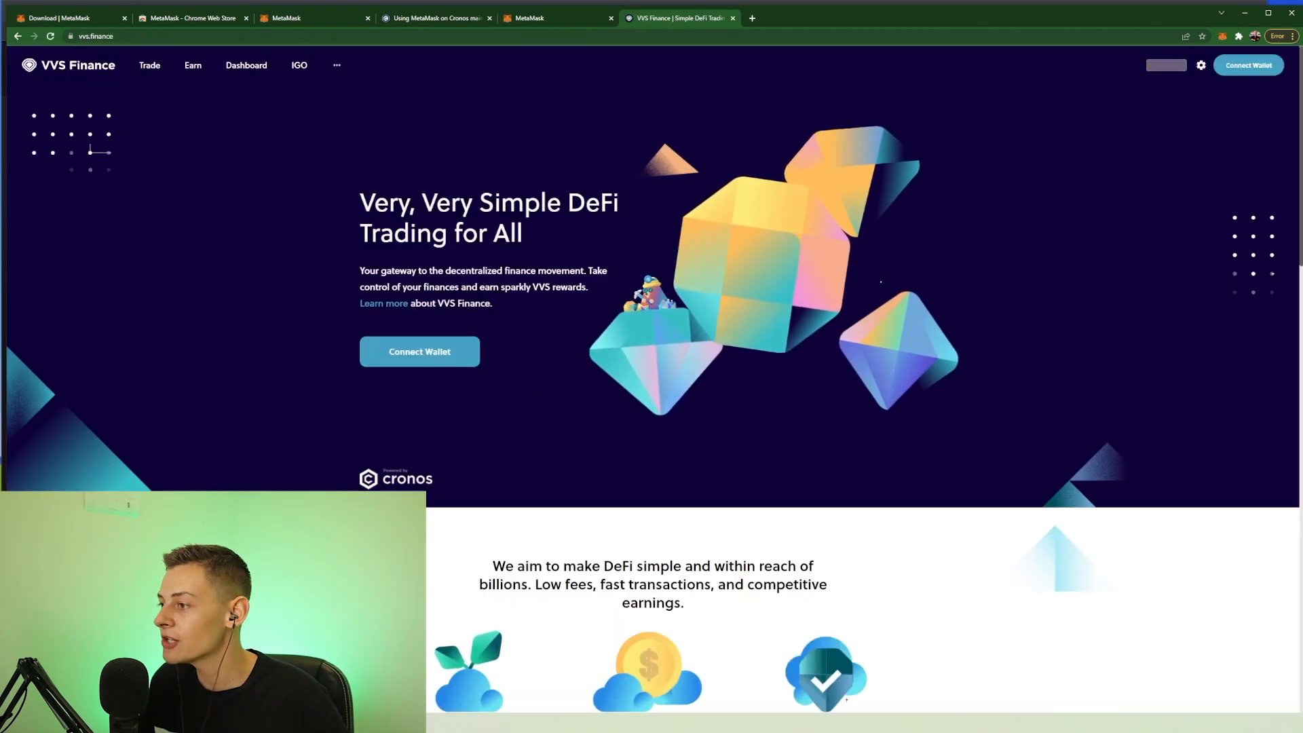
Connect MetaMask Account 1 to VVS Finance and approve the connection.
left_click(418, 351)
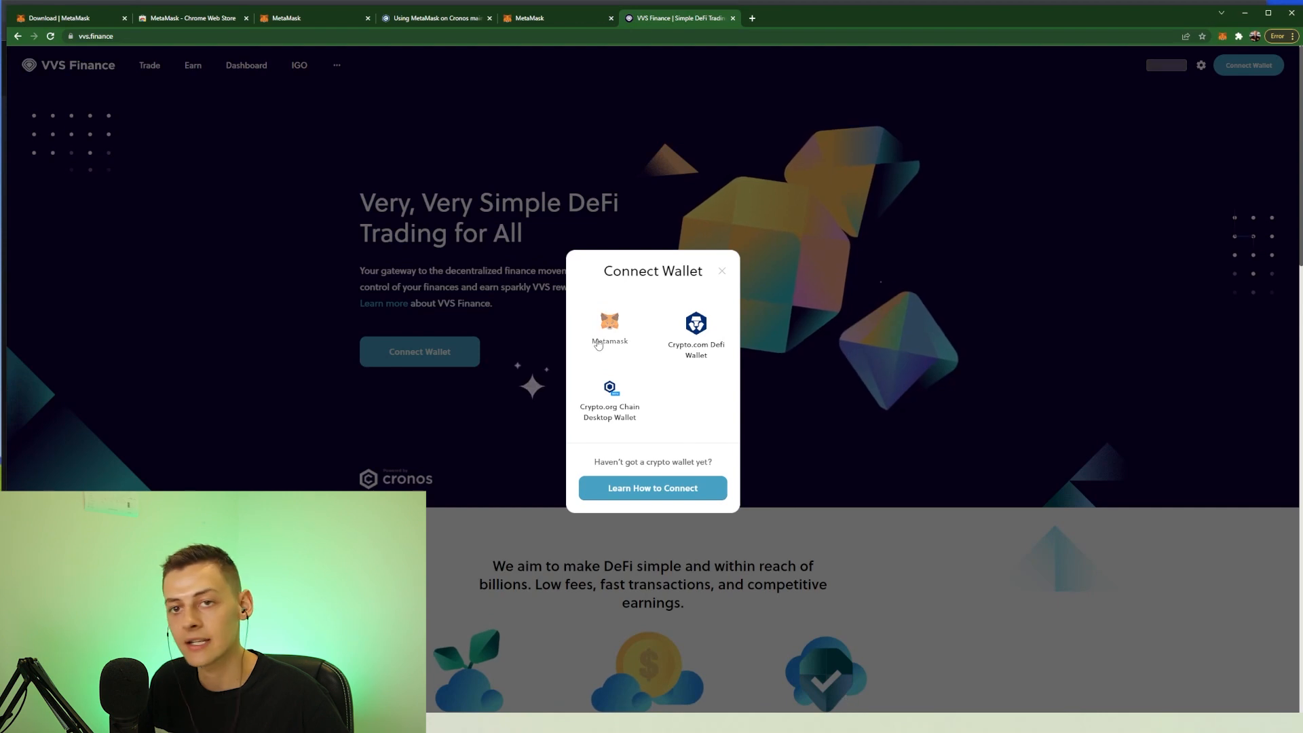
left_click(609, 332)
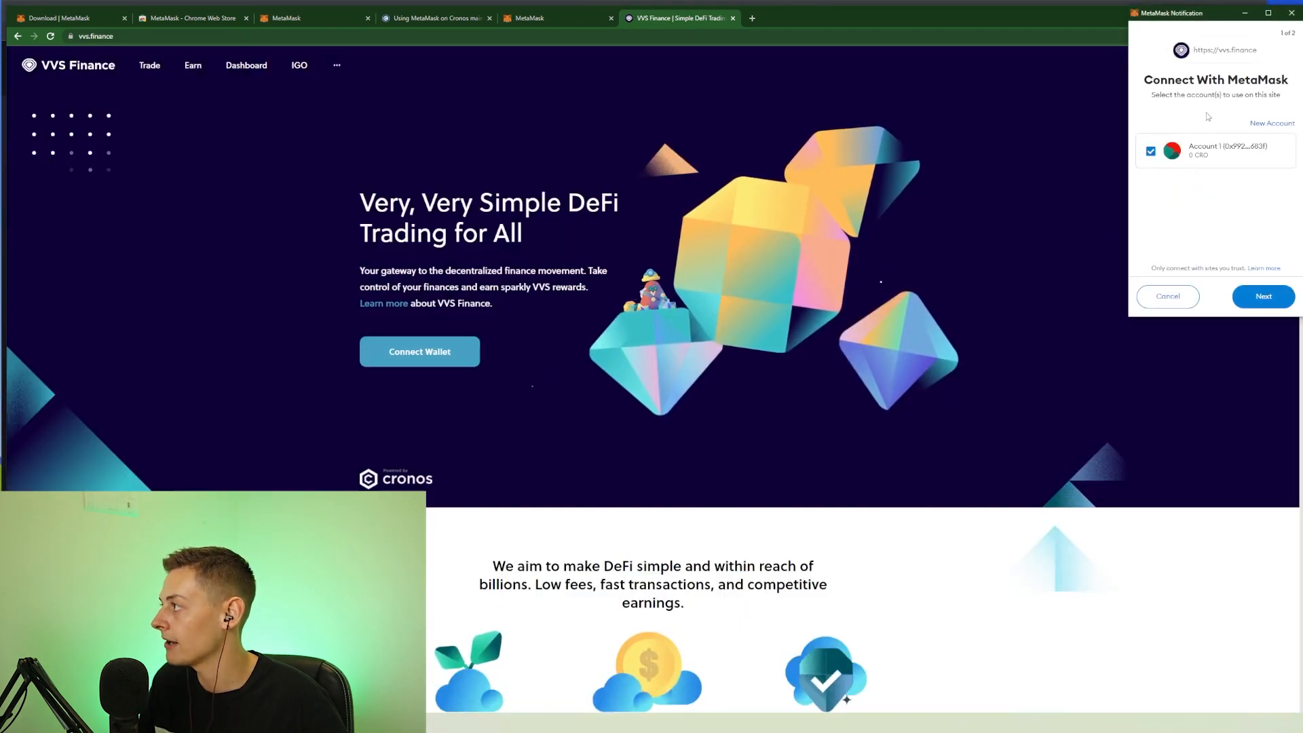
mouse_move(1161, 60)
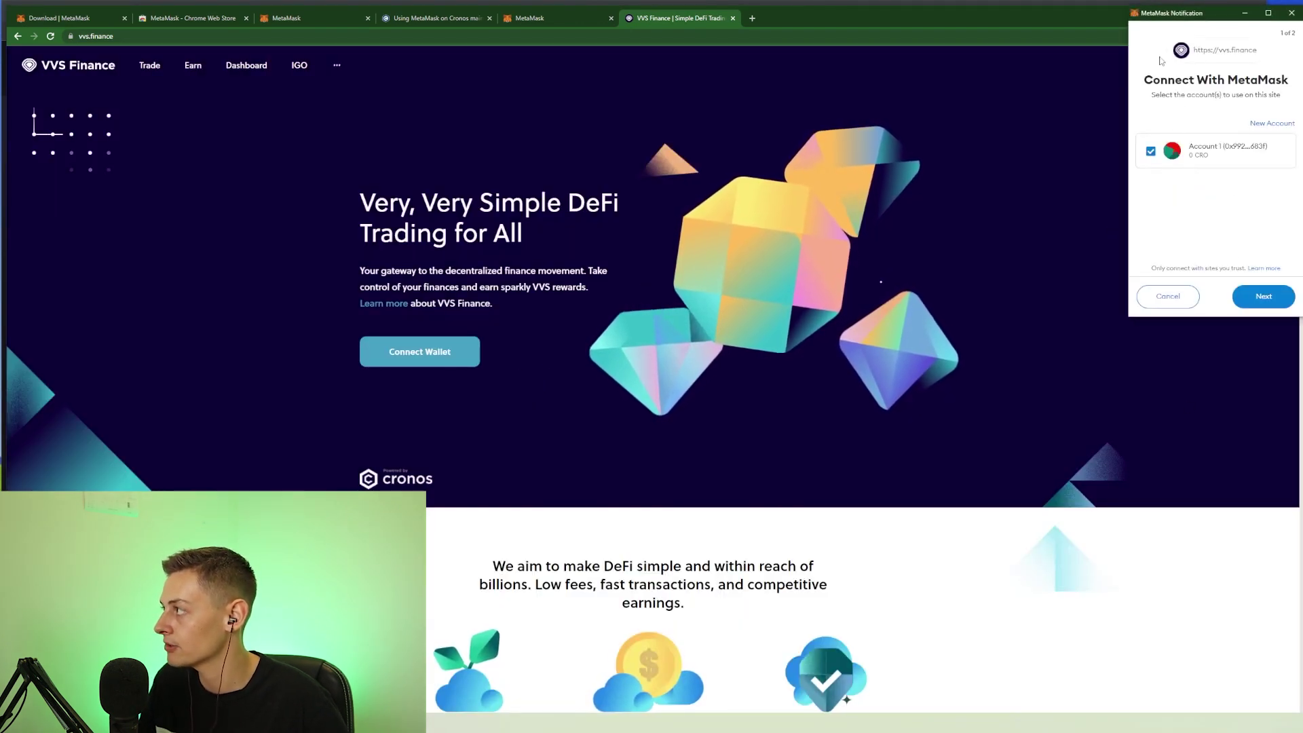
left_click(1262, 296)
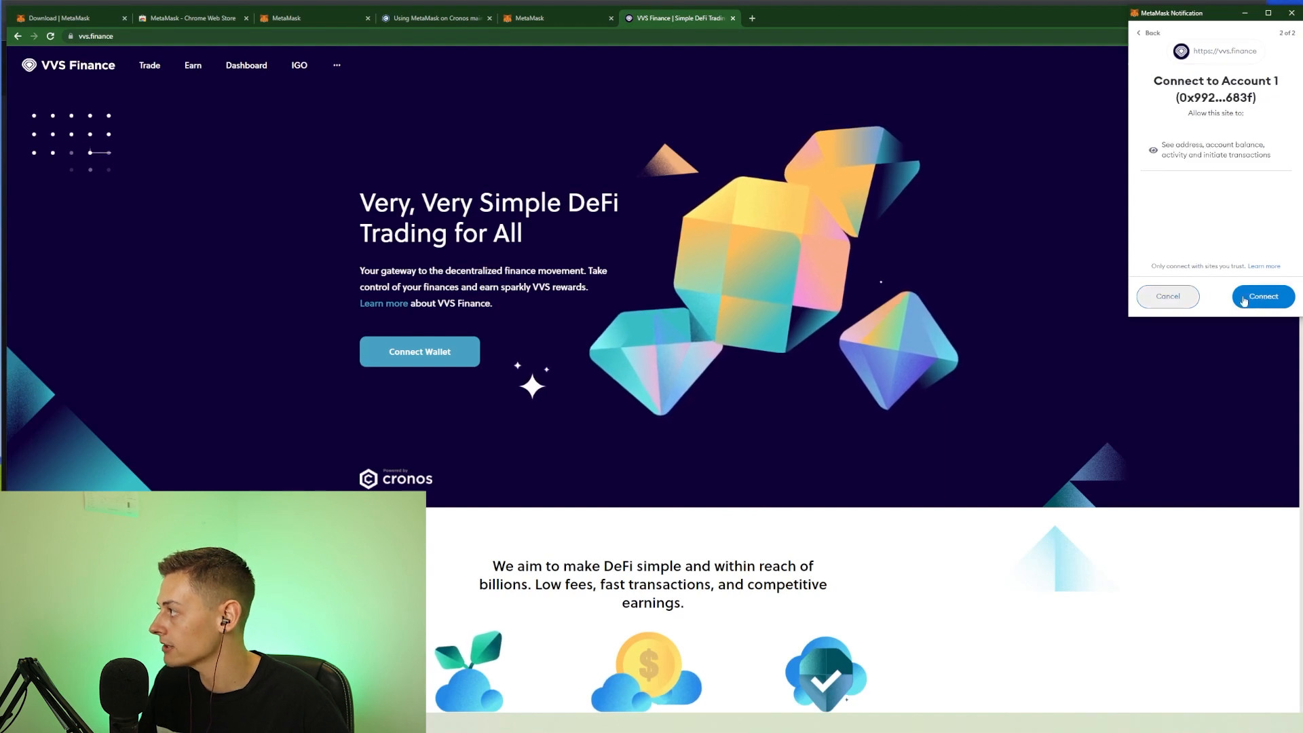
left_click(1262, 296)
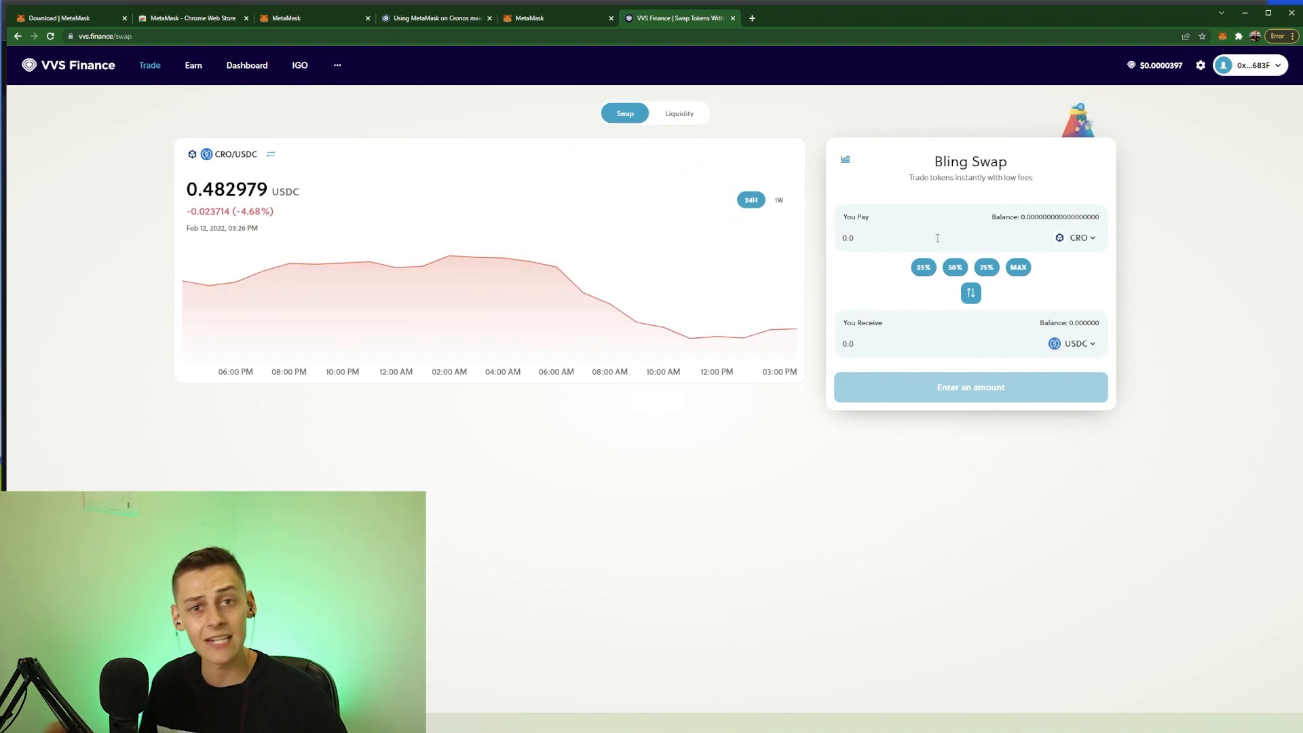
Enter 300 CRO to pay and pick VVS as the token to receive.
type("300")
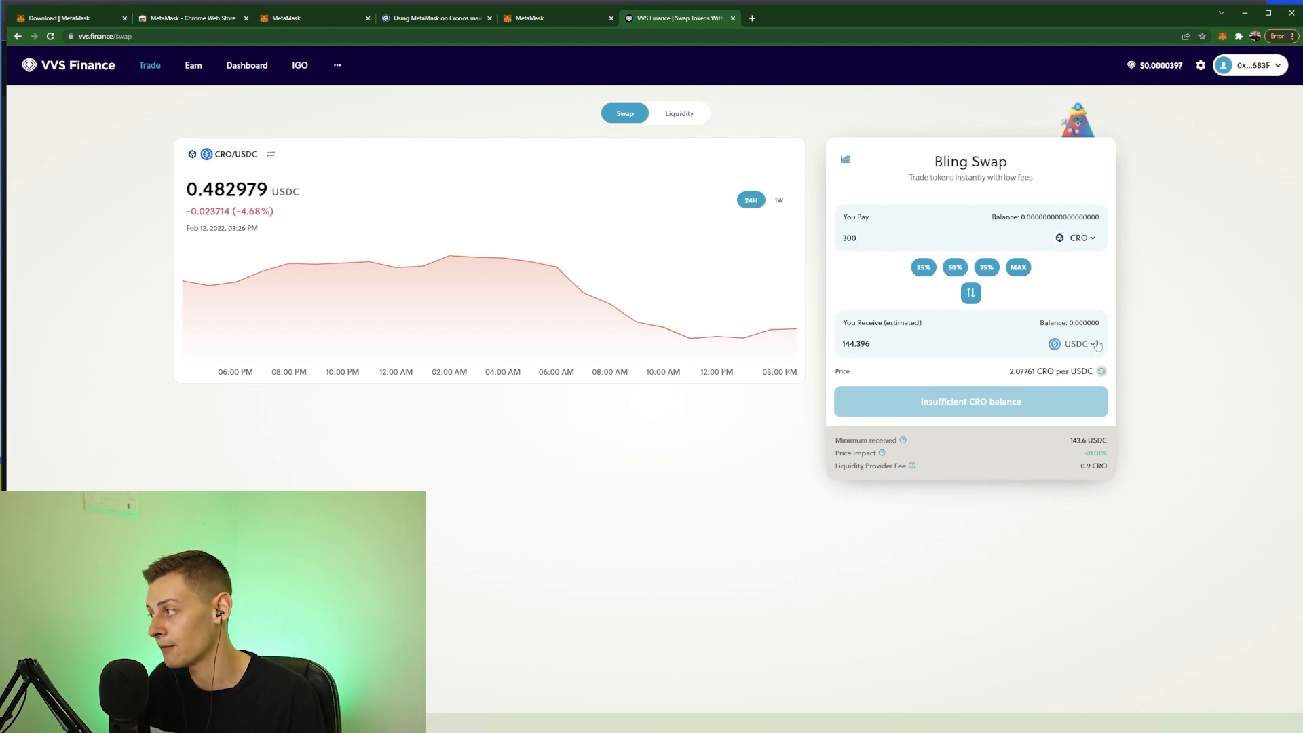
left_click(1074, 344)
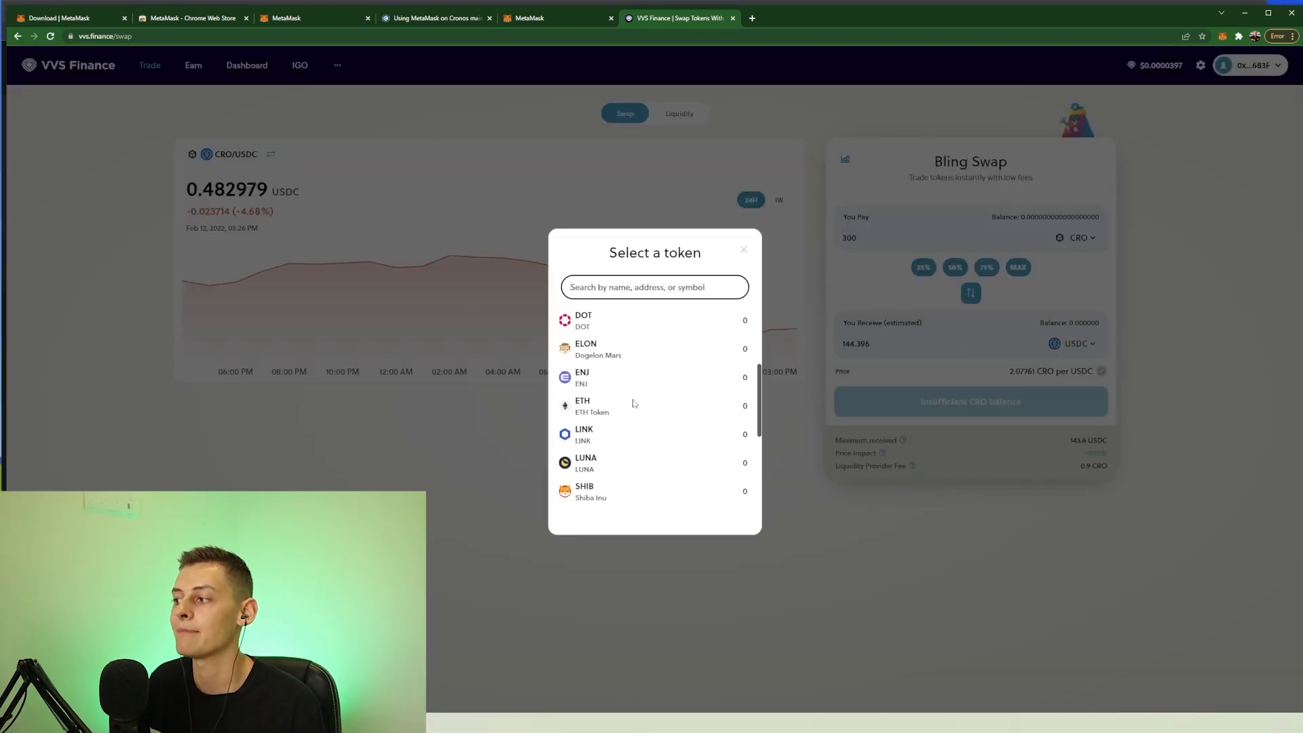
scroll("down", 3)
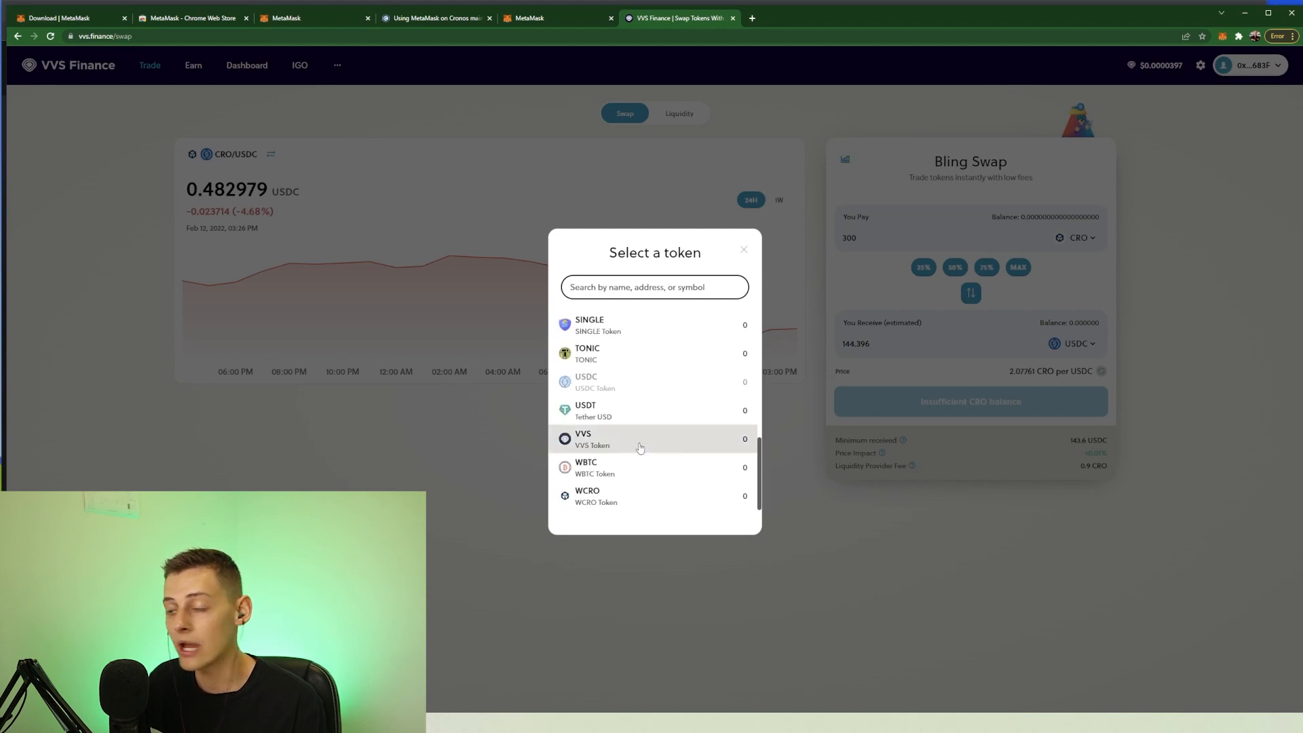
scroll("up", 3)
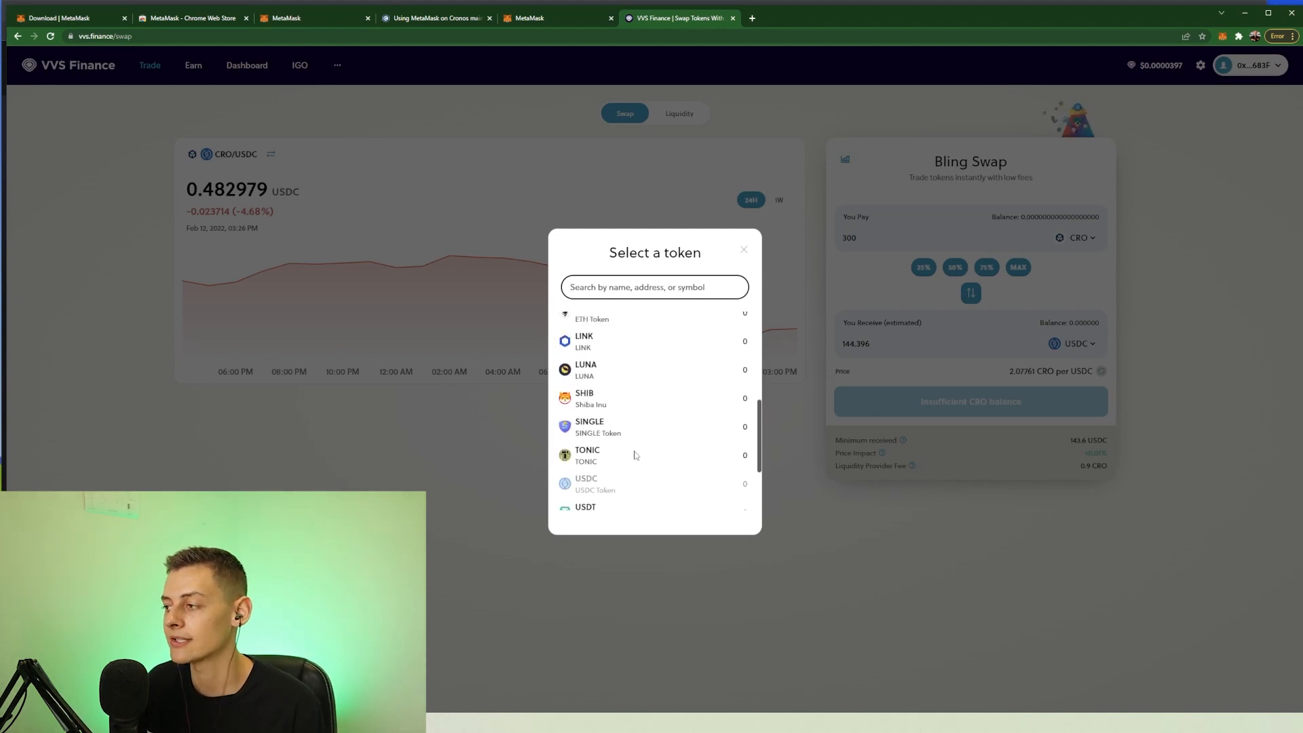
scroll("up", 3)
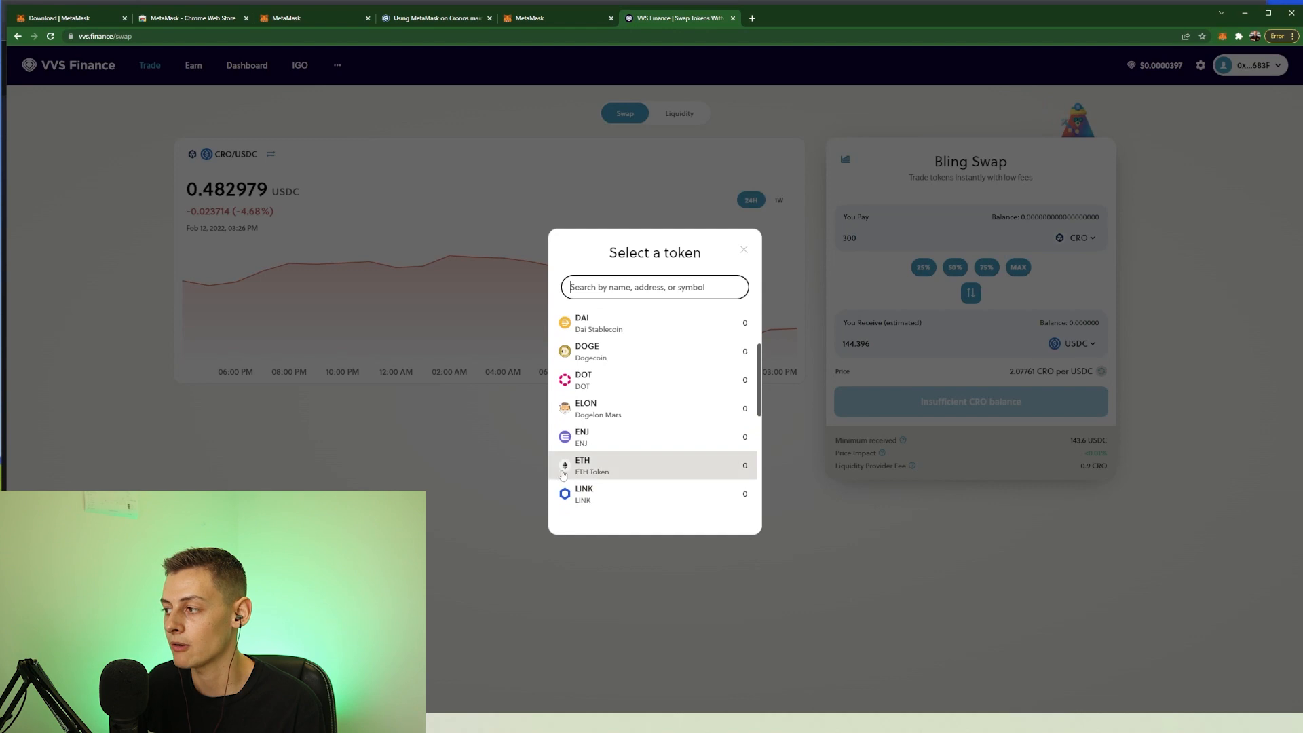
scroll("down", 3)
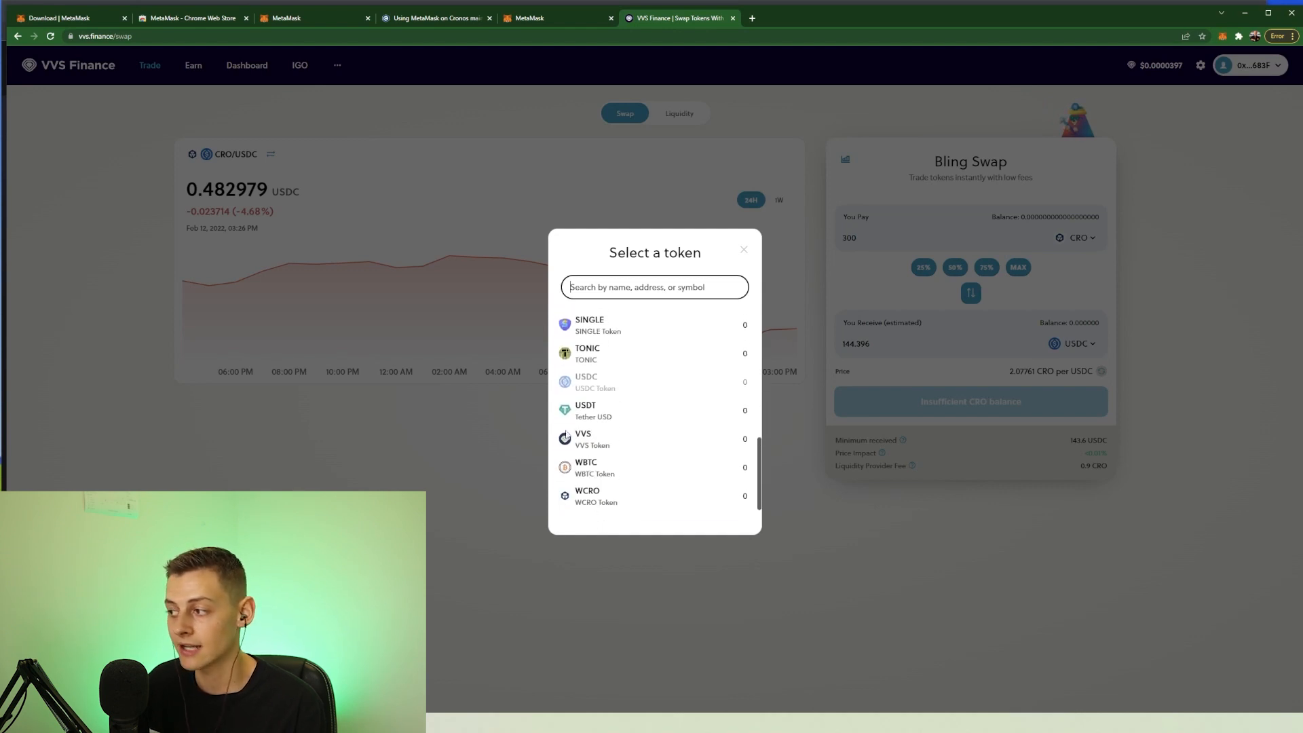
left_click(583, 438)
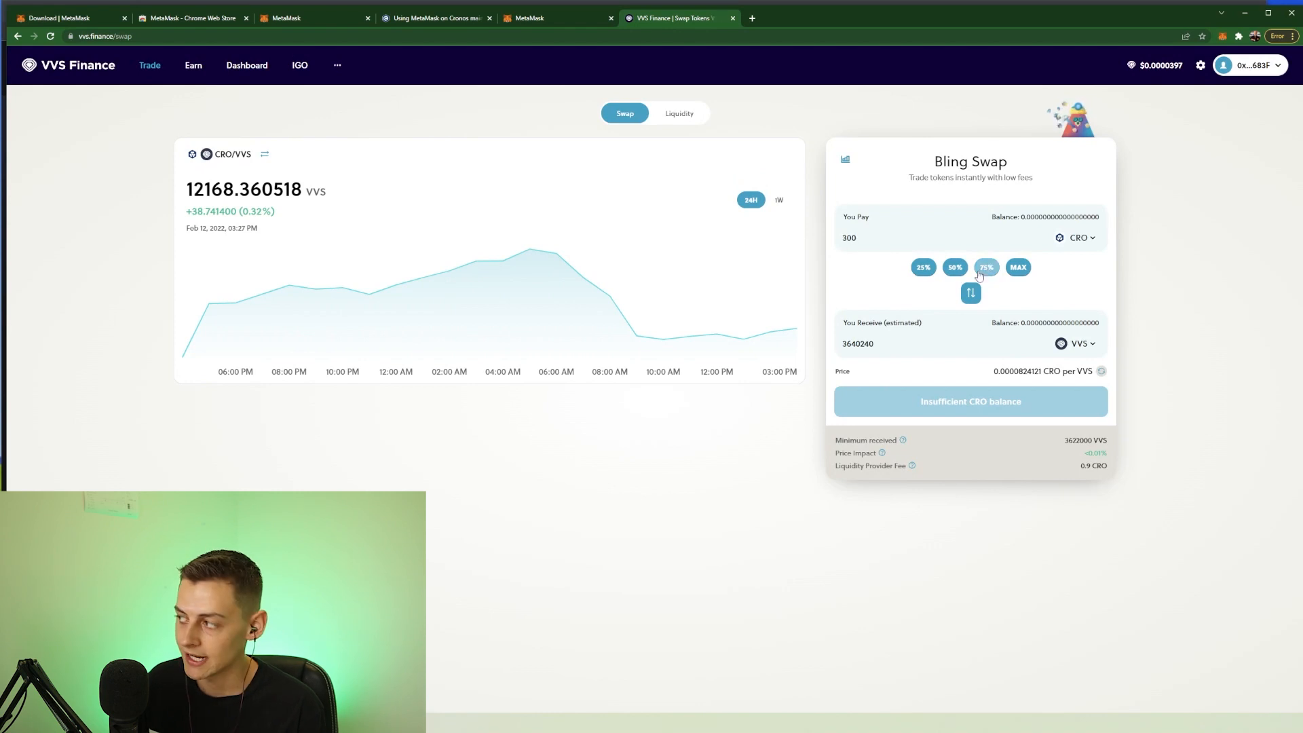
mouse_move(1091, 280)
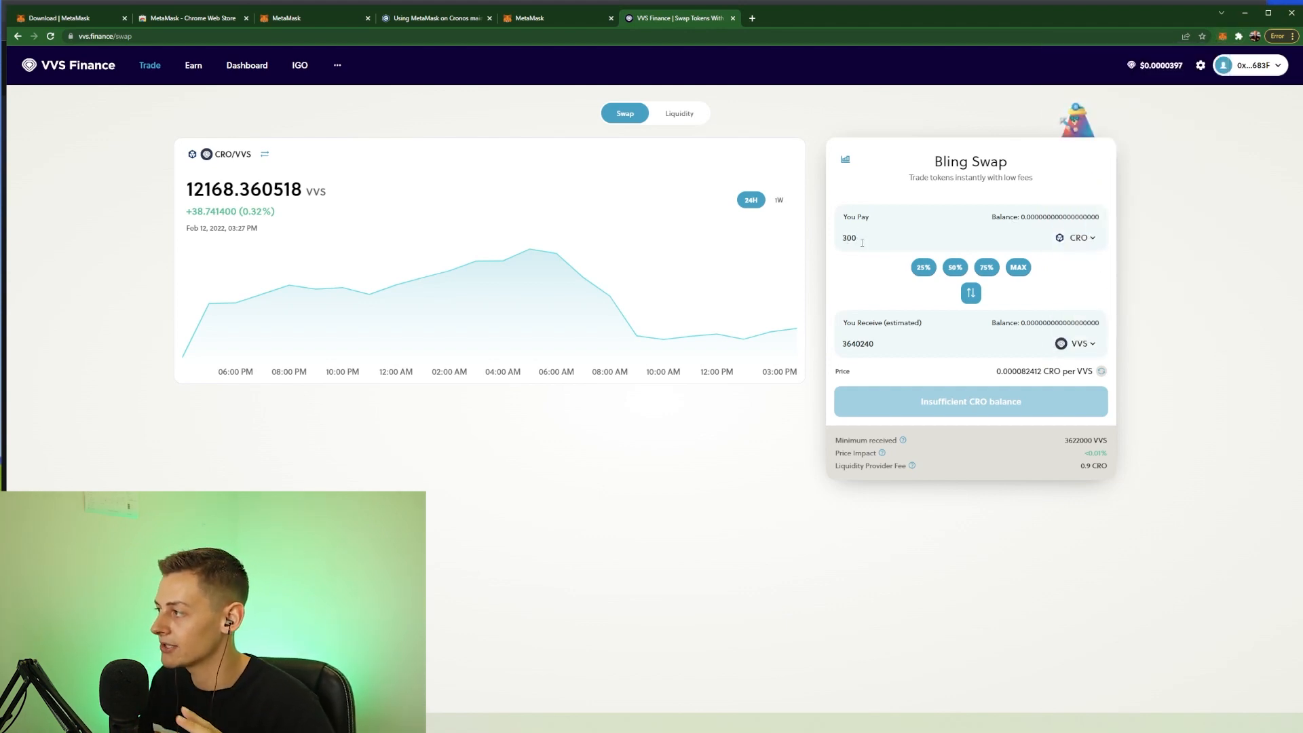
mouse_move(918, 277)
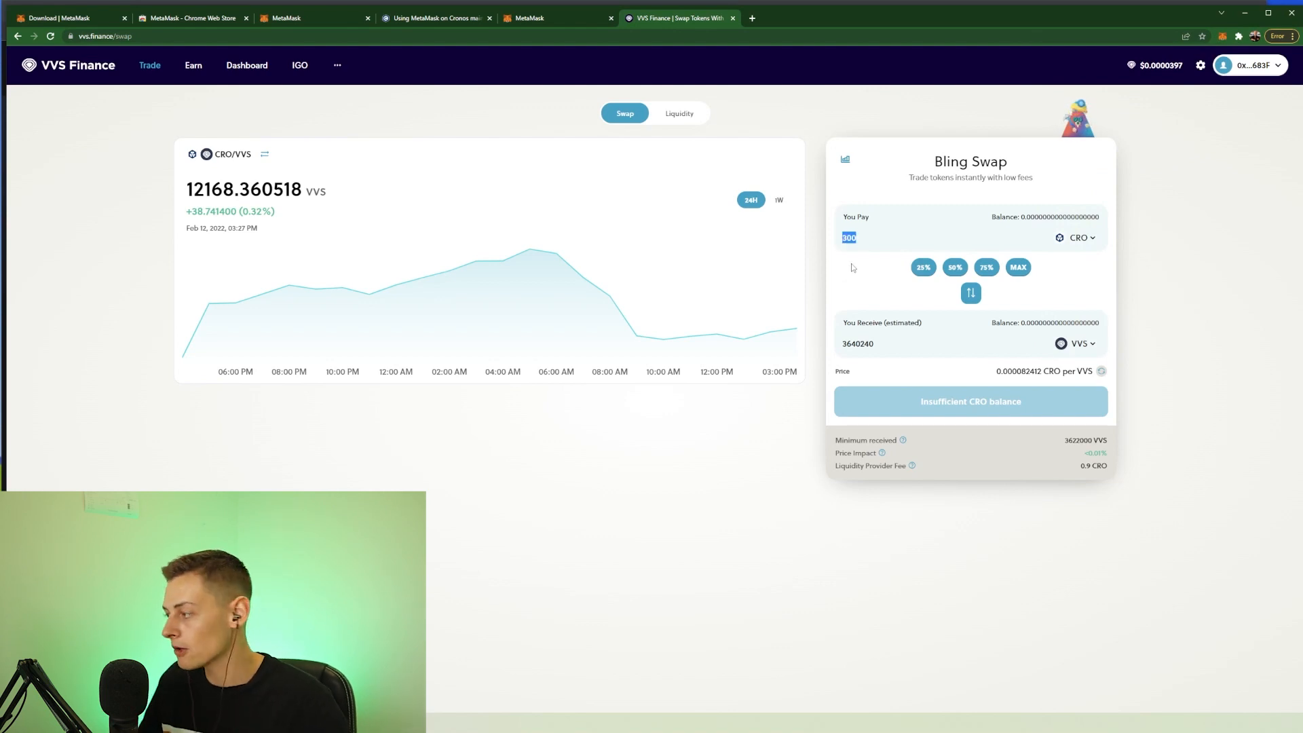
Replace the pay amount with 280 CRO, estimating about 3,397,460 VVS.
type("280")
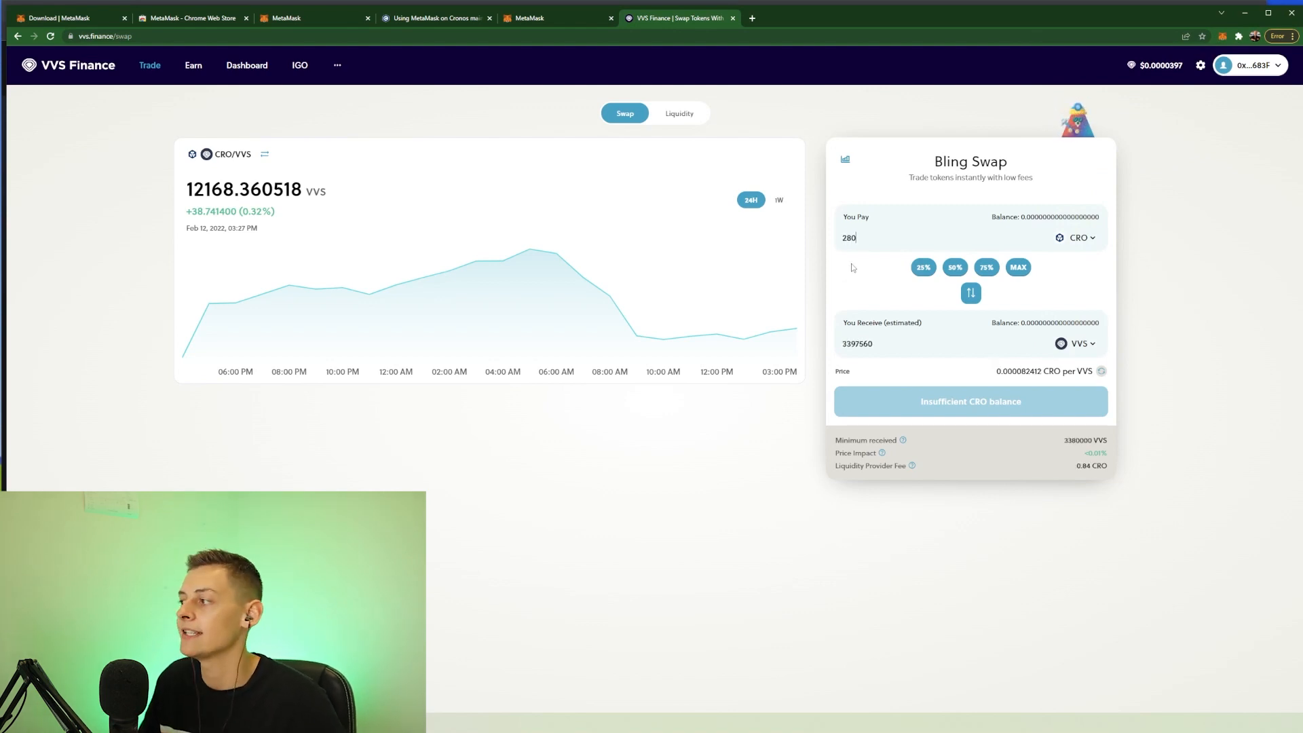
left_click(1248, 65)
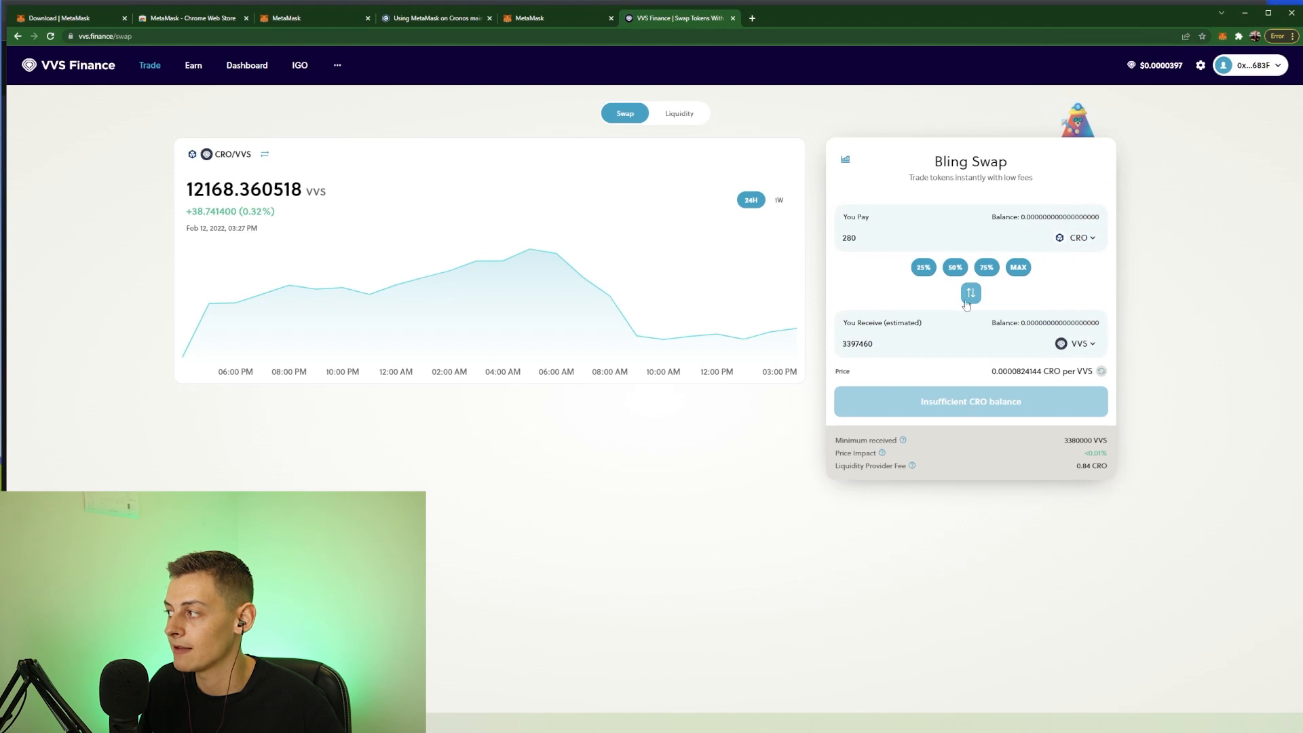
Flip the swap to pay about 3,417,950 VVS for 280 CRO and show MetaMask.
left_click(970, 293)
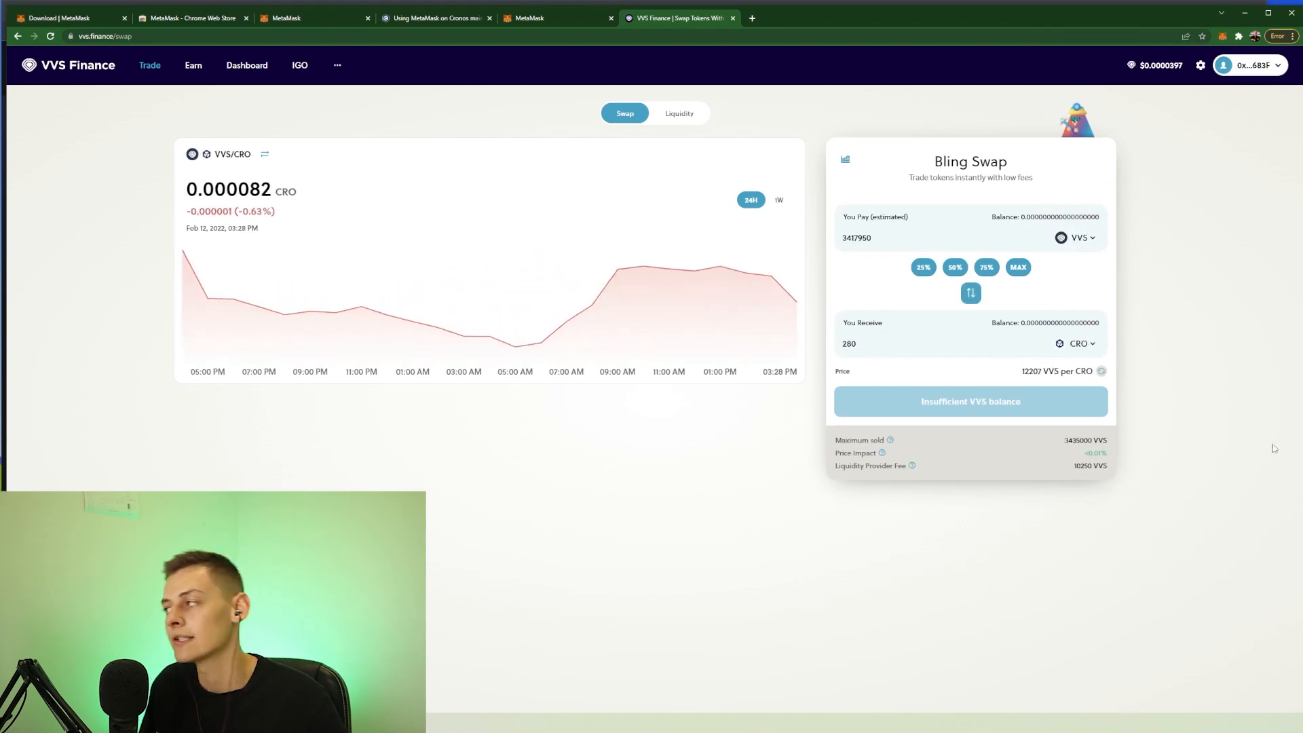
mouse_move(836, 307)
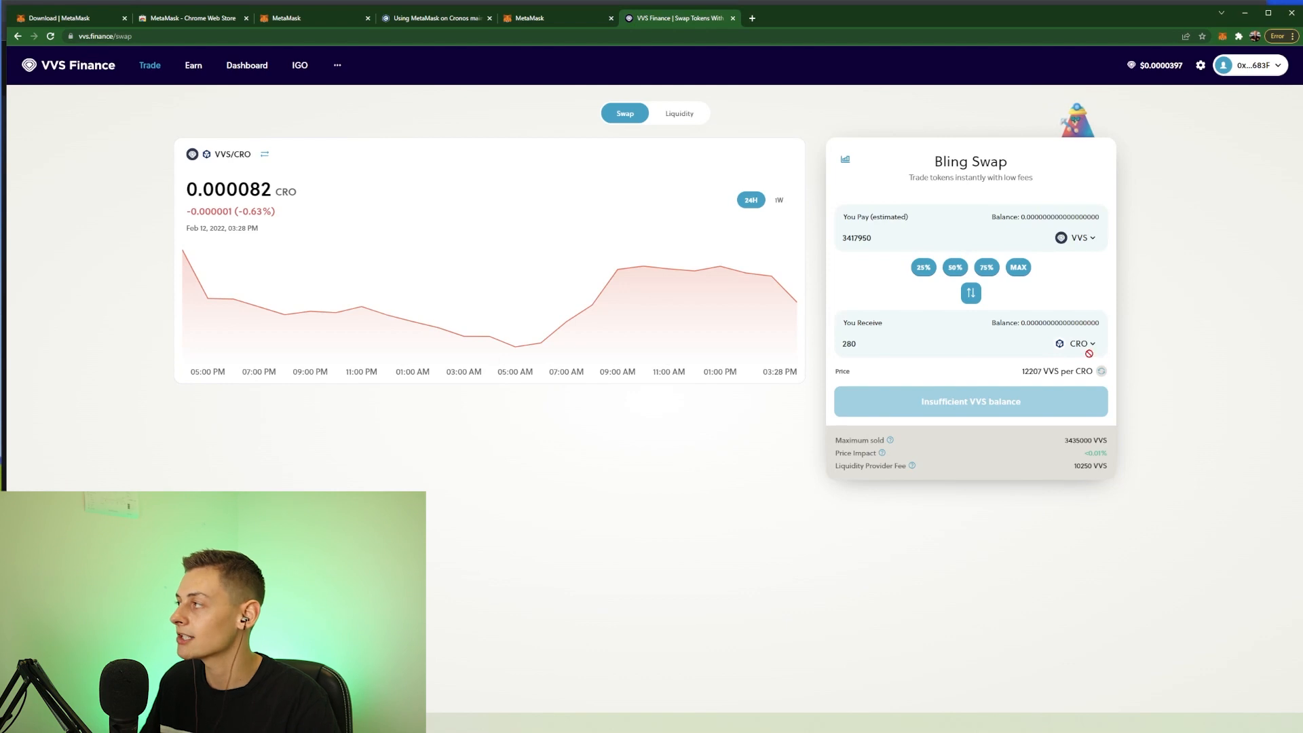
left_click(1222, 36)
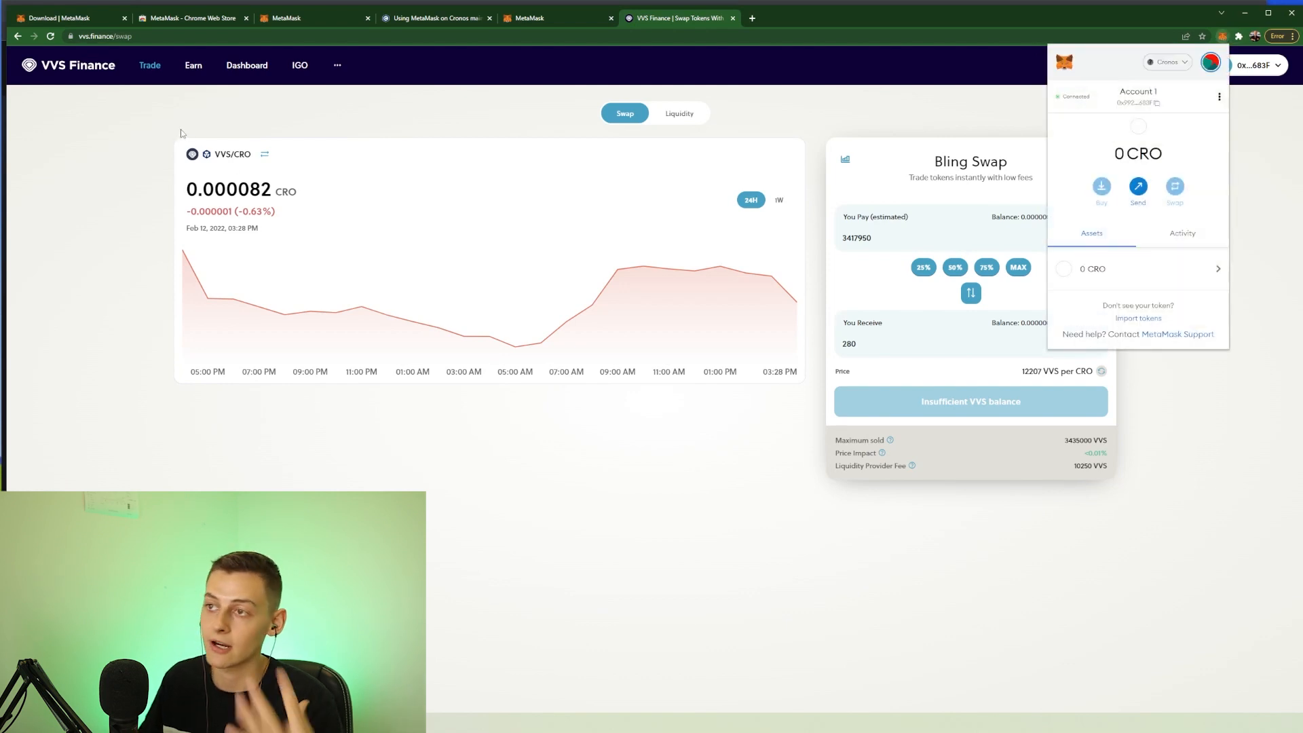
Reopen MetaMask, copy the account address, and expand the wallet into a full tab.
double_click(1137, 154)
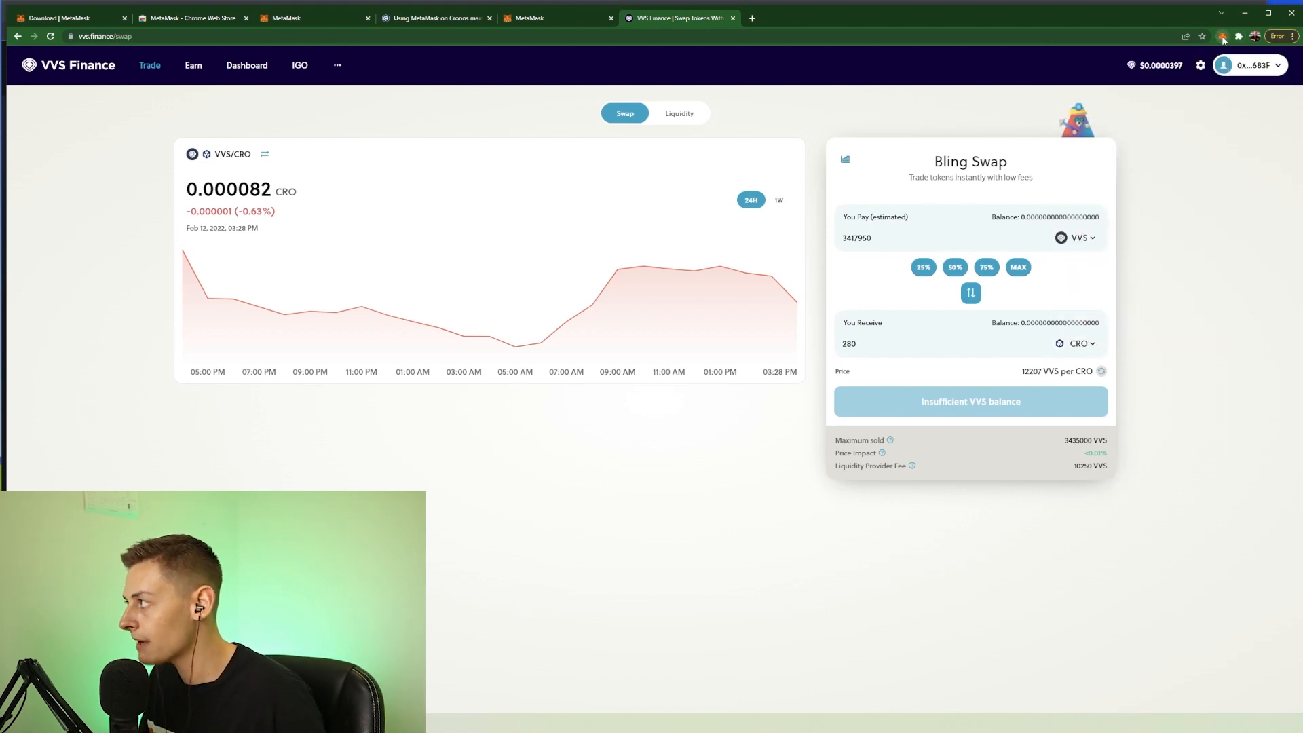
left_click(1221, 35)
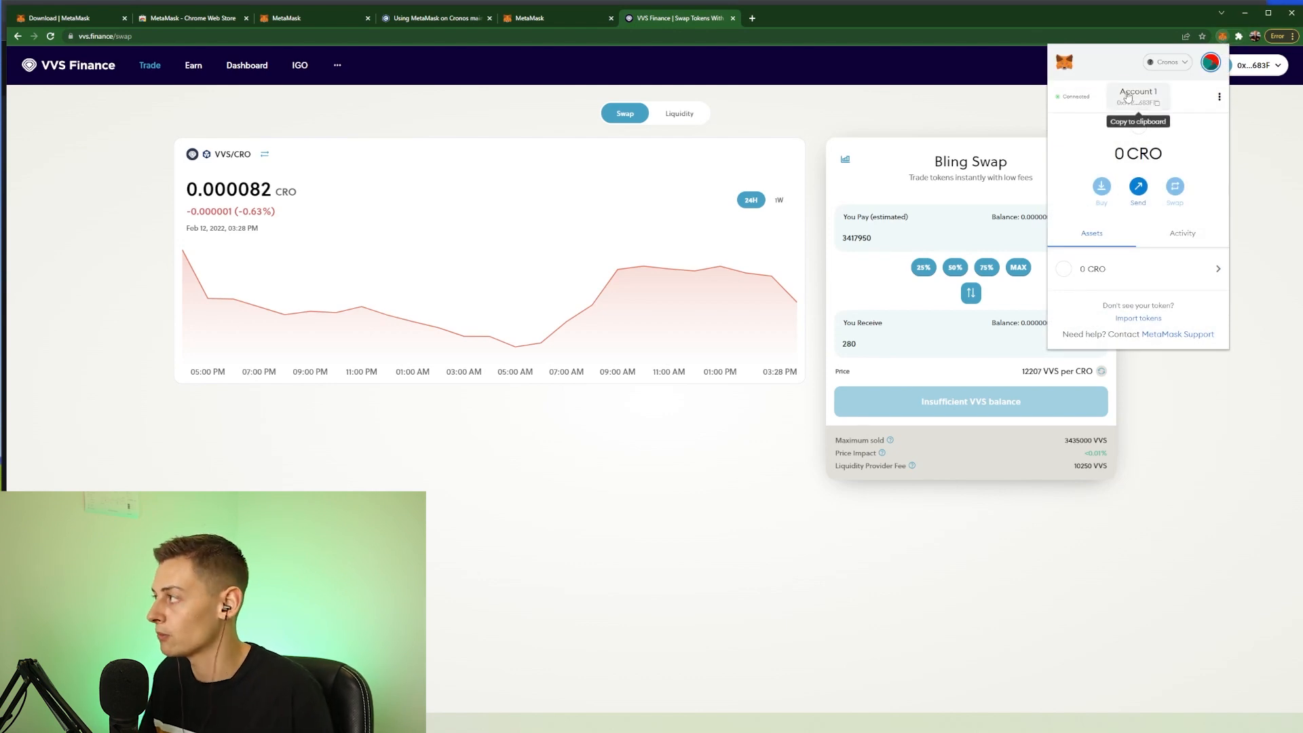
left_click(1137, 102)
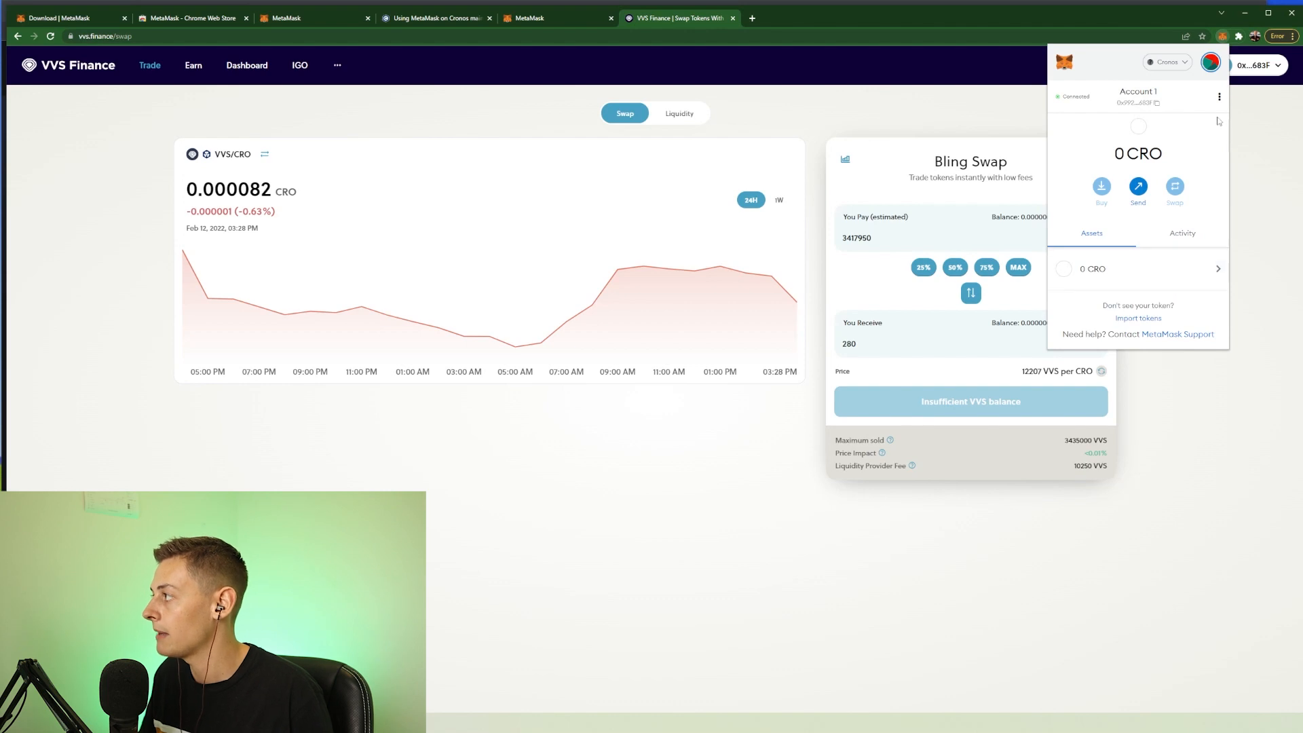
left_click(1218, 96)
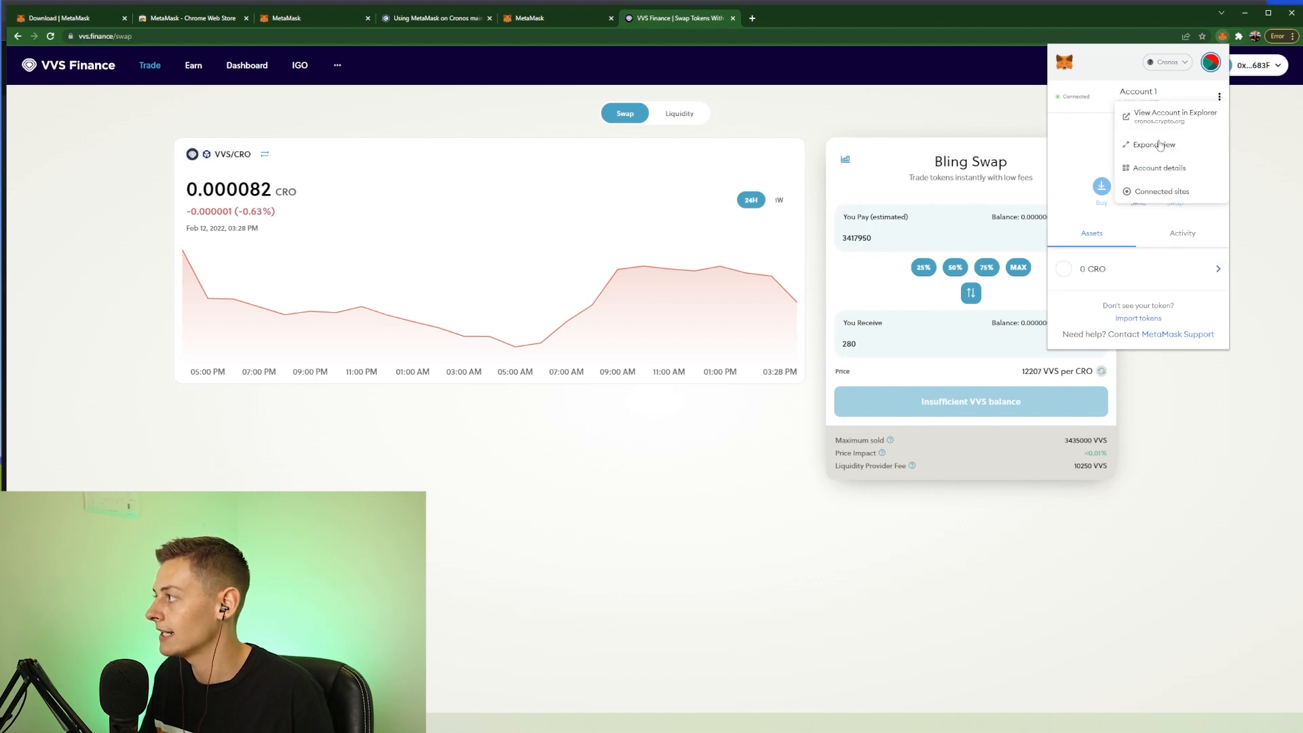
left_click(1155, 144)
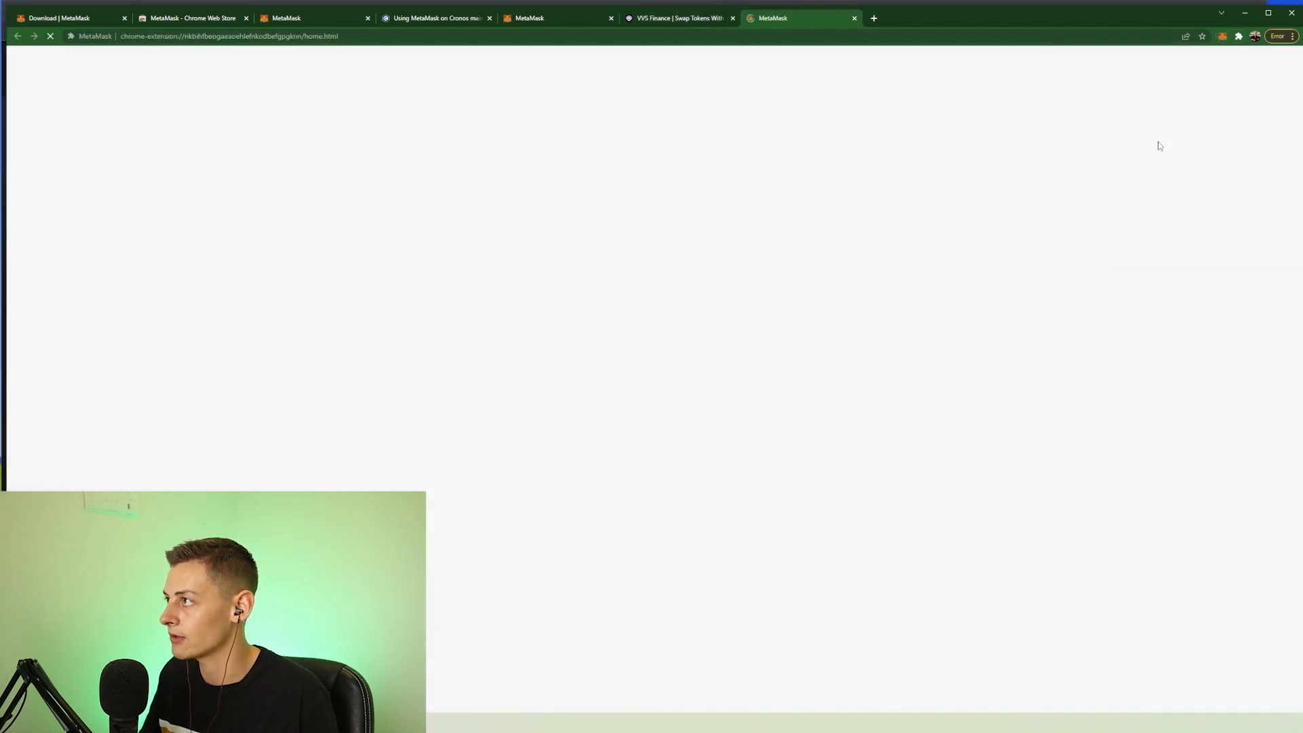
Move between the swap page, Cronos docs, and the full-page MetaMask tab showing 0 CRO.
left_click(676, 18)
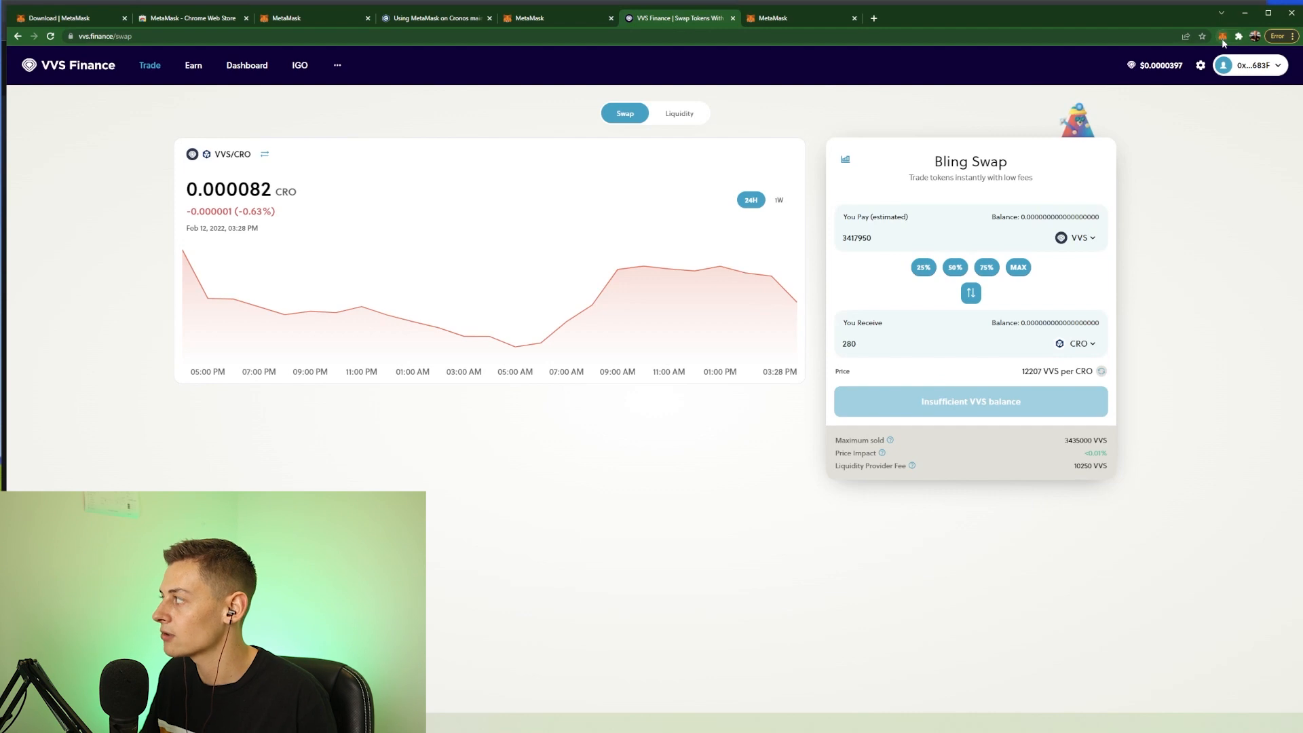
left_click(1237, 36)
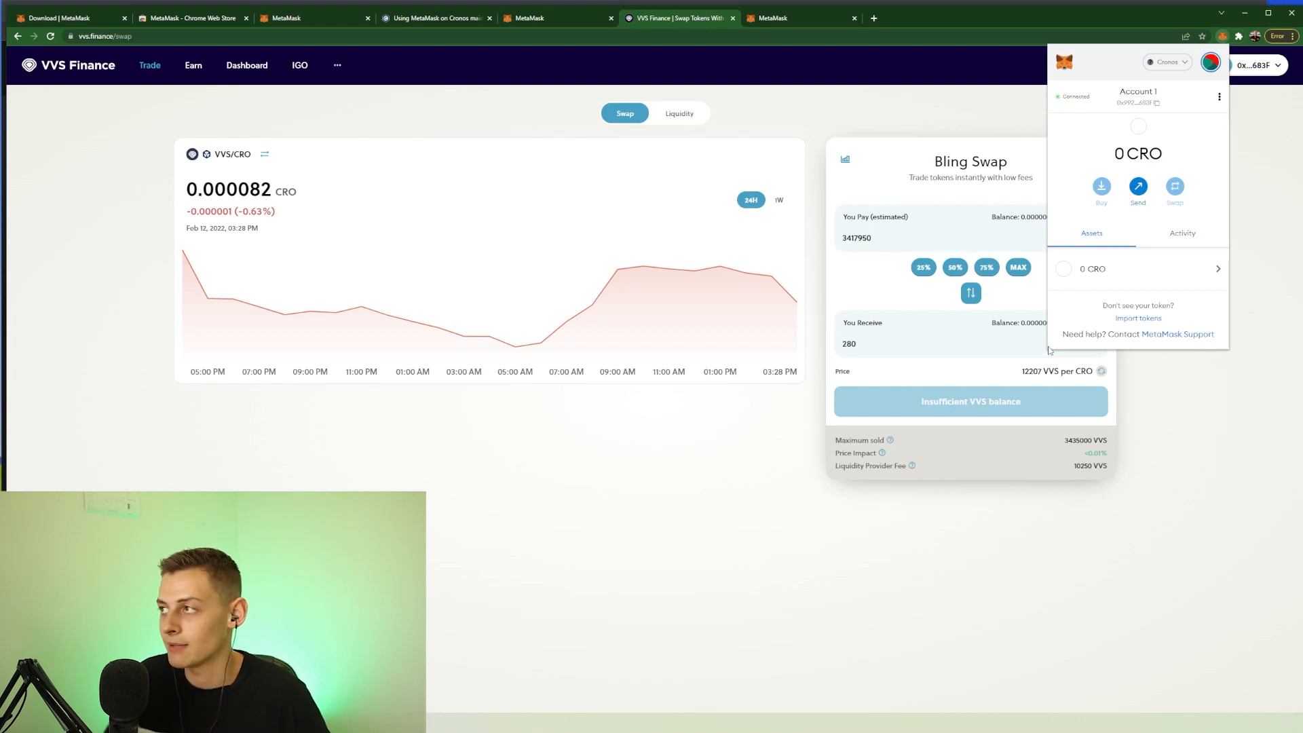
left_click(436, 18)
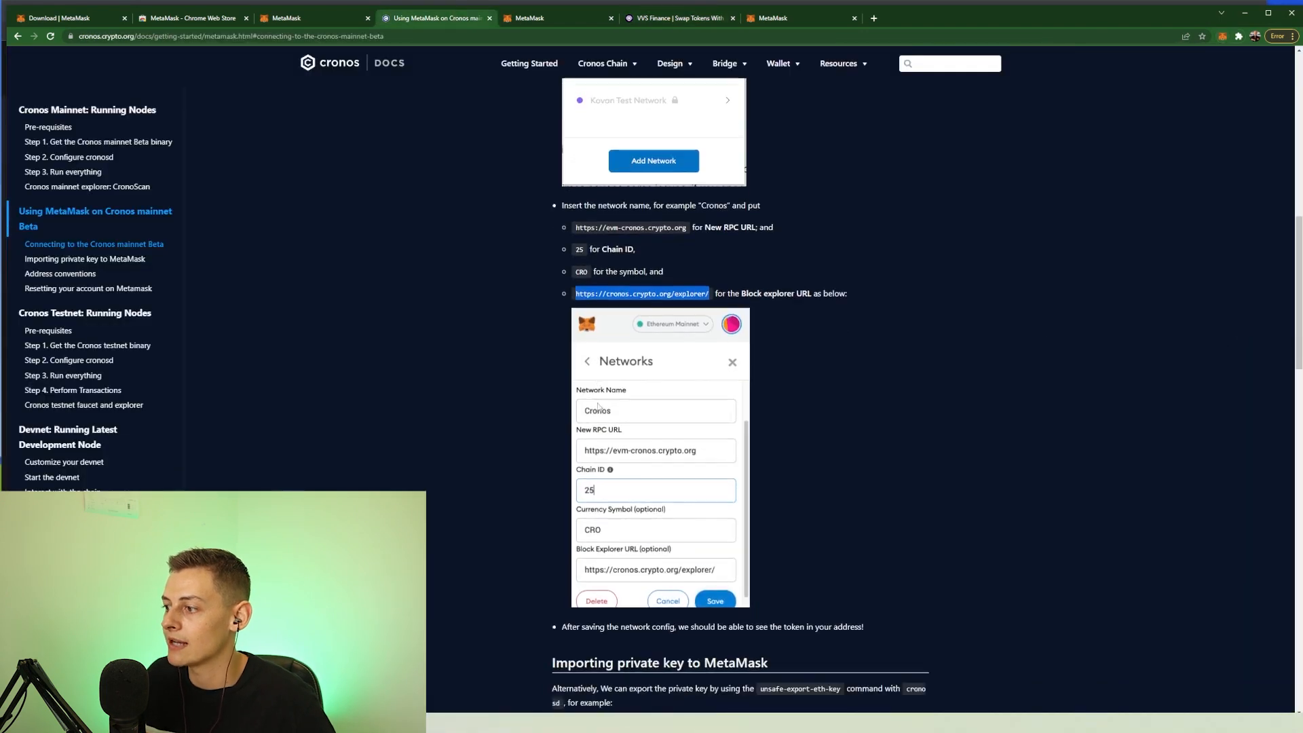
left_click(798, 18)
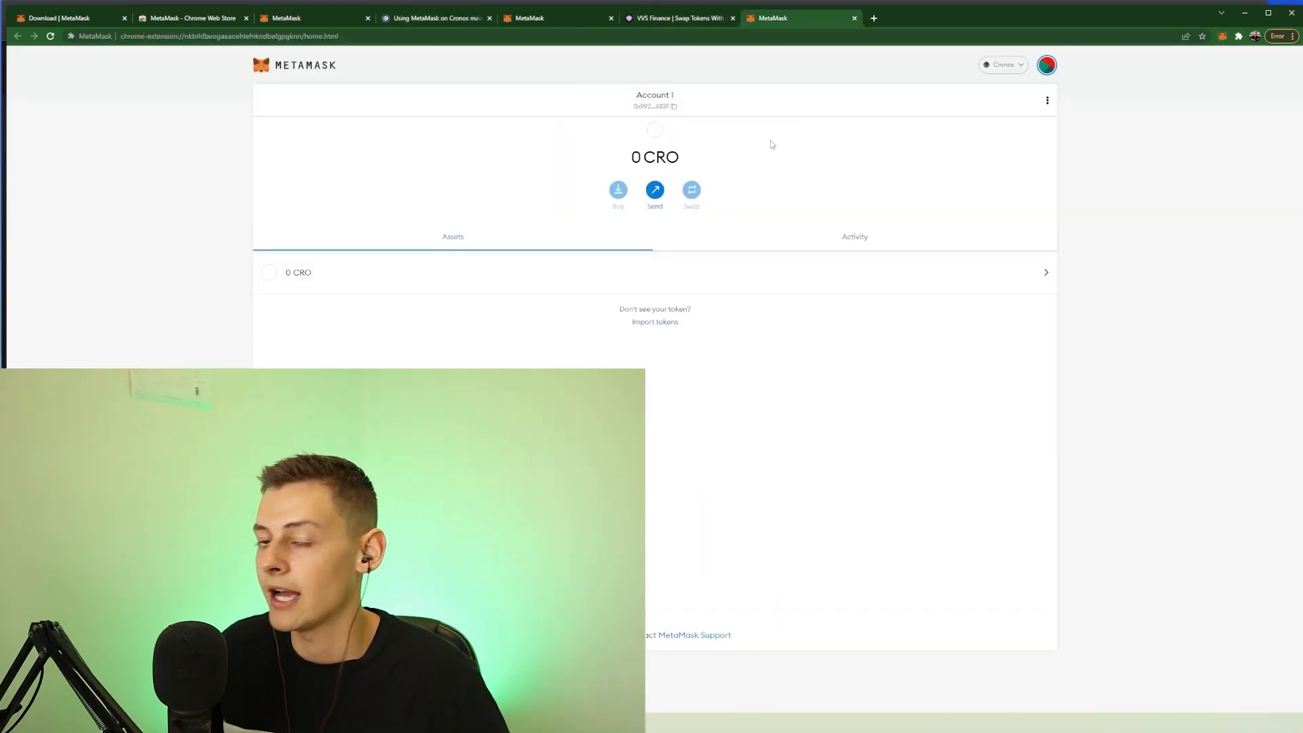